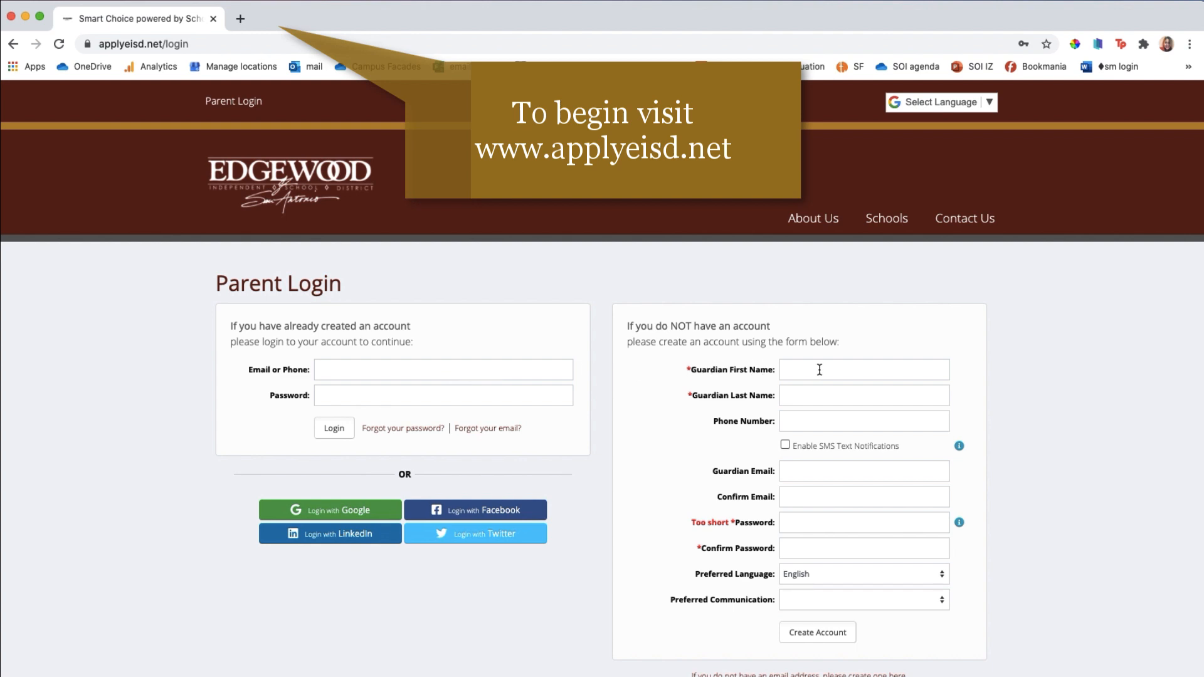
mouse_move(758, 374)
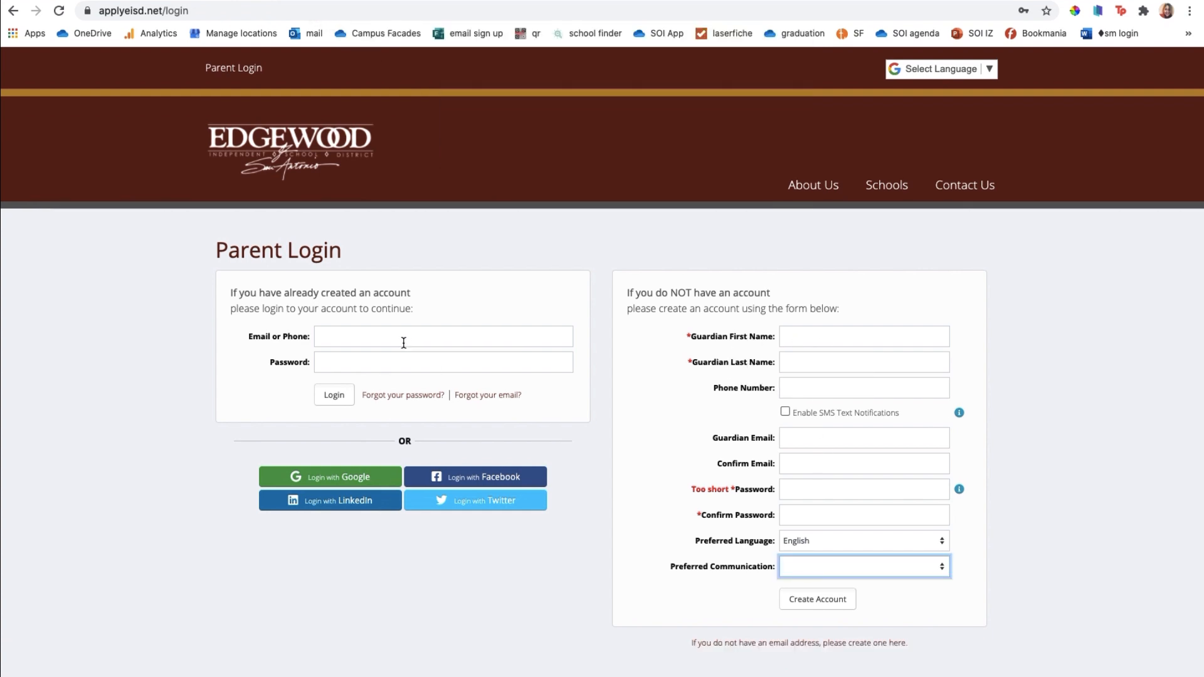
text(testuser@gmail.com)
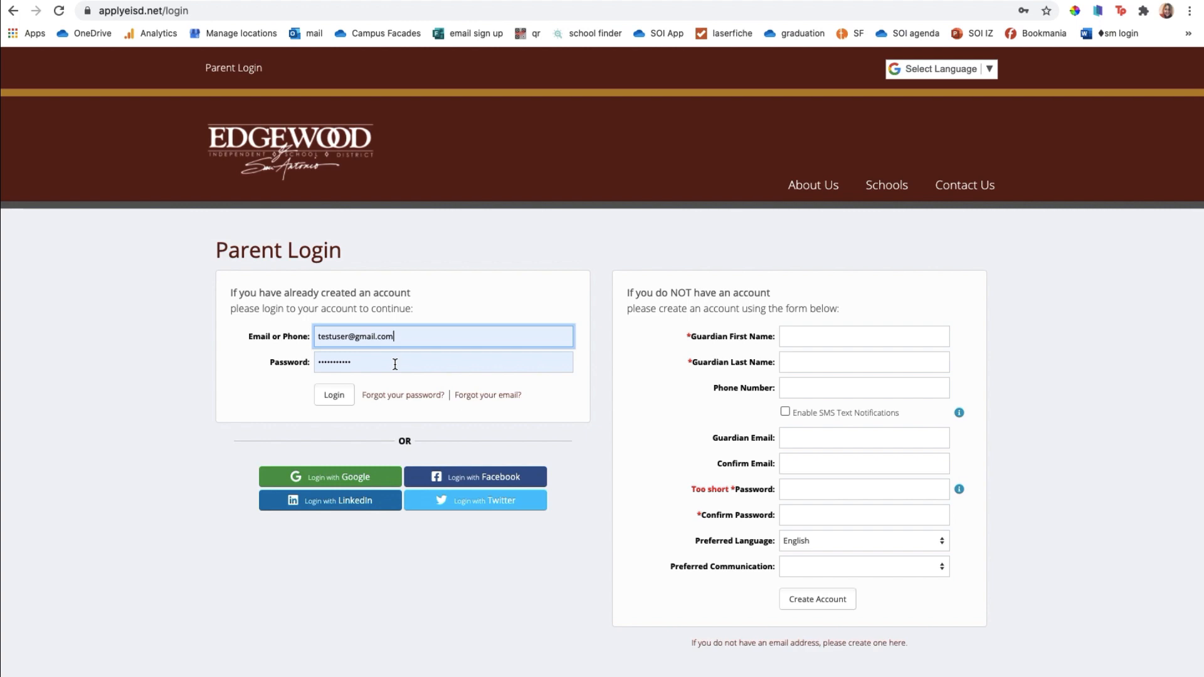
click(334, 394)
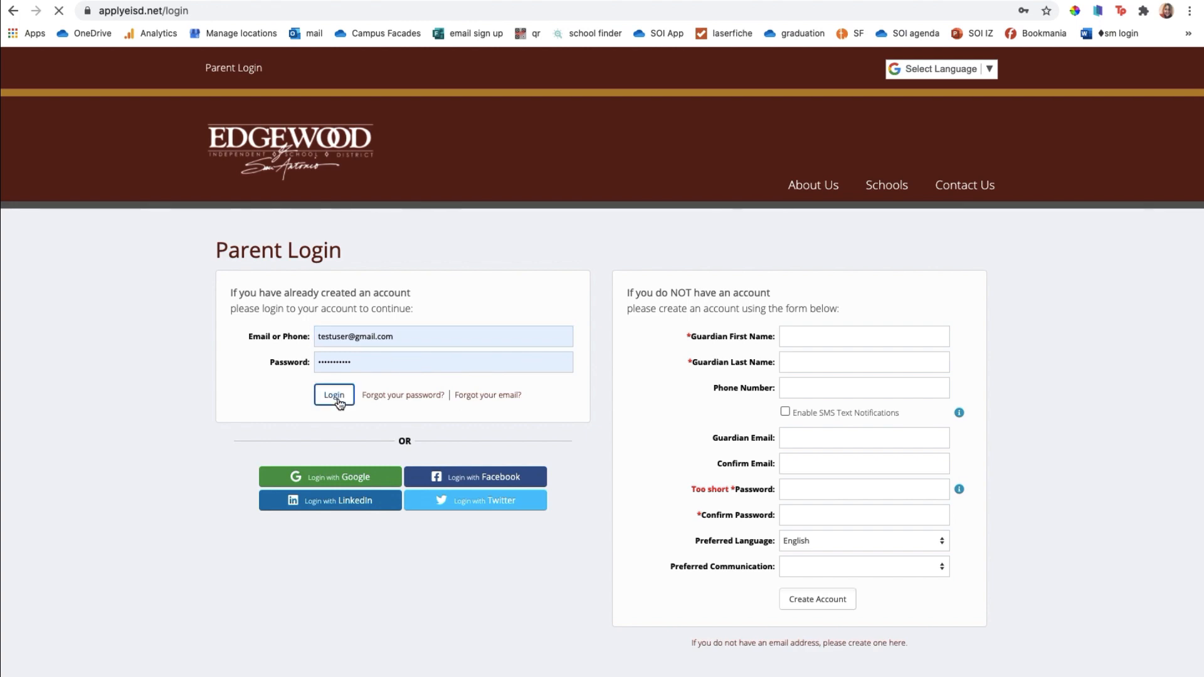
click(333, 394)
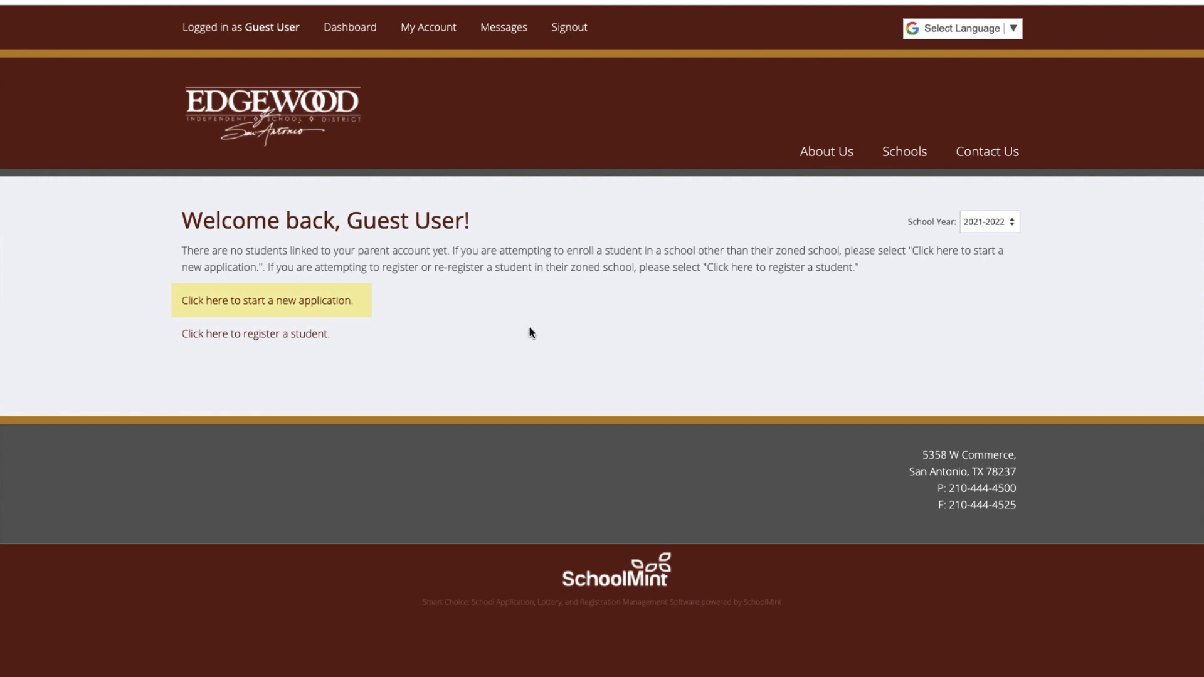
mouse_move(243, 305)
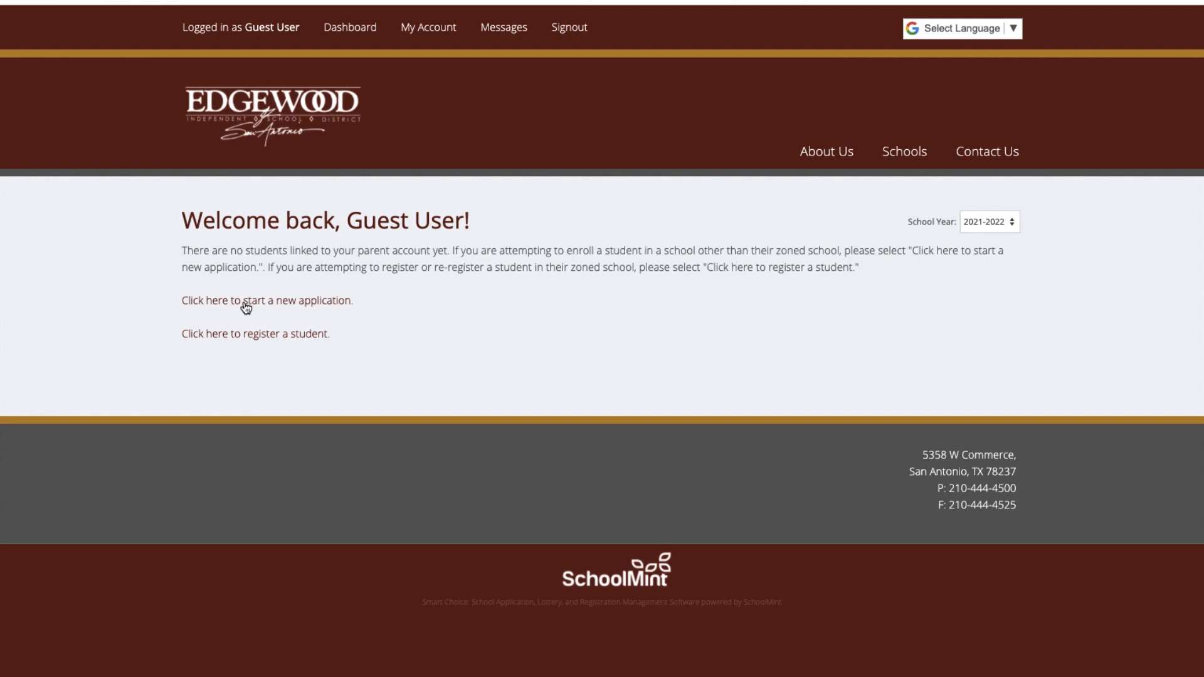
Step: Start a new student application from the welcome page
click(246, 301)
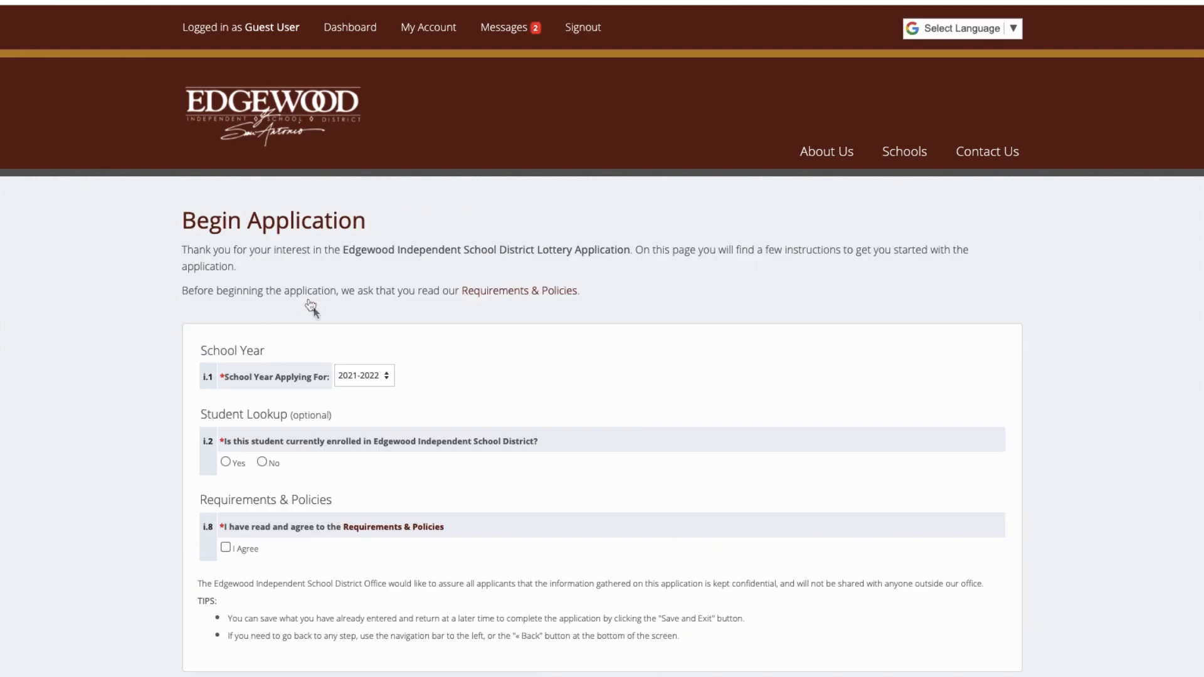
mouse_move(692, 346)
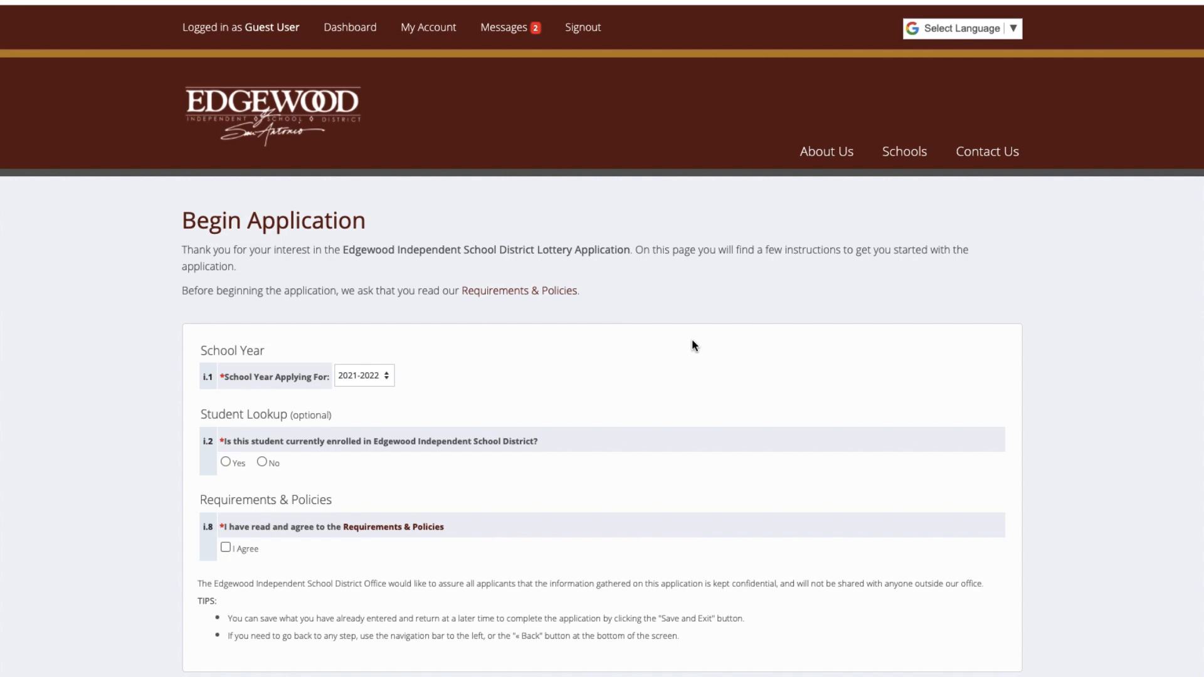
mouse_move(680, 389)
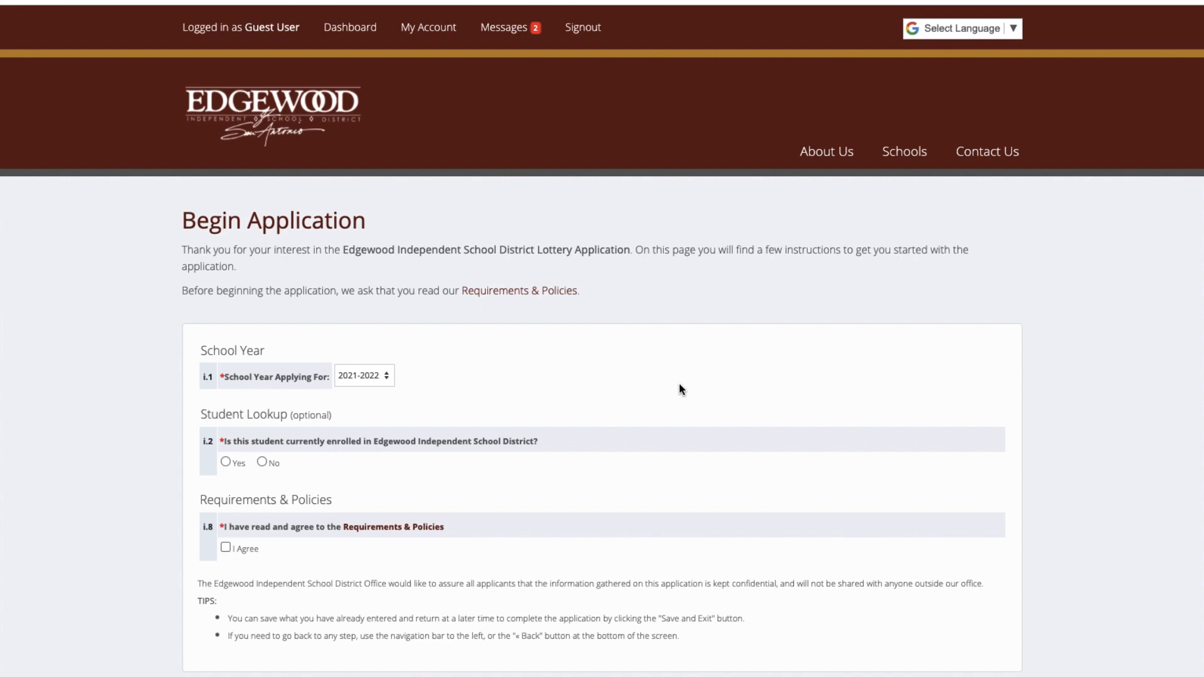
mouse_move(489, 392)
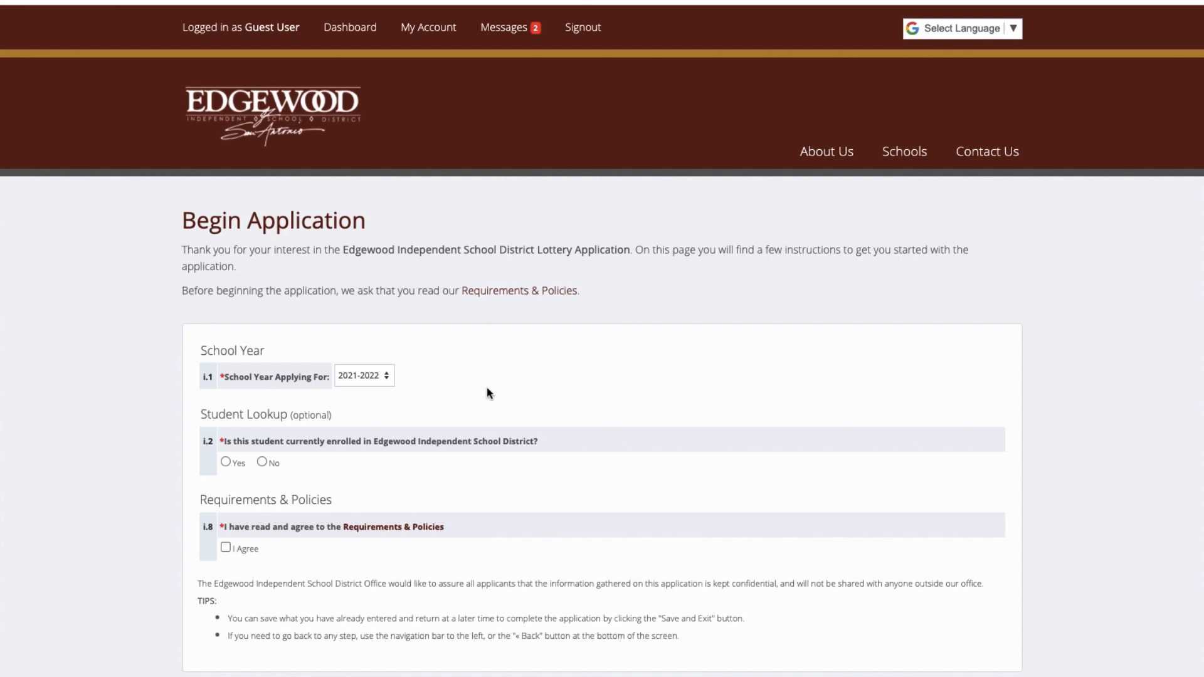
Step: Keep school year 2021-2022, answer Yes to currently enrolled and No to having a student ID
click(364, 375)
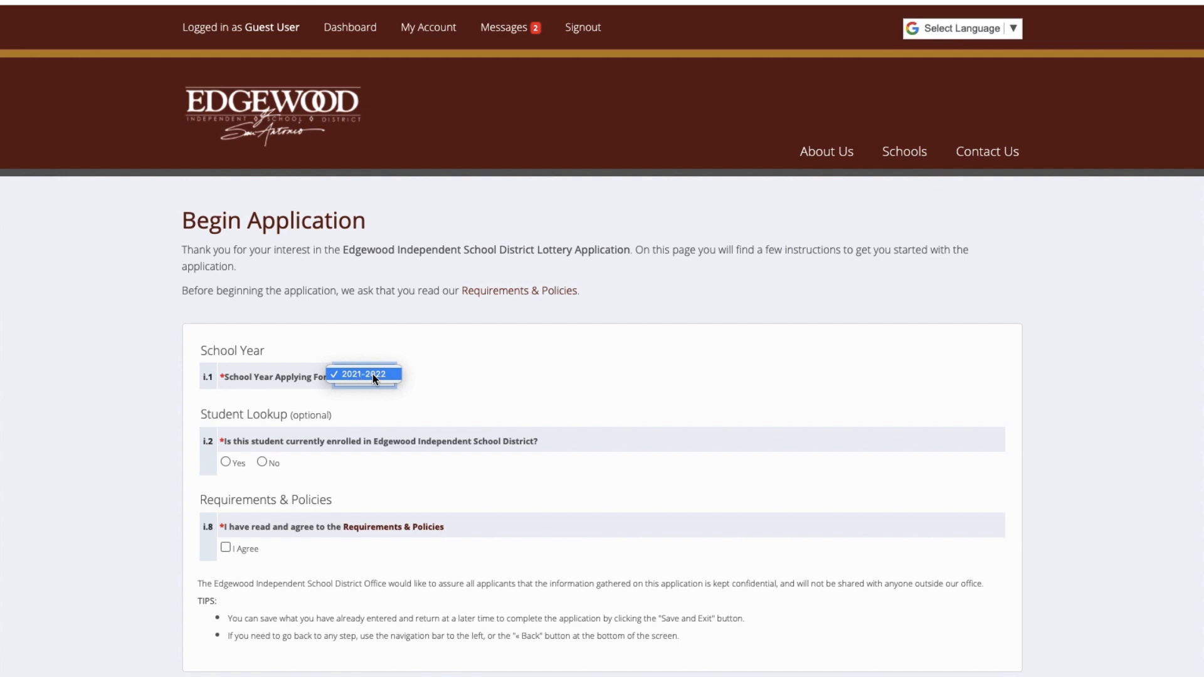
click(362, 374)
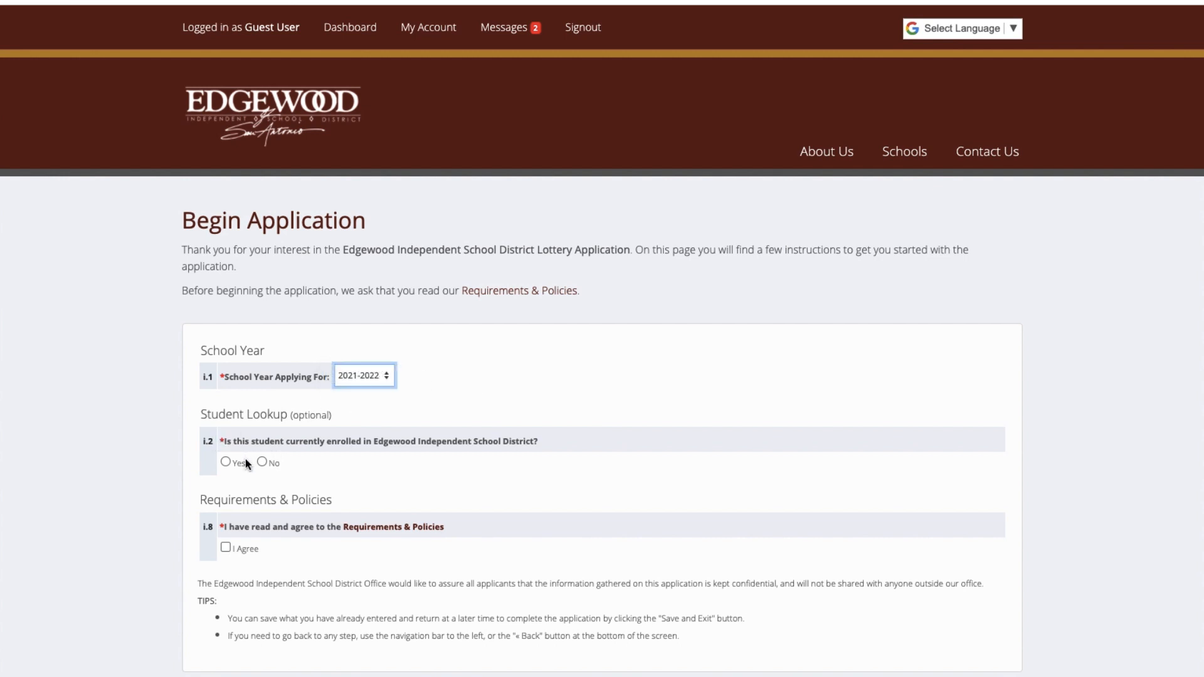
click(226, 462)
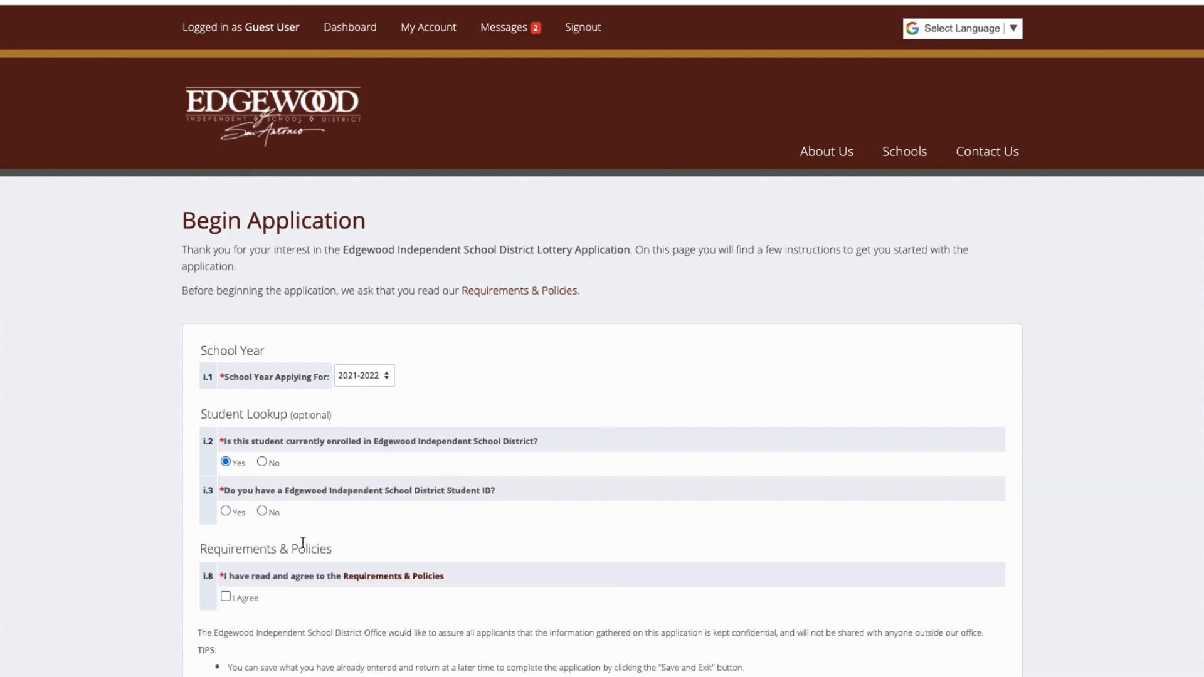
mouse_move(399, 504)
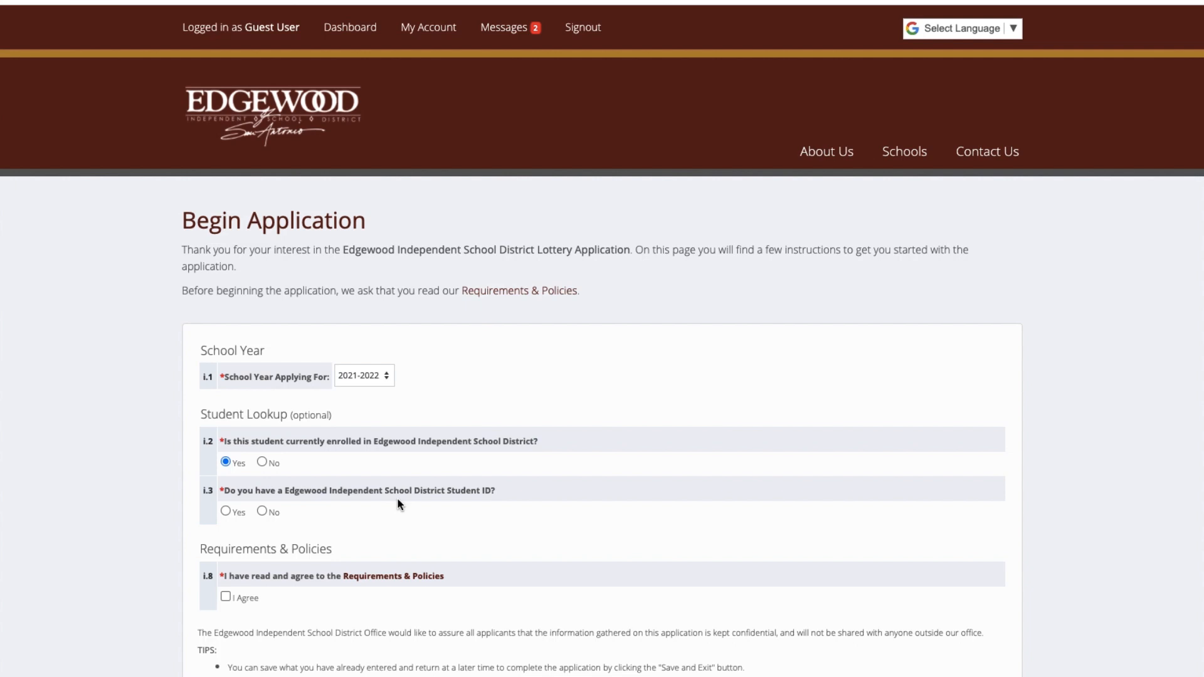
click(262, 512)
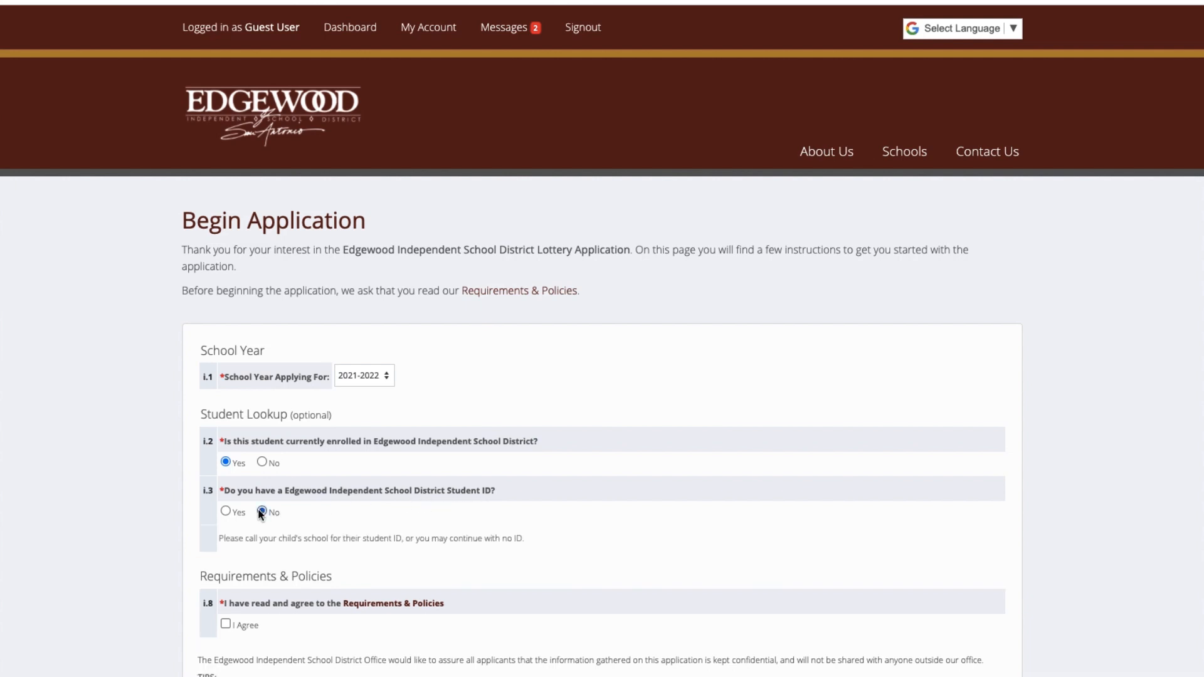
click(260, 512)
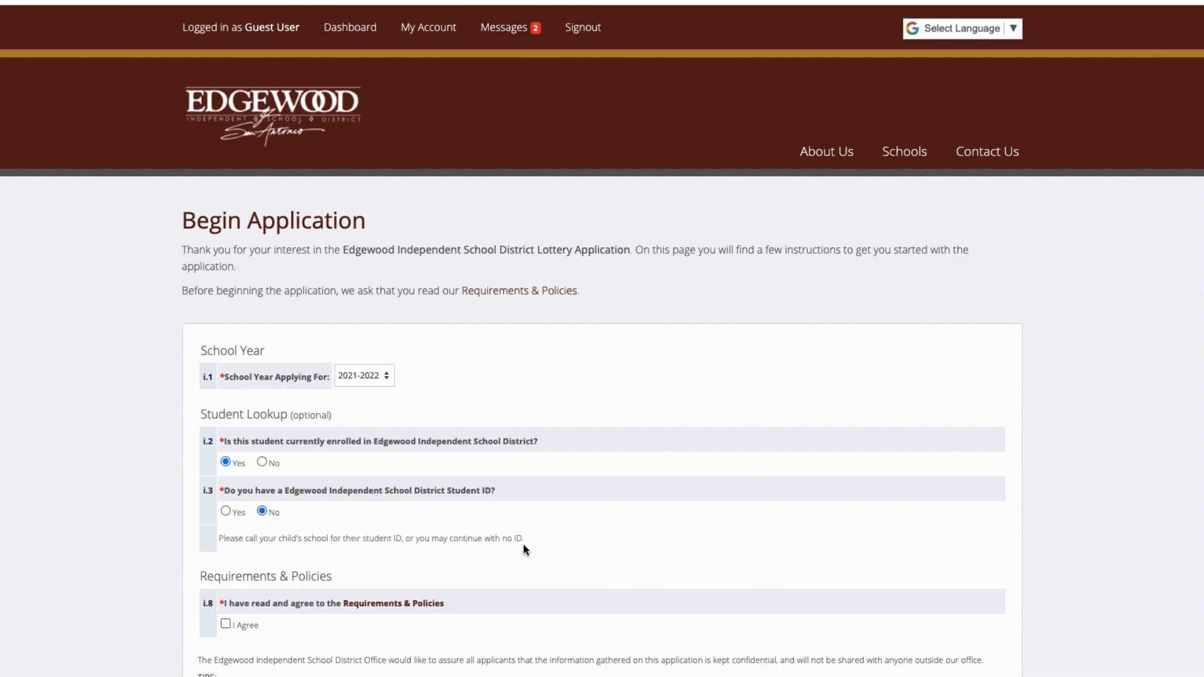
mouse_move(547, 552)
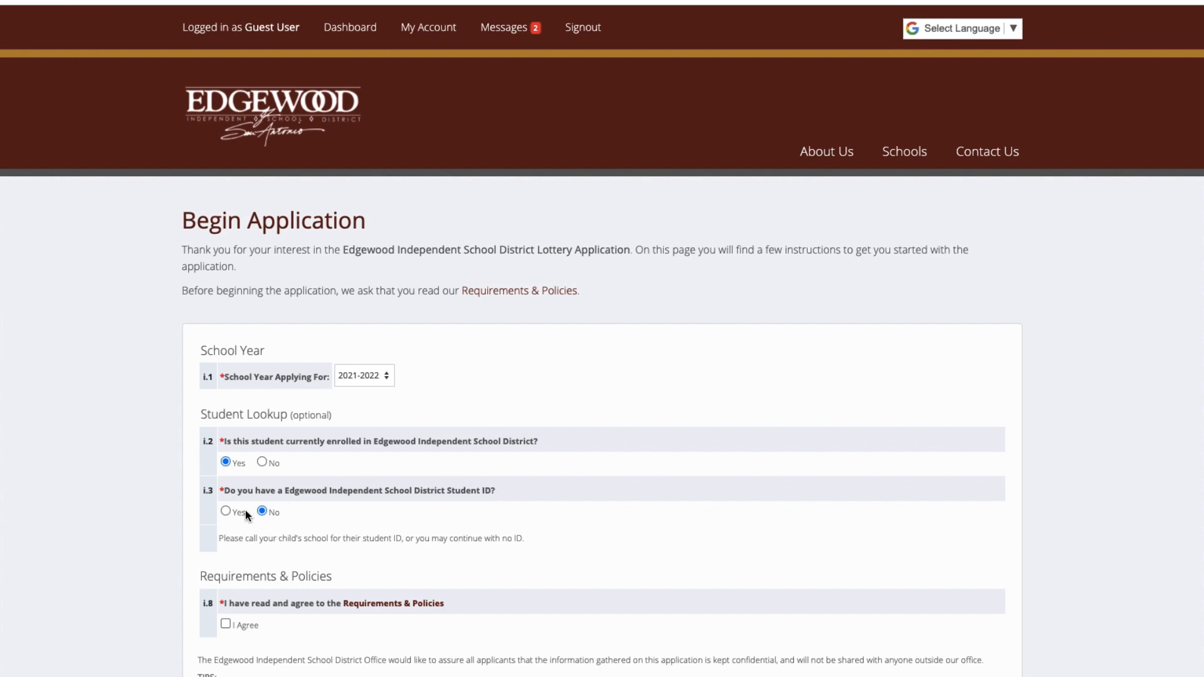
Step: Look up student ID 0001, Nicole Test, and continue to the application
click(226, 512)
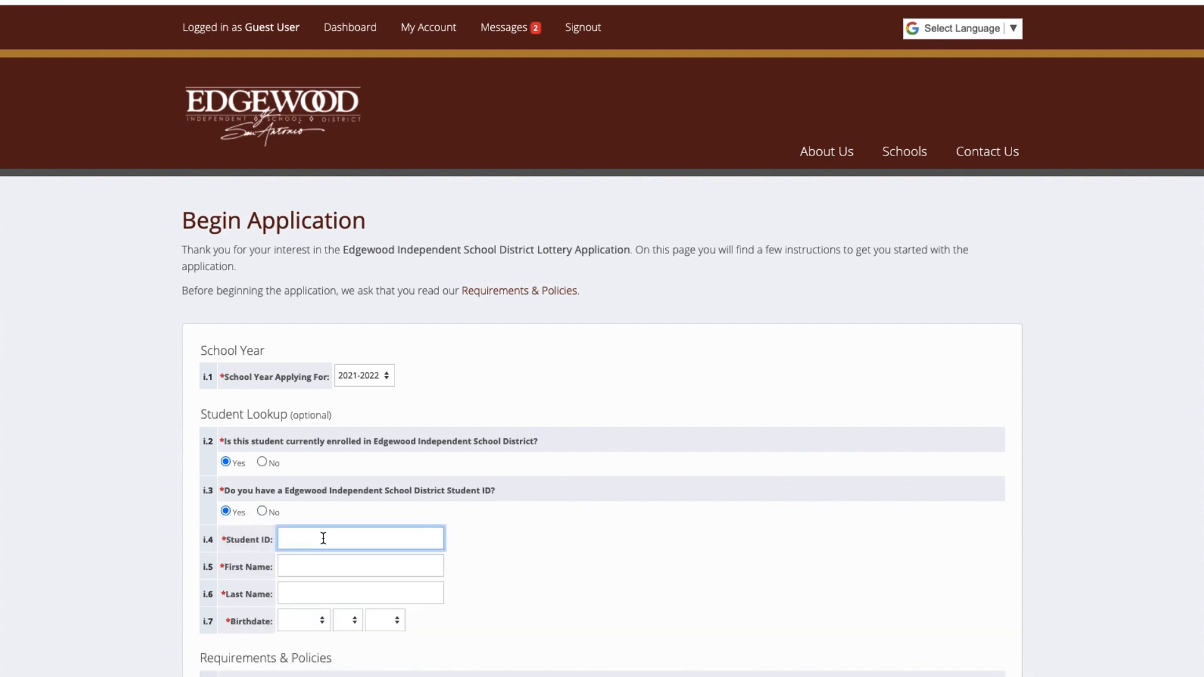
text(0001)
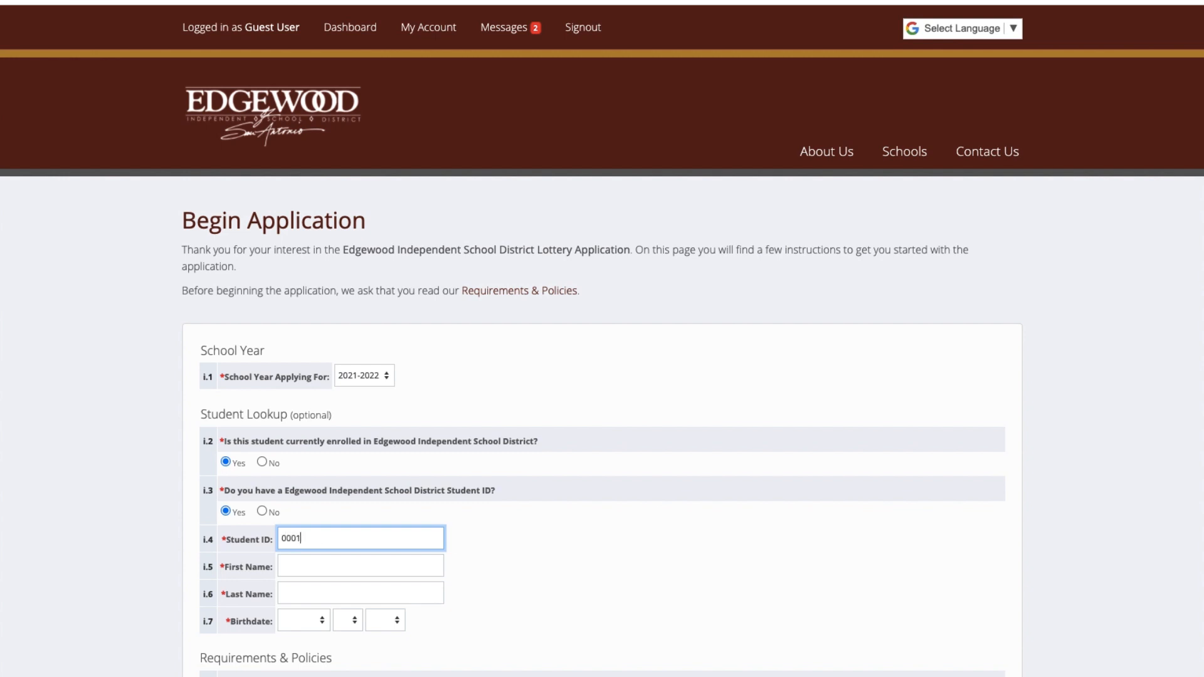
text(Nicole)
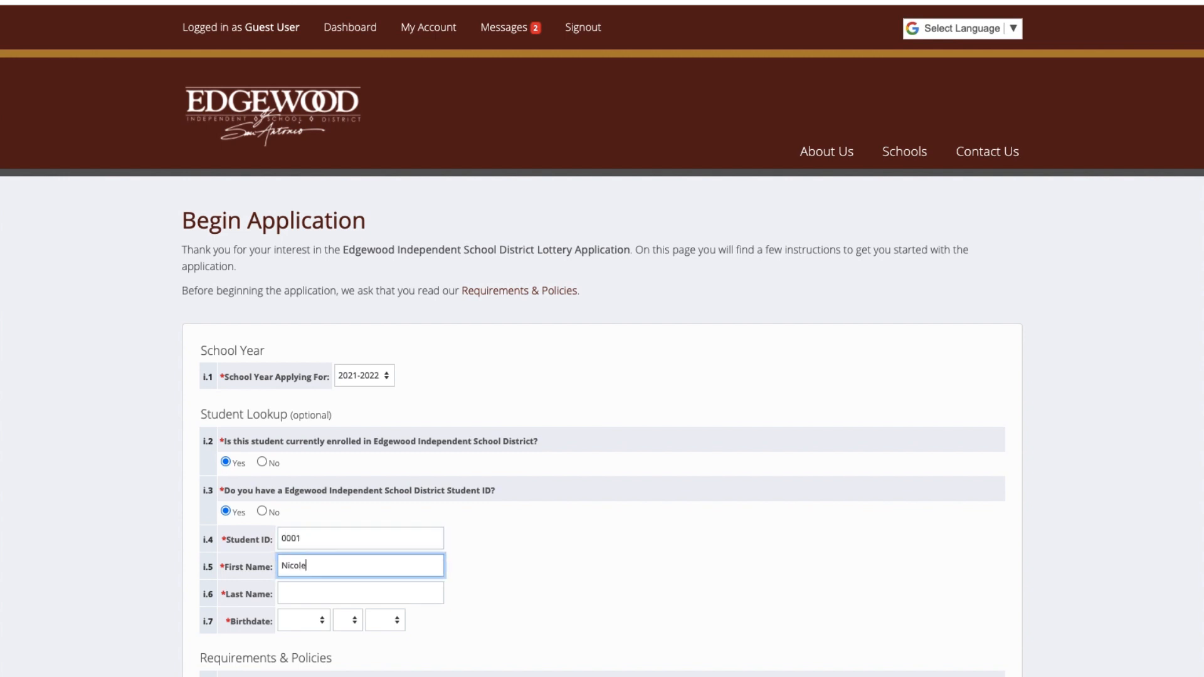
text(Test)
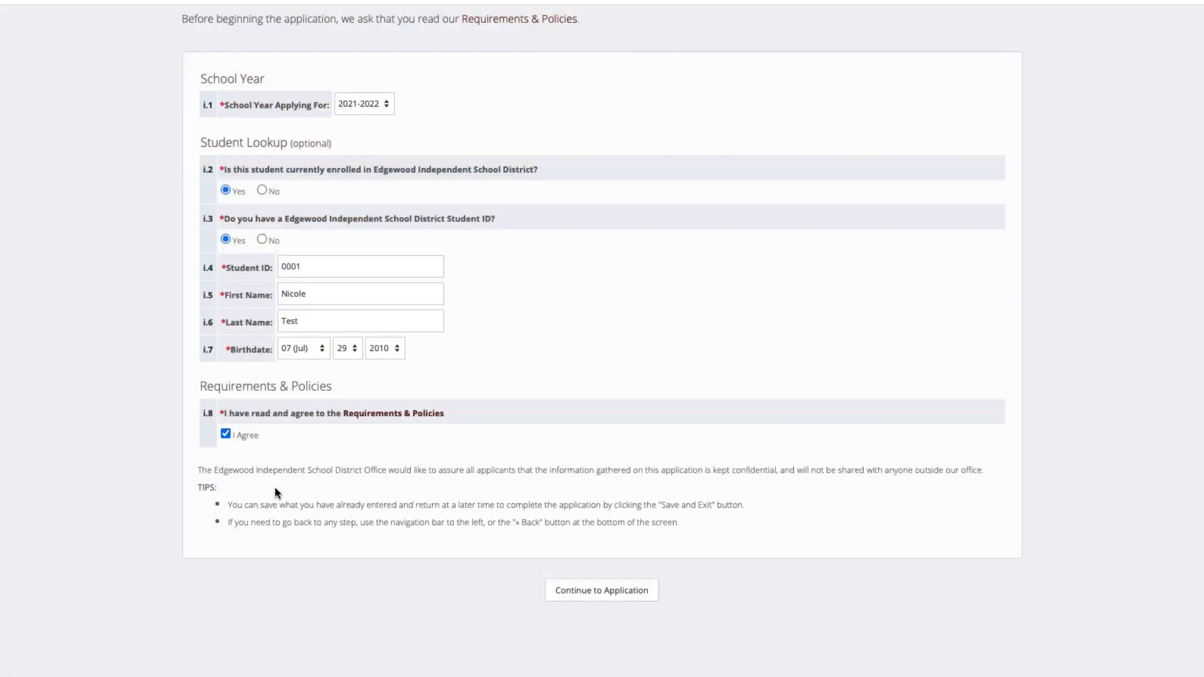
mouse_move(612, 577)
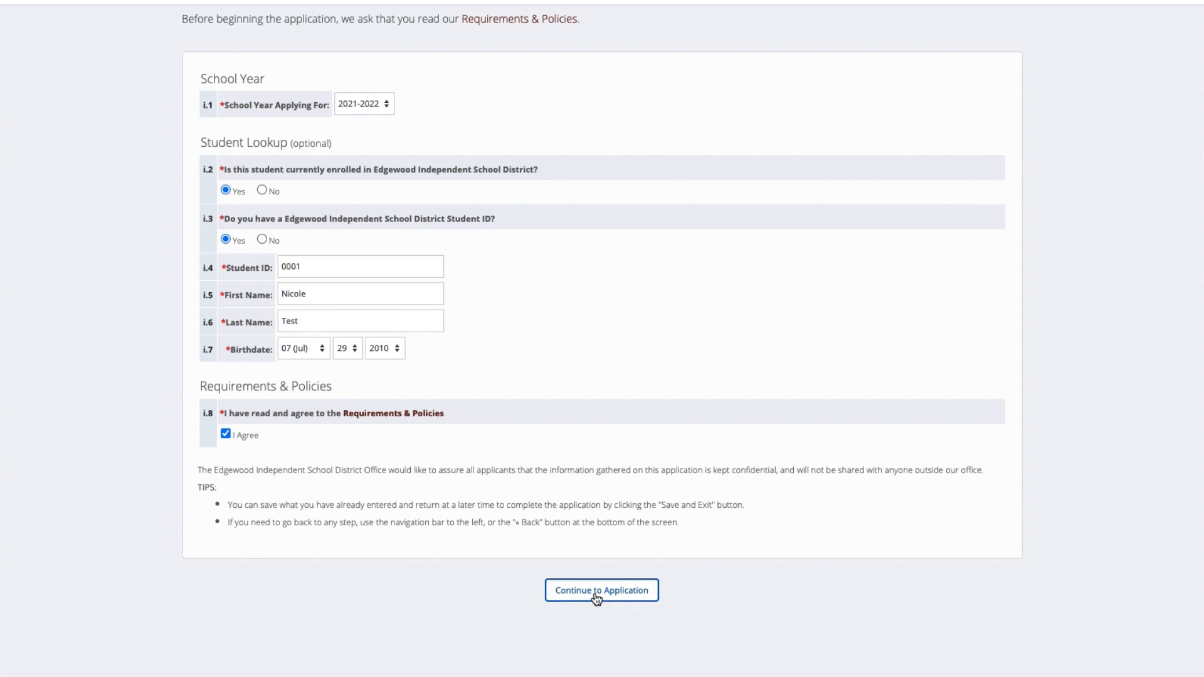
click(602, 590)
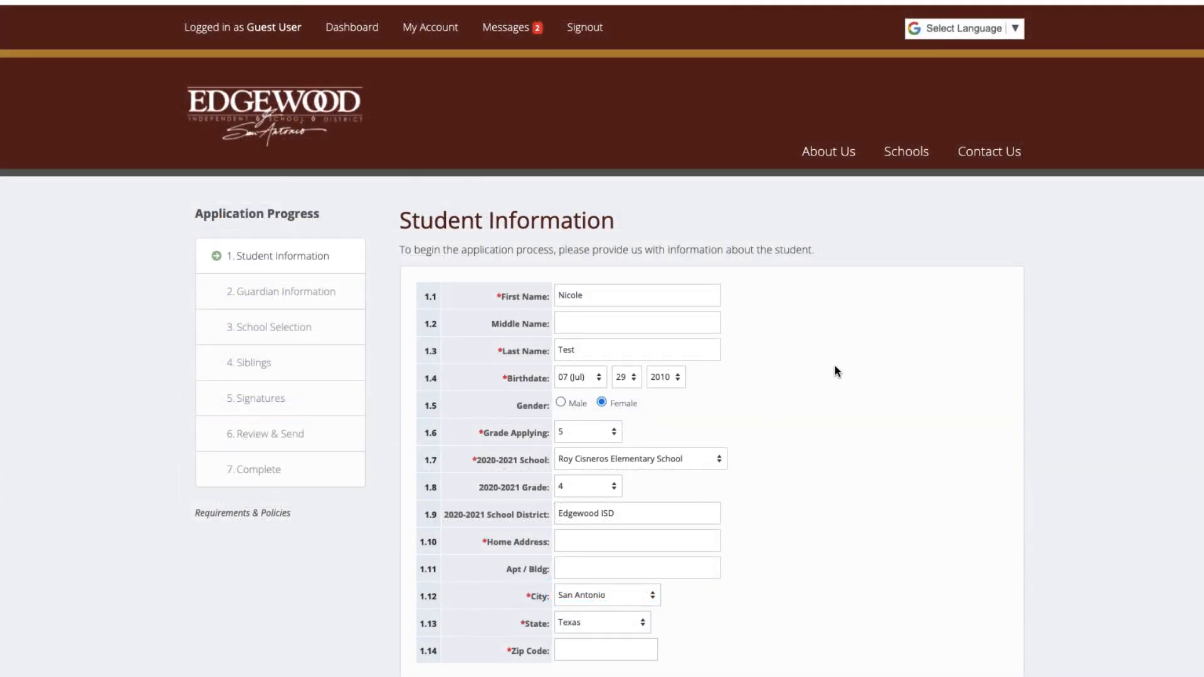
scroll(down, 3)
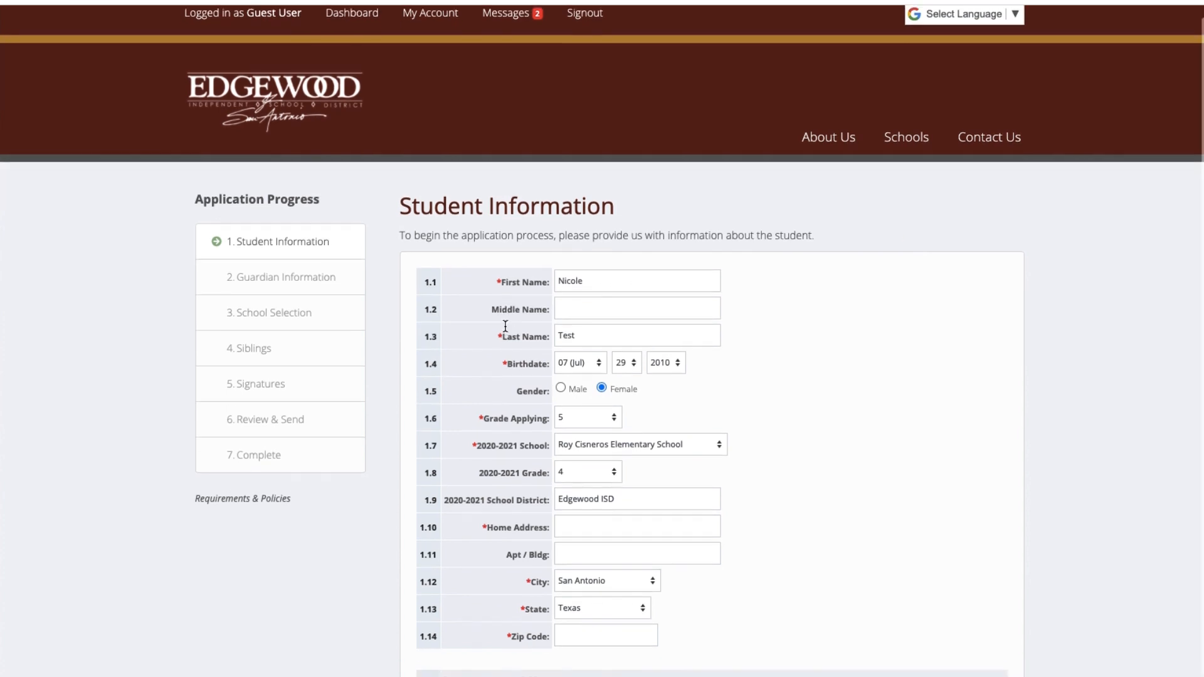
scroll(down, 3)
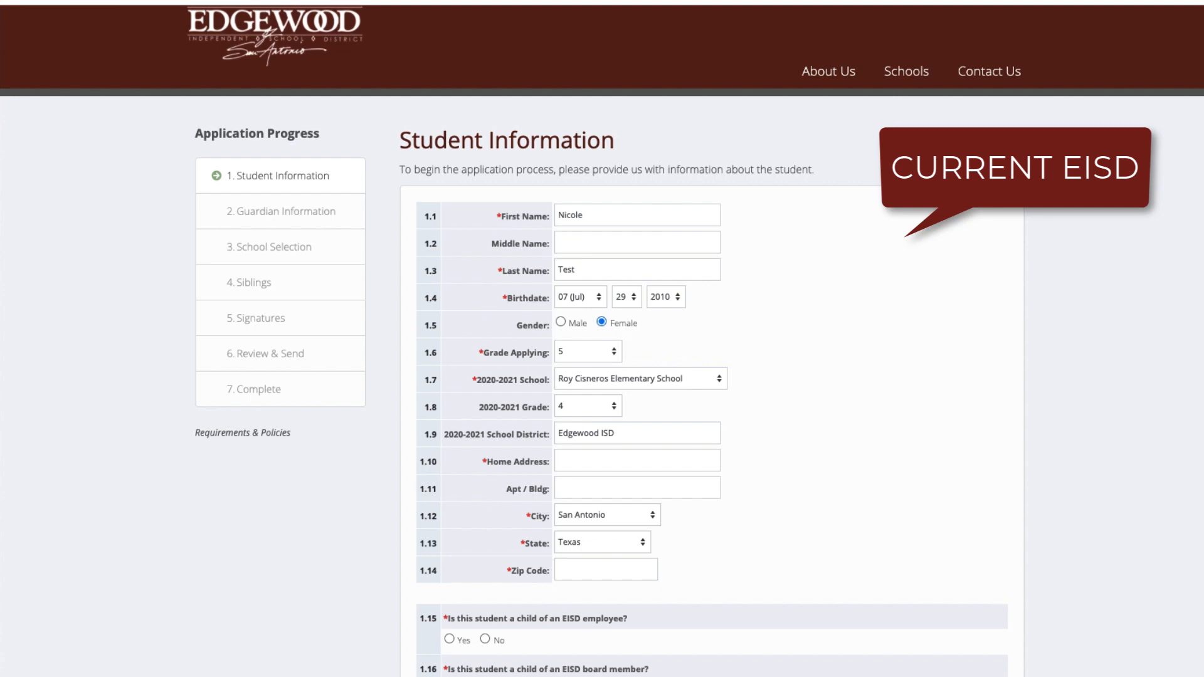
mouse_move(627, 467)
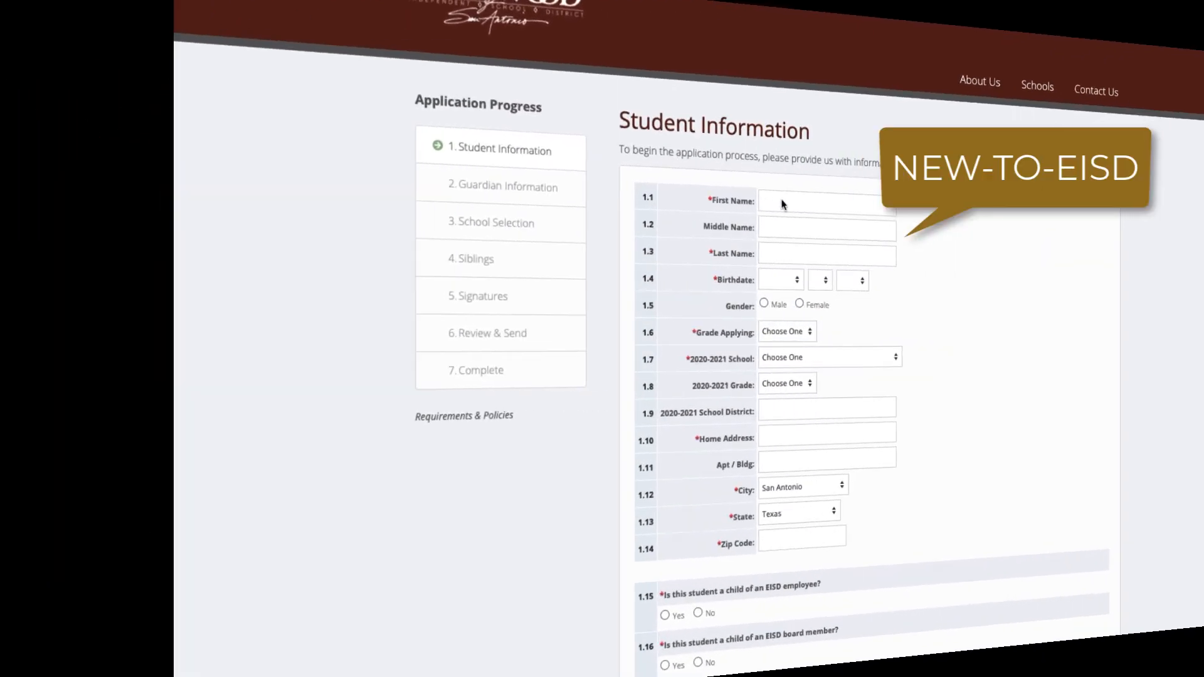
Step: Enter first name Niko, previous school Old Campus (Other) and previous district Test
click(641, 197)
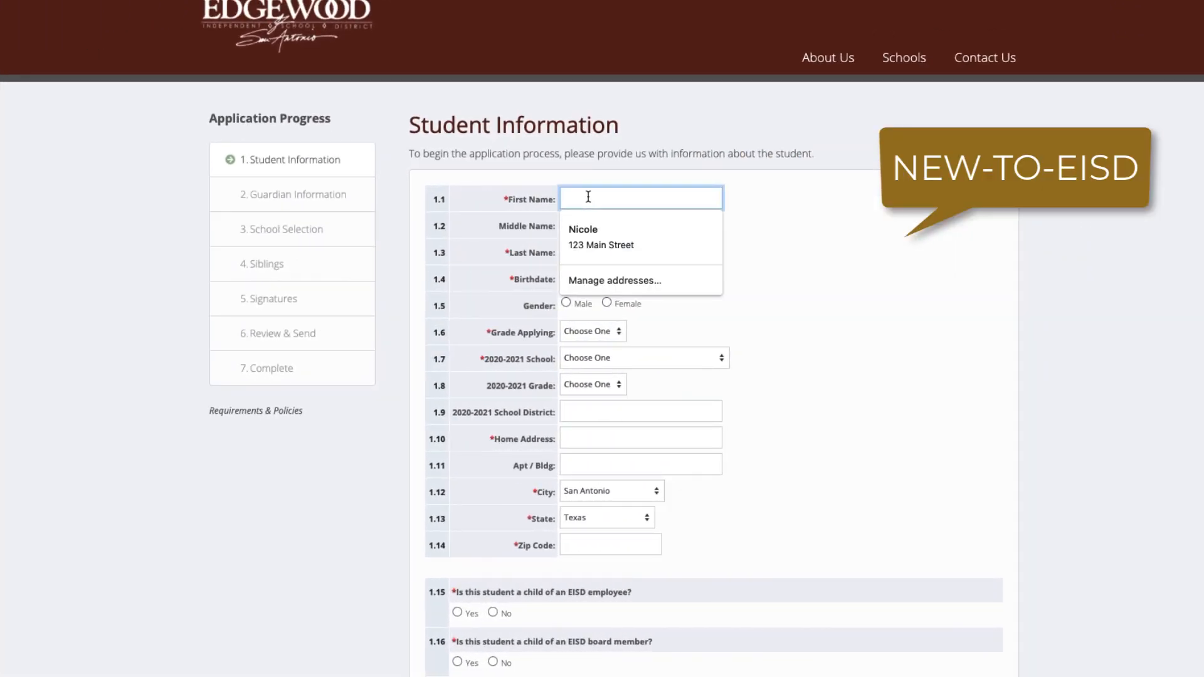
text(Niko)
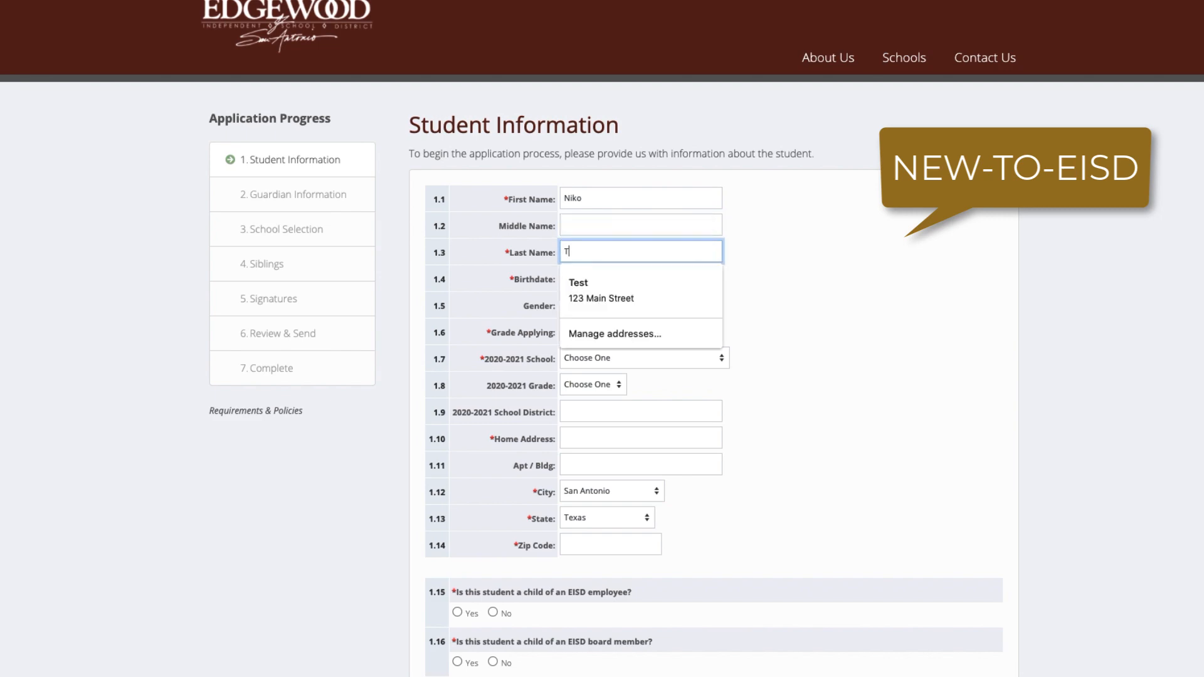
click(645, 359)
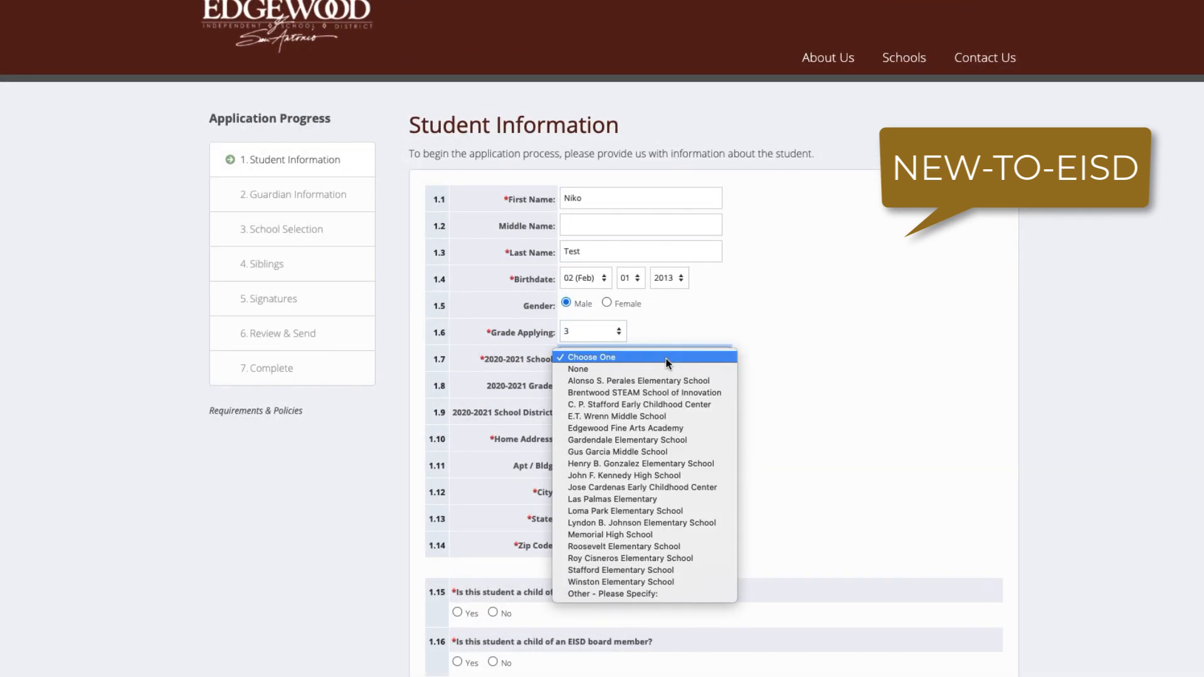
click(645, 356)
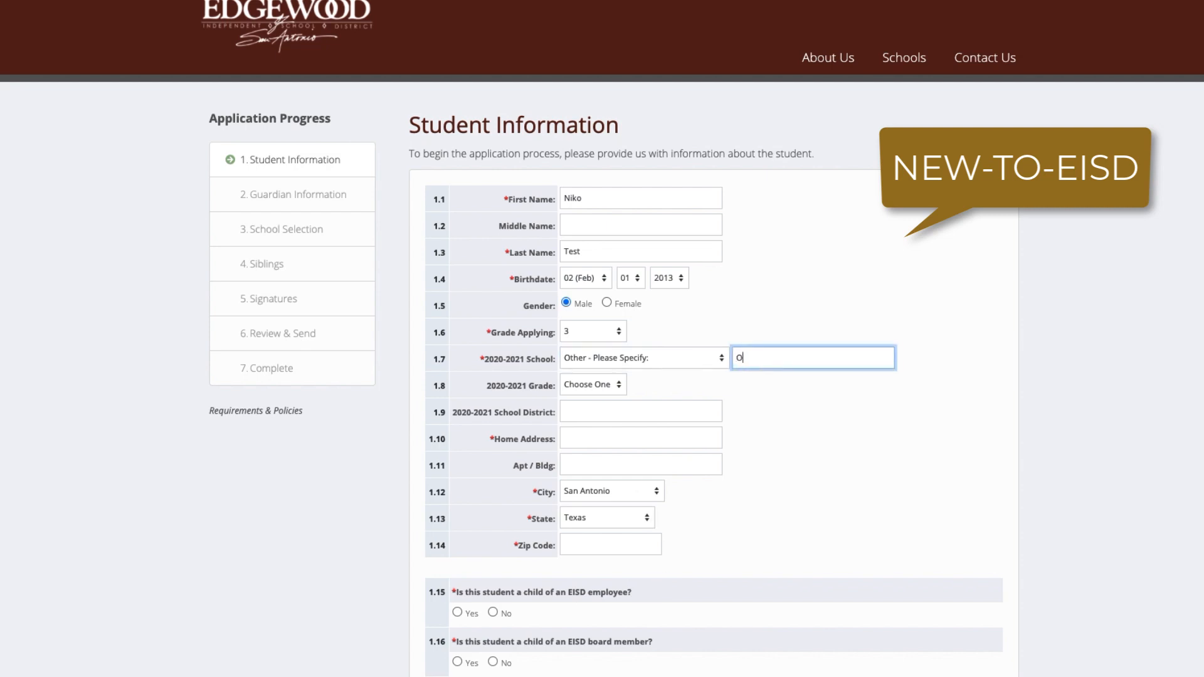
text(Old Campus)
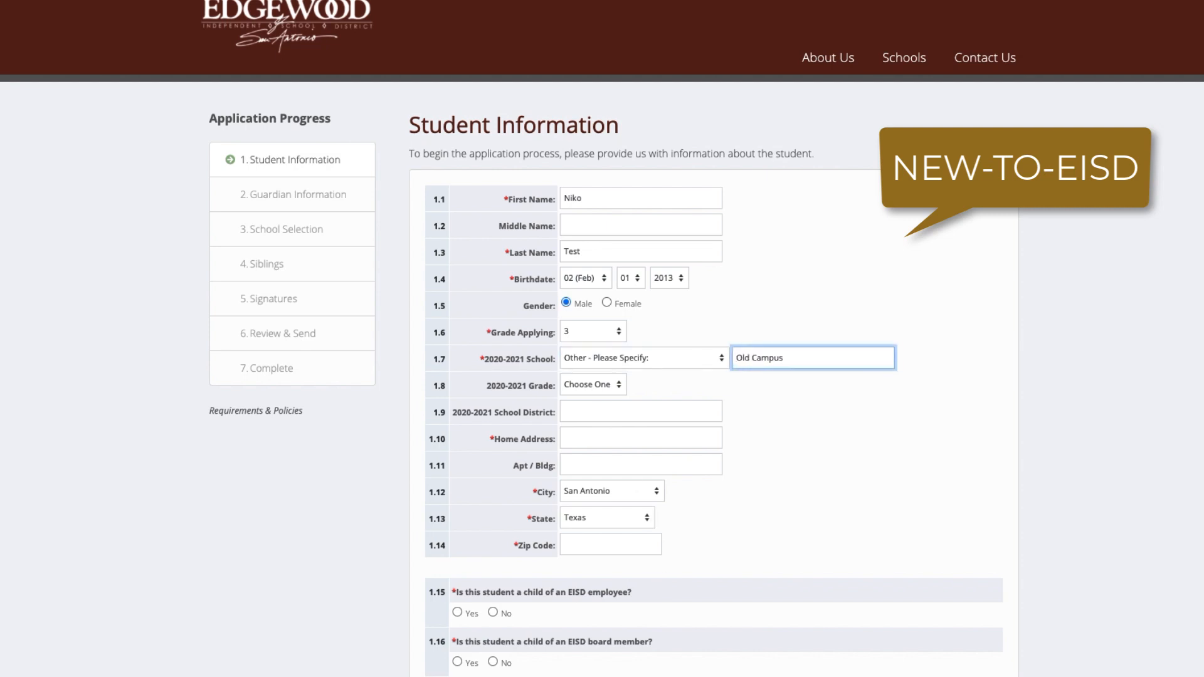
text(Test)
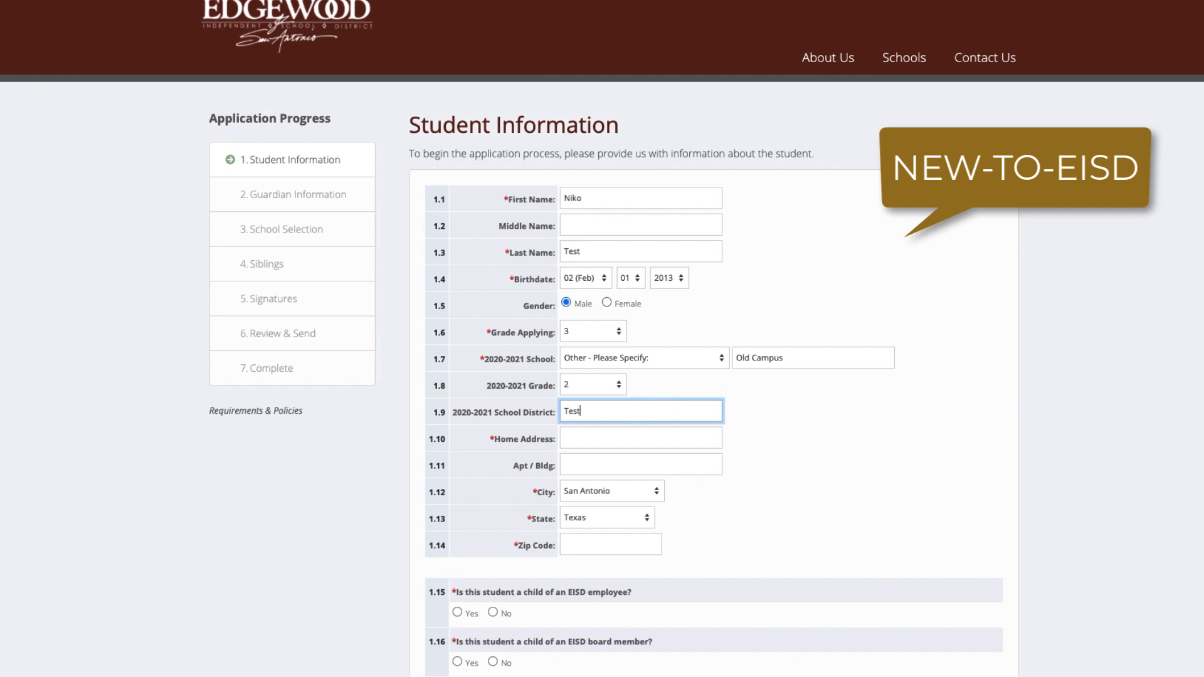
click(639, 436)
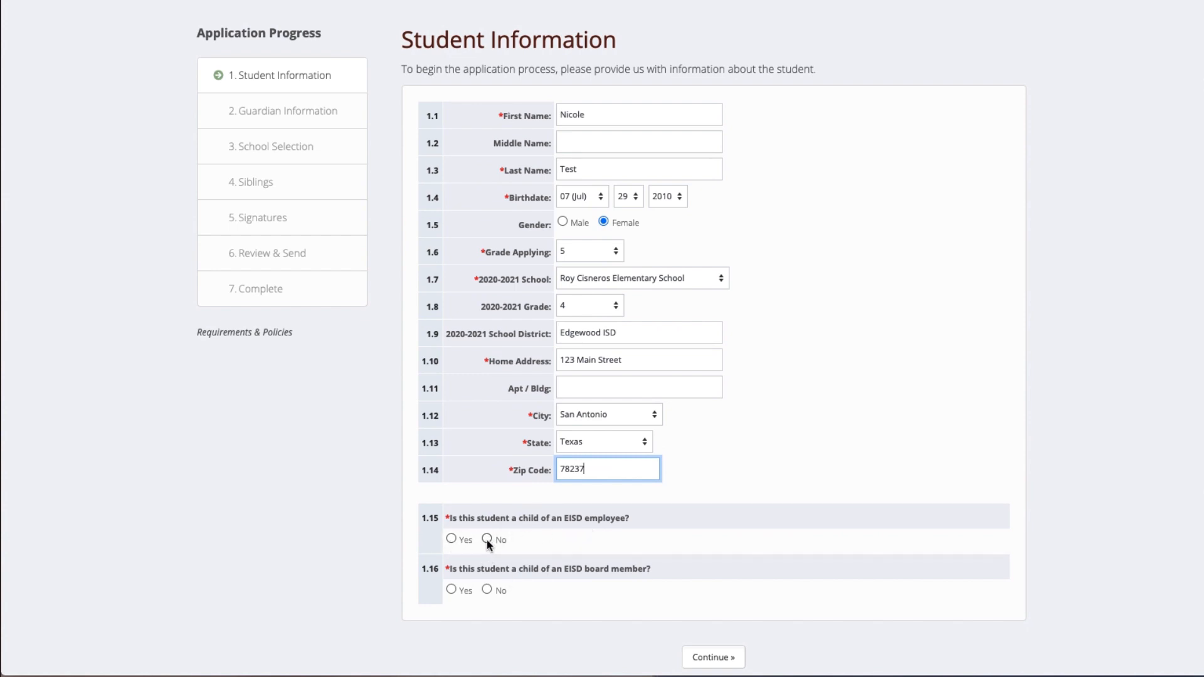
Step: Answer No to the EISD employee and board member questions and continue to Guardian Information
click(487, 540)
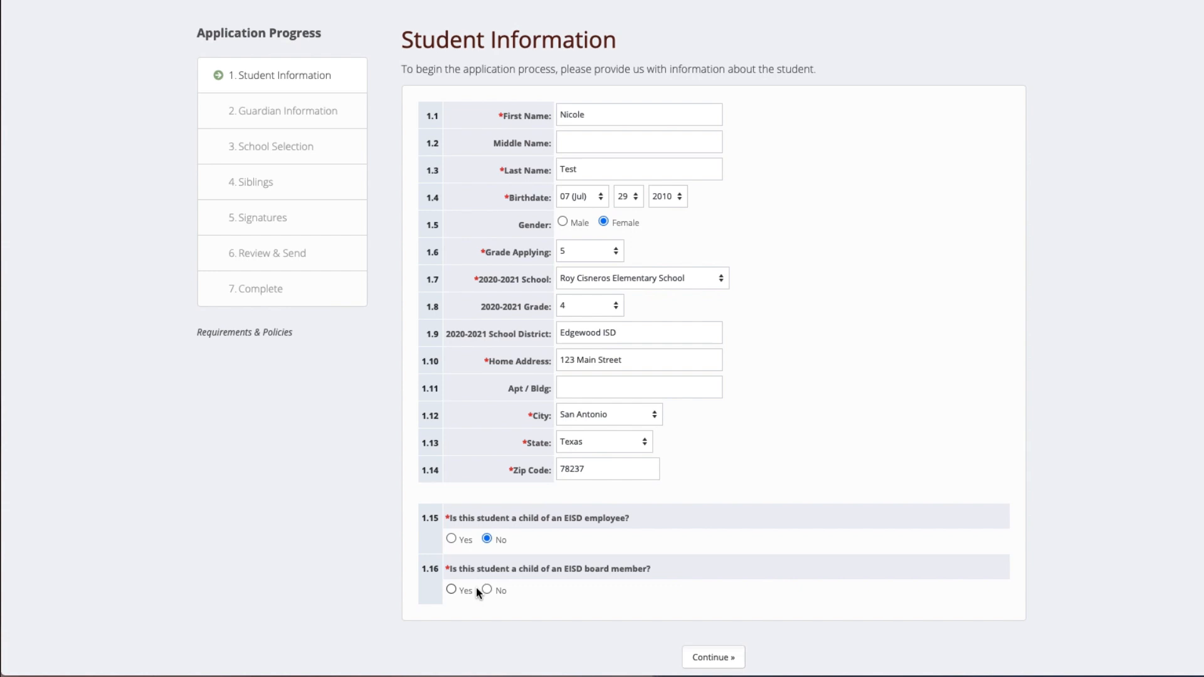
click(487, 590)
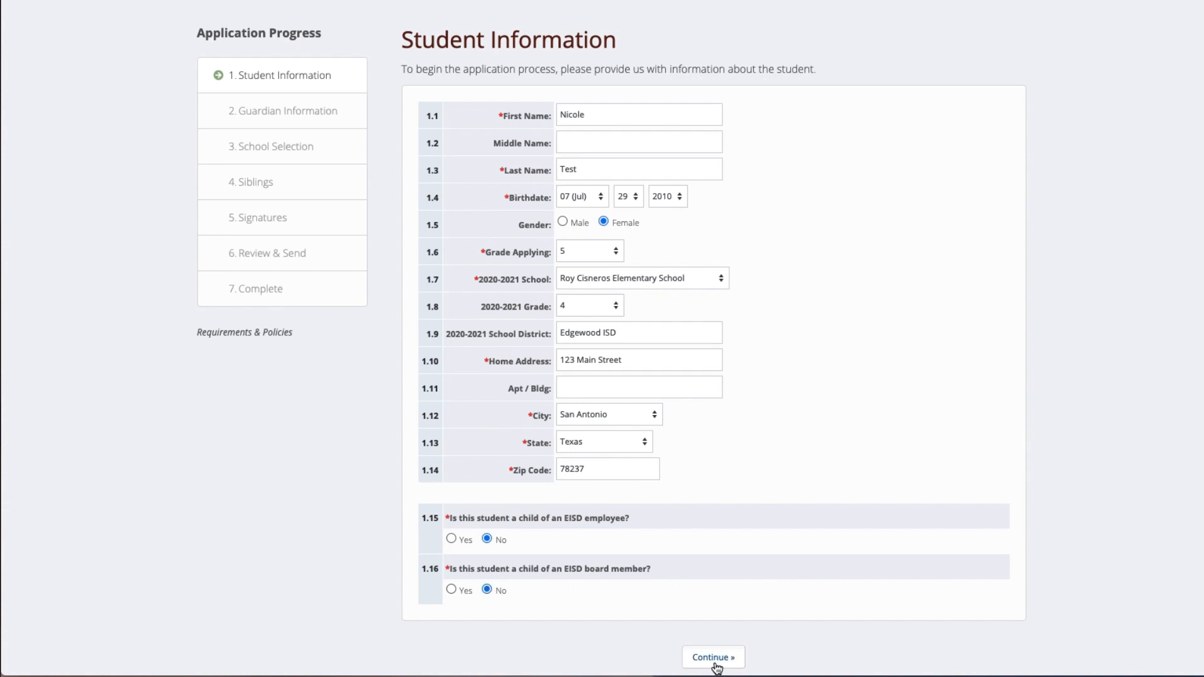
click(712, 674)
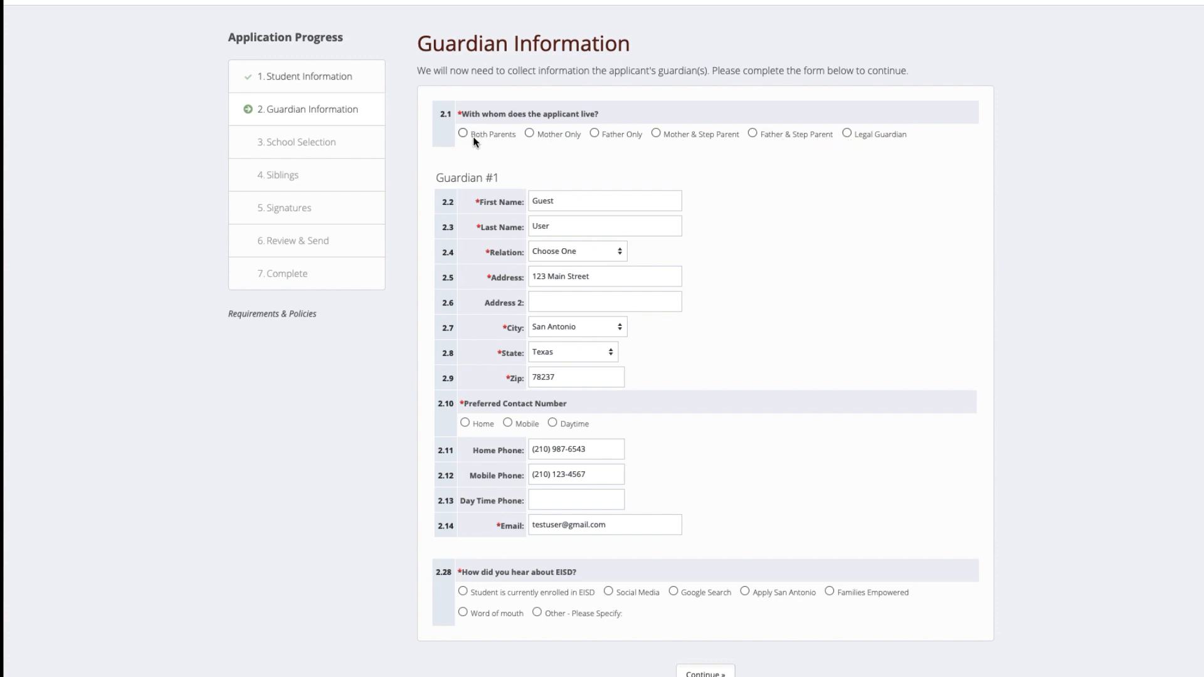
Step: Set living arrangement to Mother Only and the guardian's relation to Mother
click(462, 133)
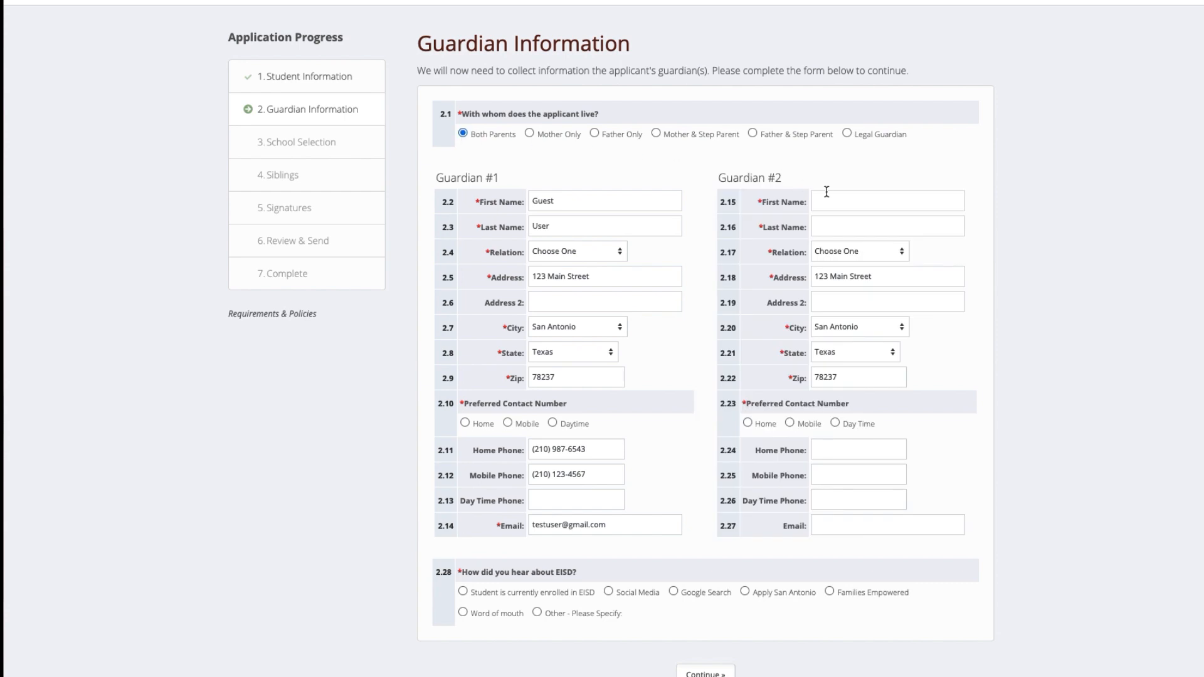
click(752, 135)
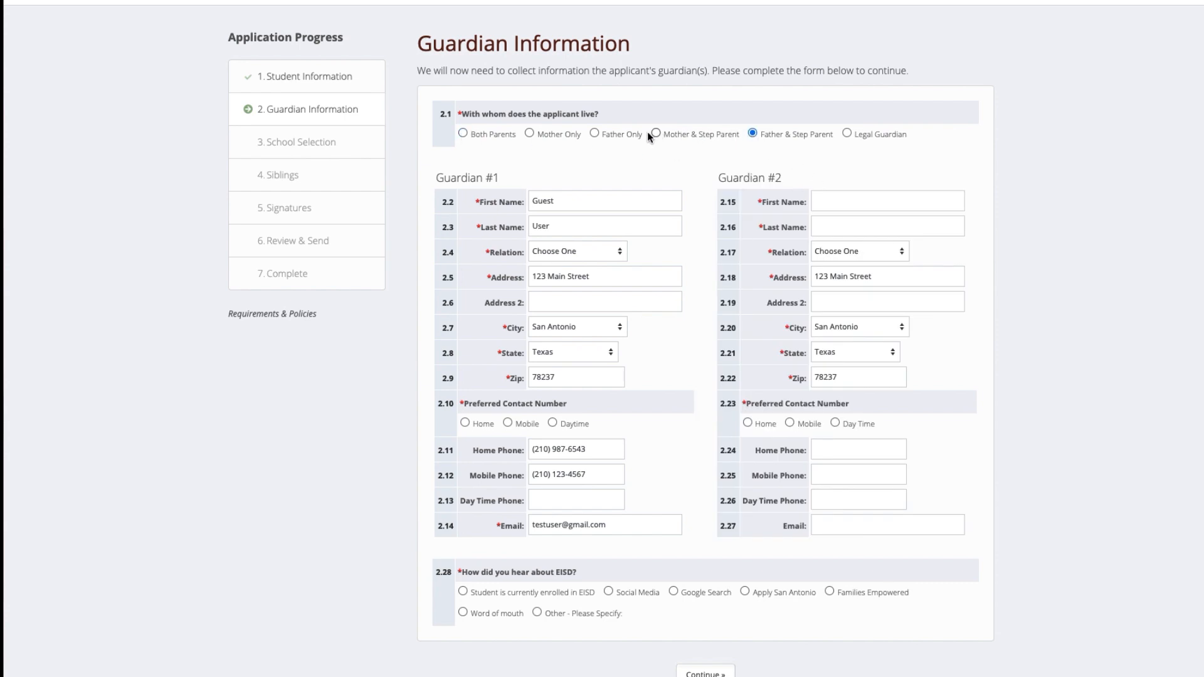
click(594, 135)
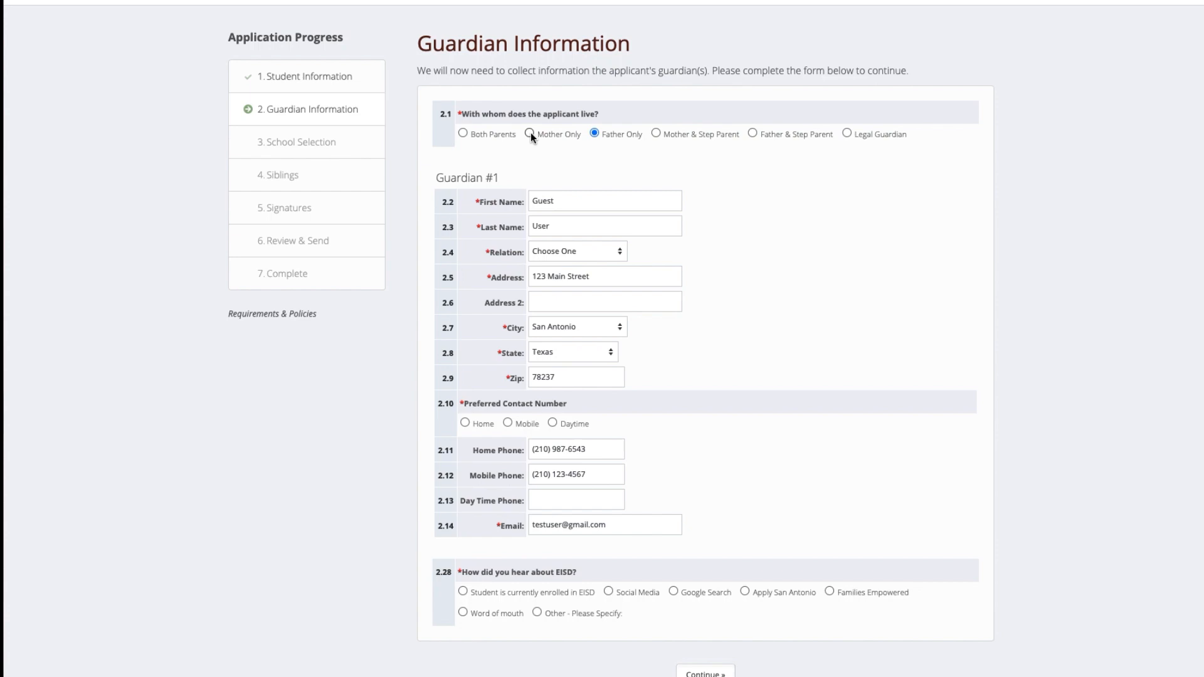
click(530, 134)
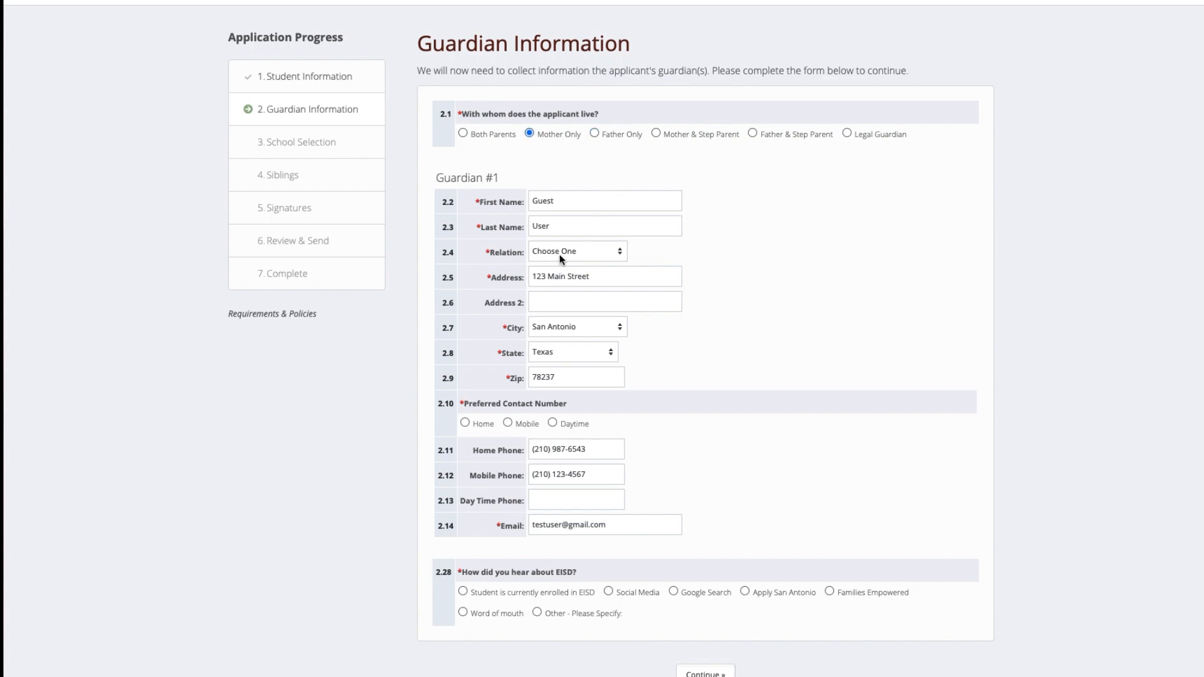
click(577, 251)
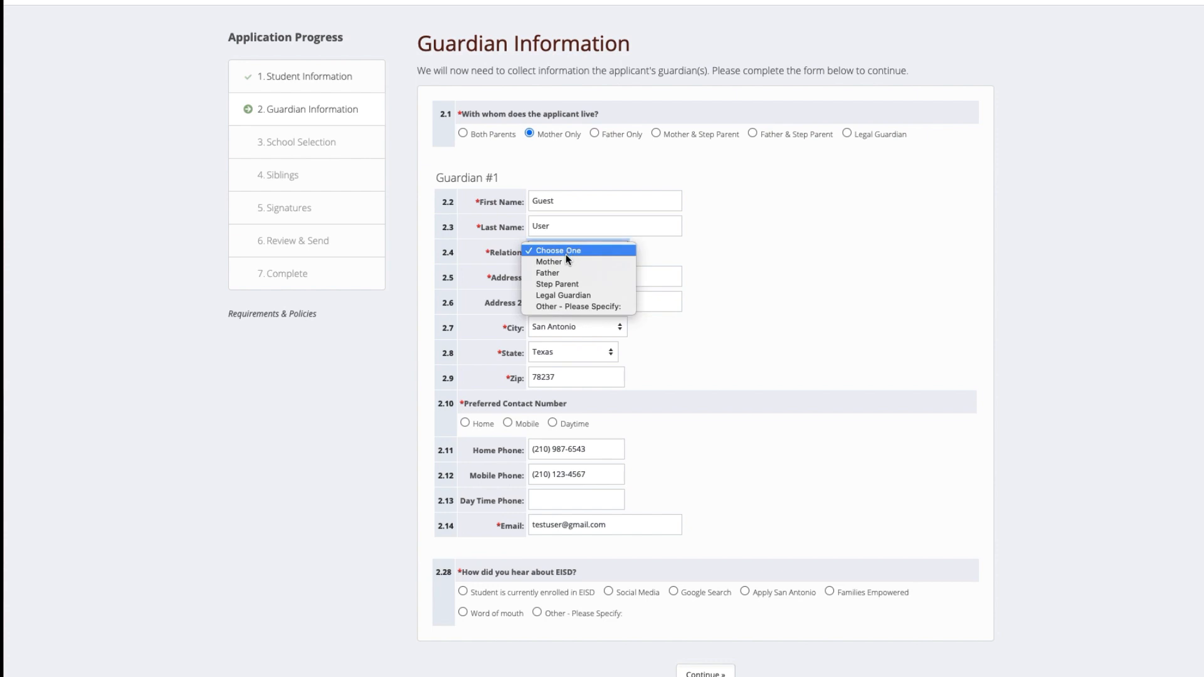
click(548, 260)
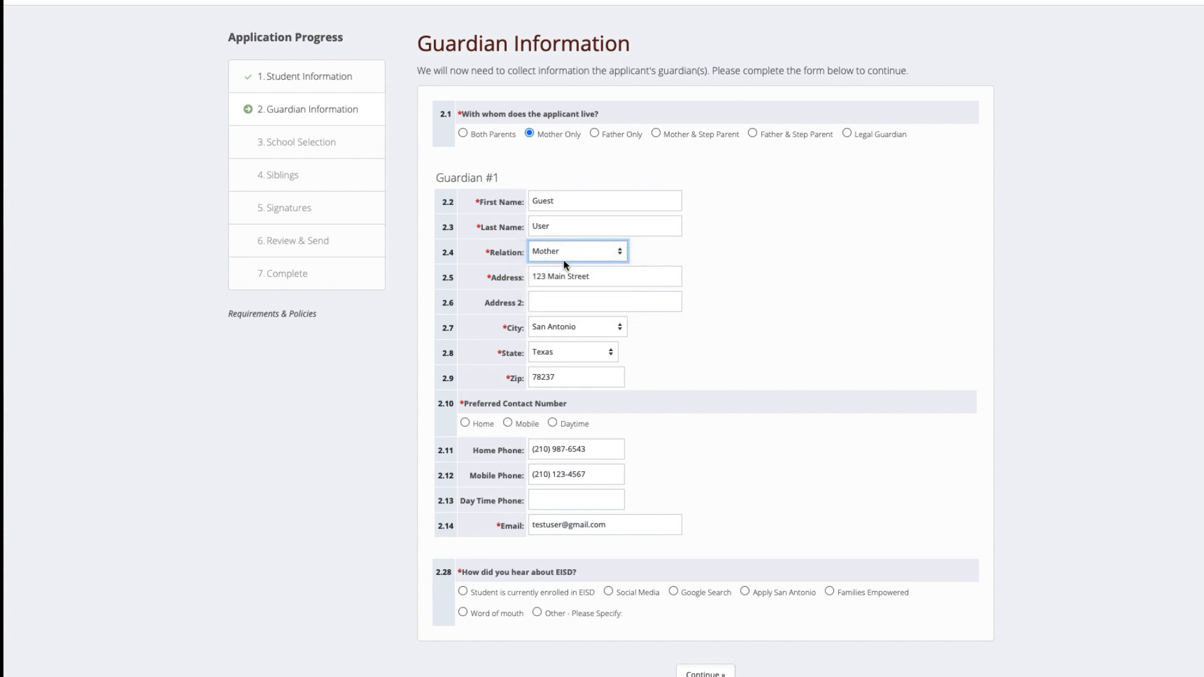
mouse_move(489, 361)
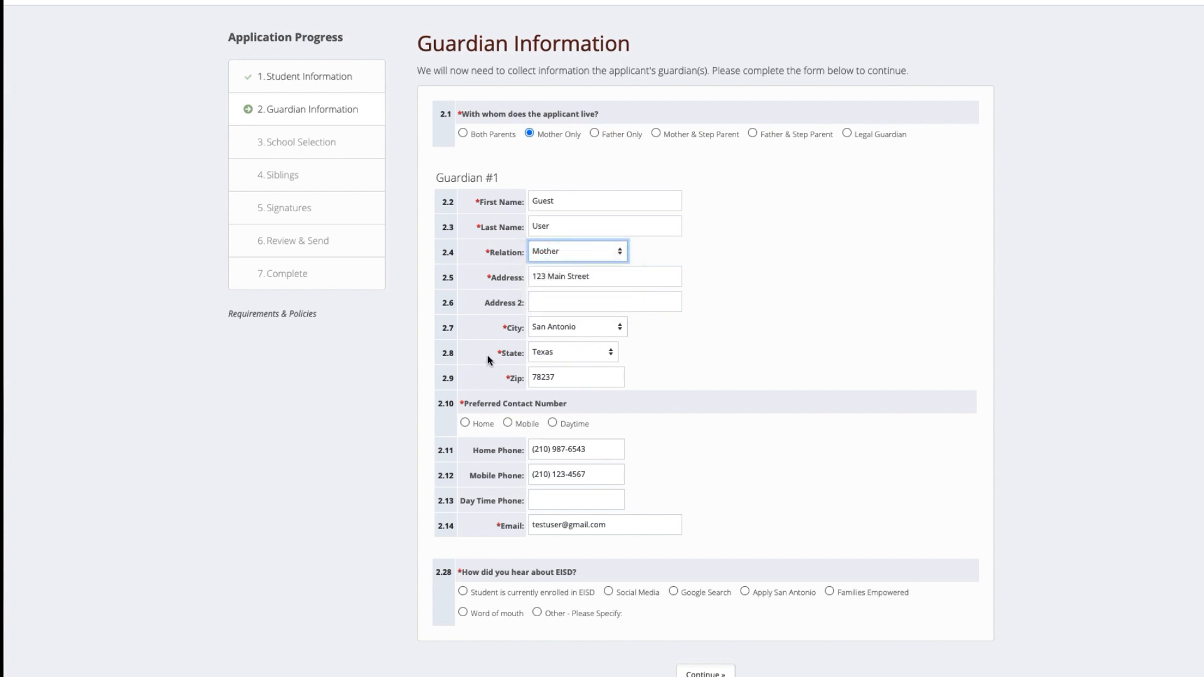
mouse_move(509, 471)
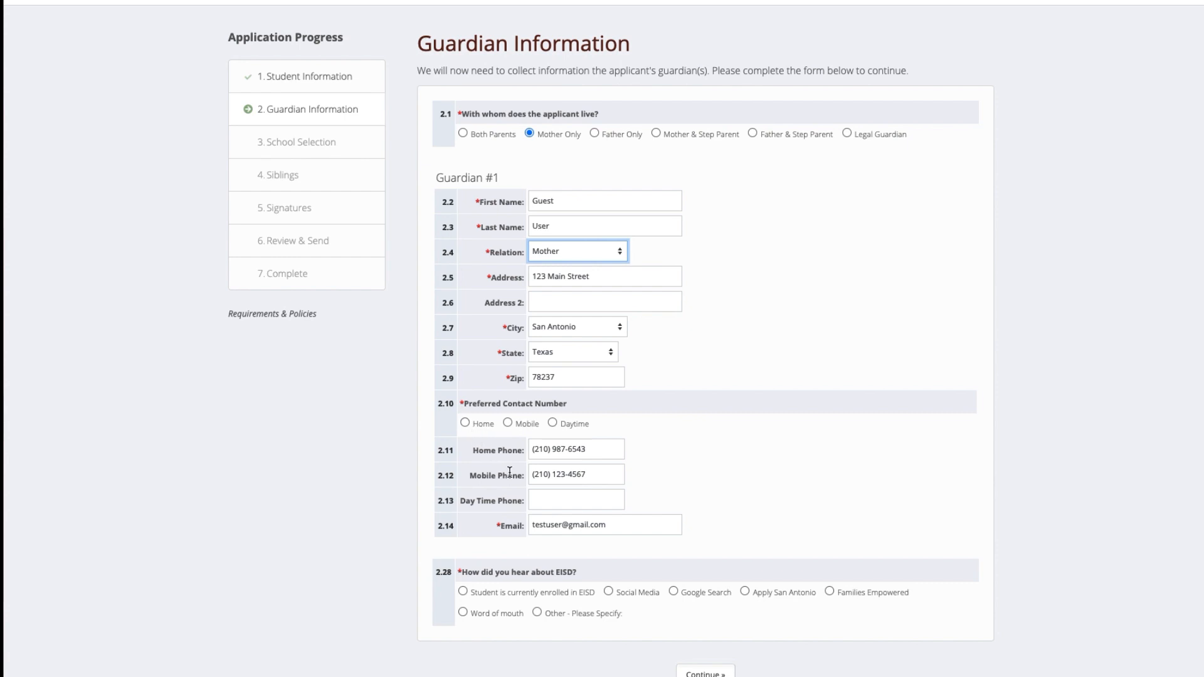
mouse_move(514, 506)
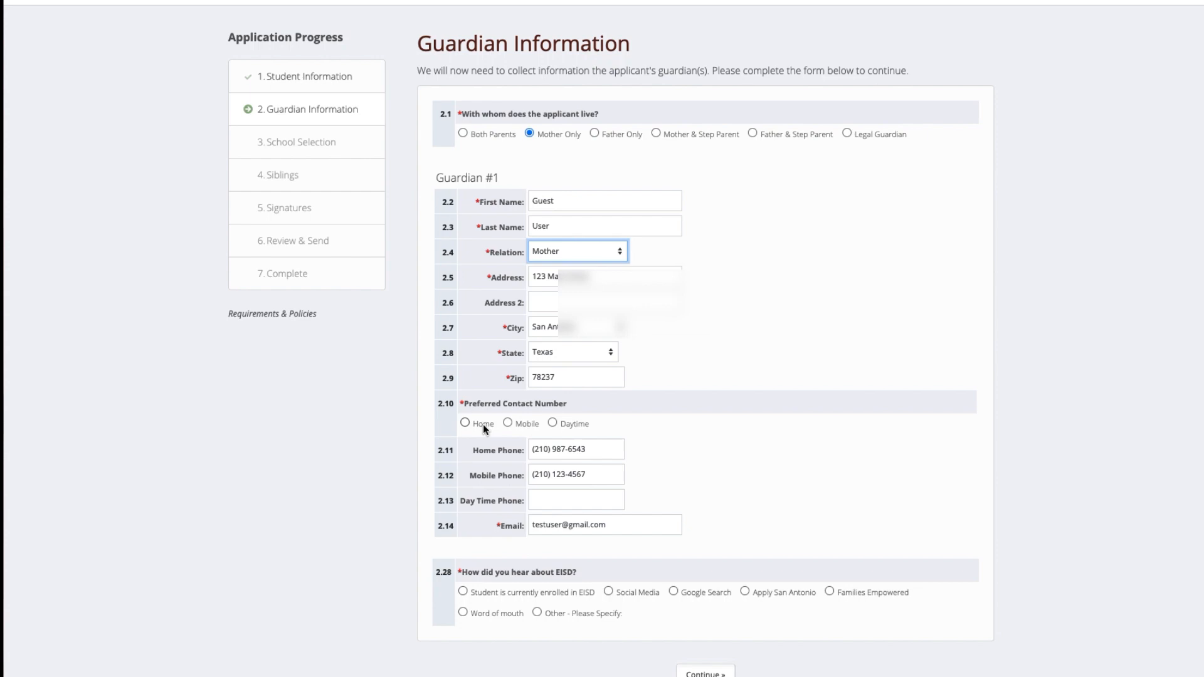
Step: Make mobile the preferred contact, choose Word of mouth as referral, and continue to School Selection
click(508, 424)
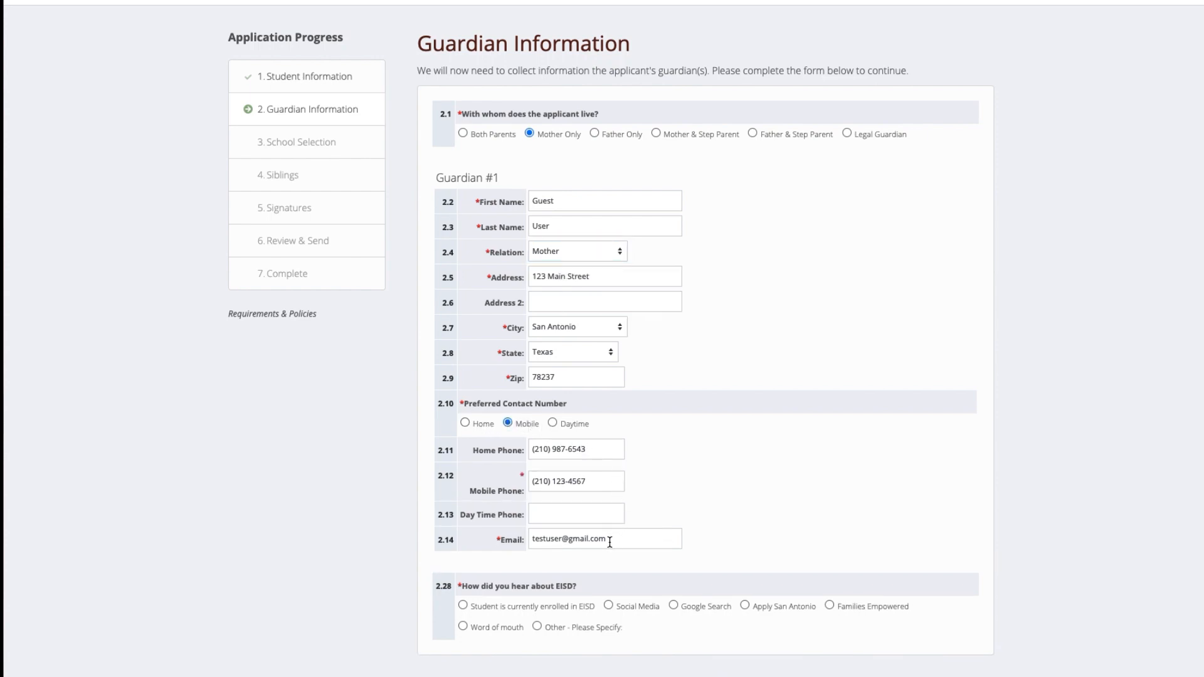
mouse_move(481, 625)
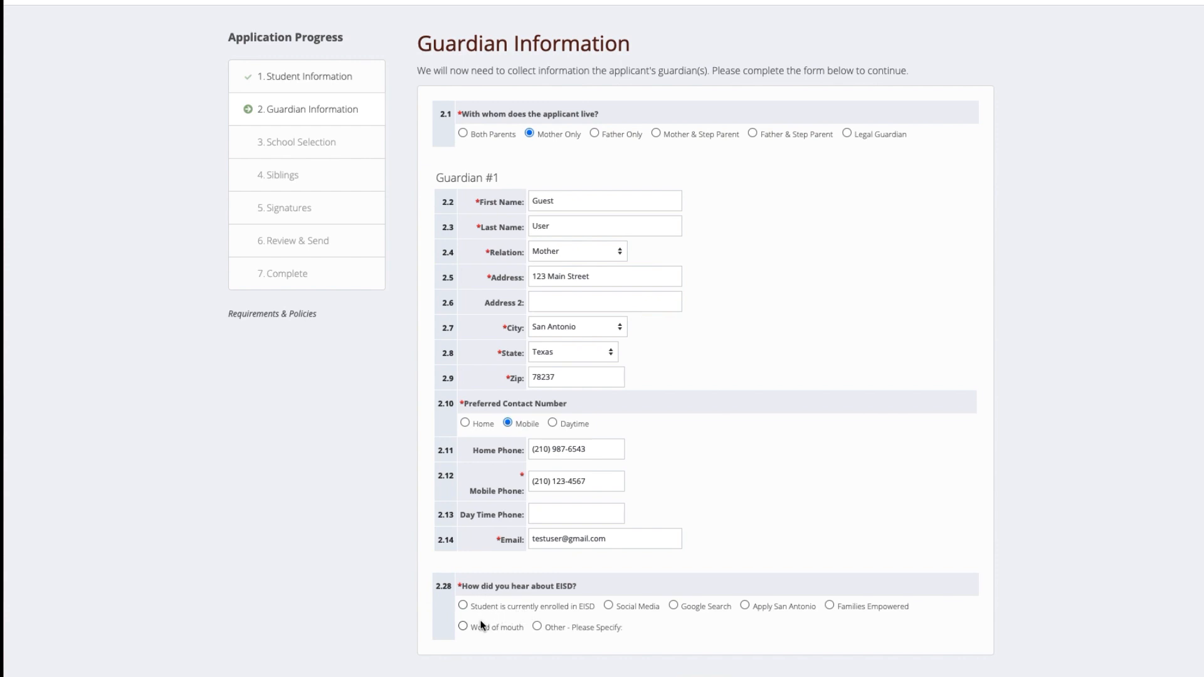
mouse_move(781, 596)
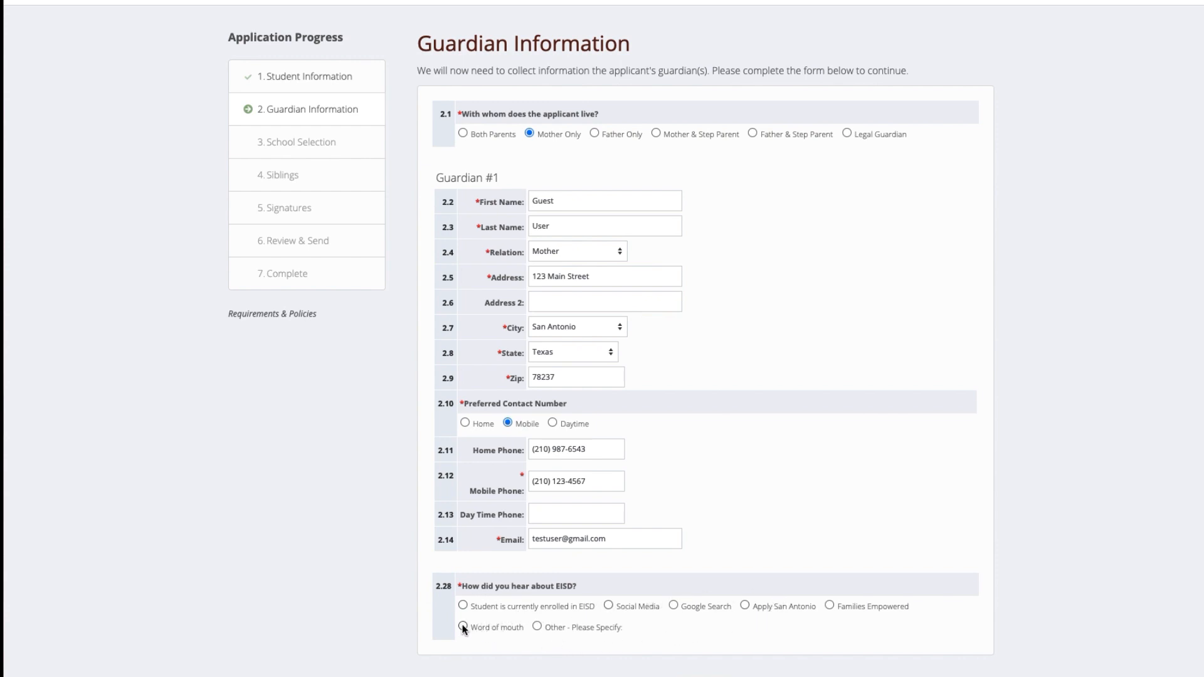
click(463, 627)
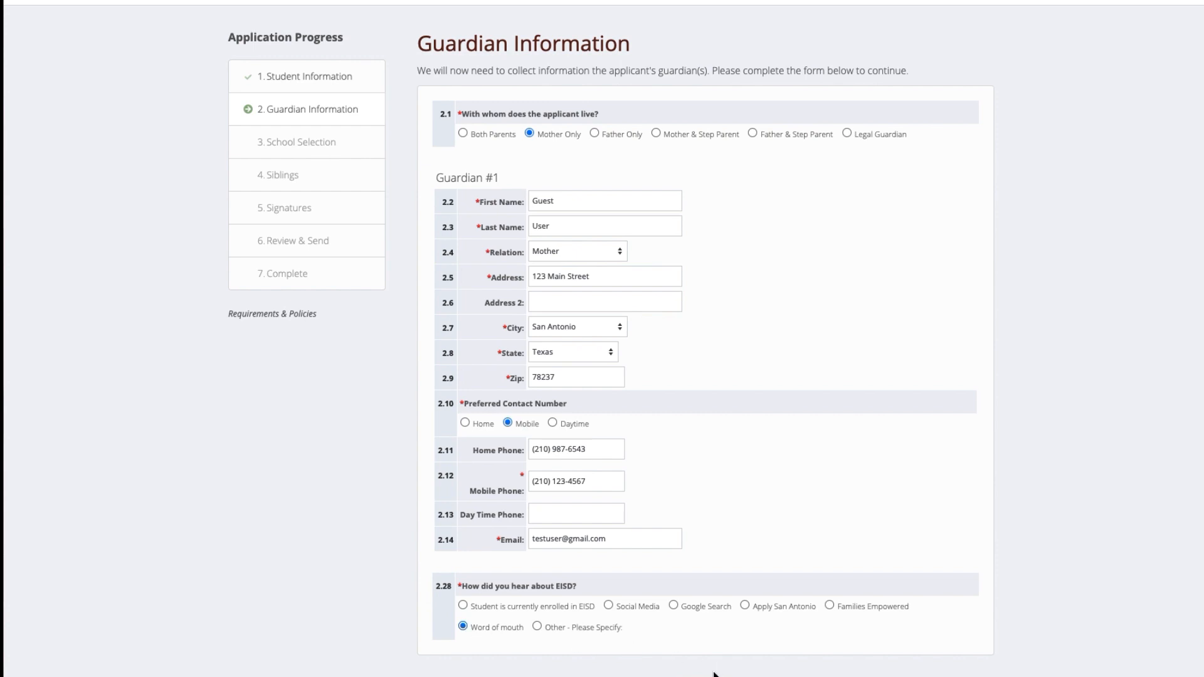
scroll(down, 3)
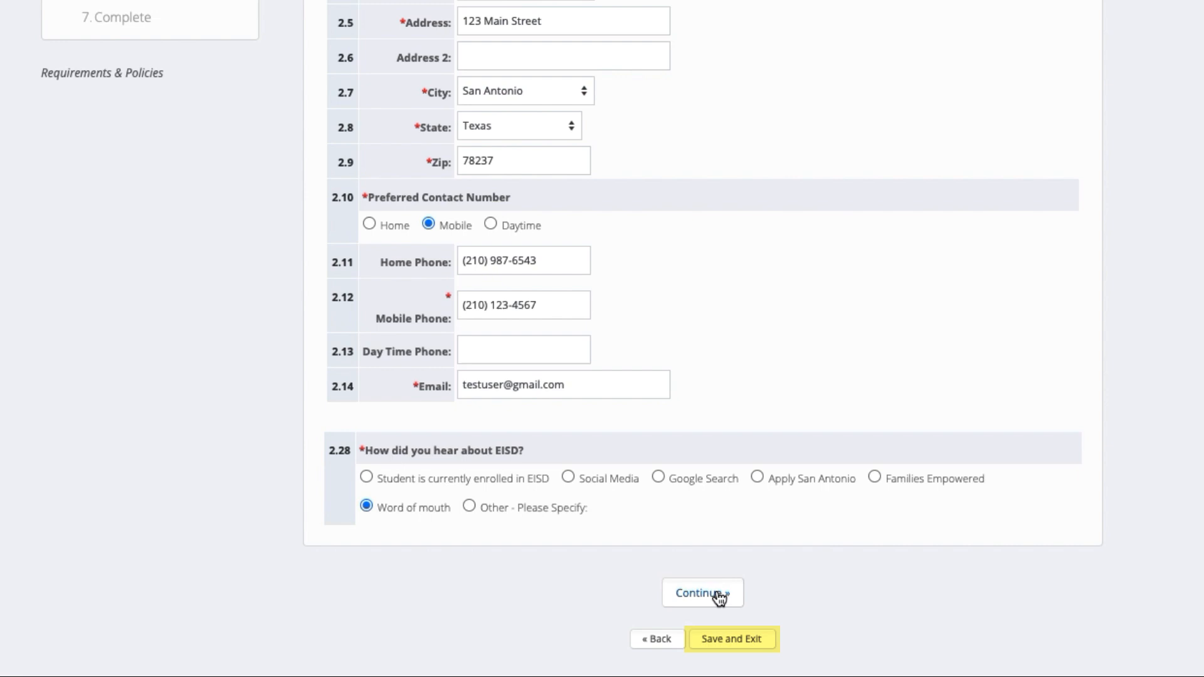
mouse_move(710, 607)
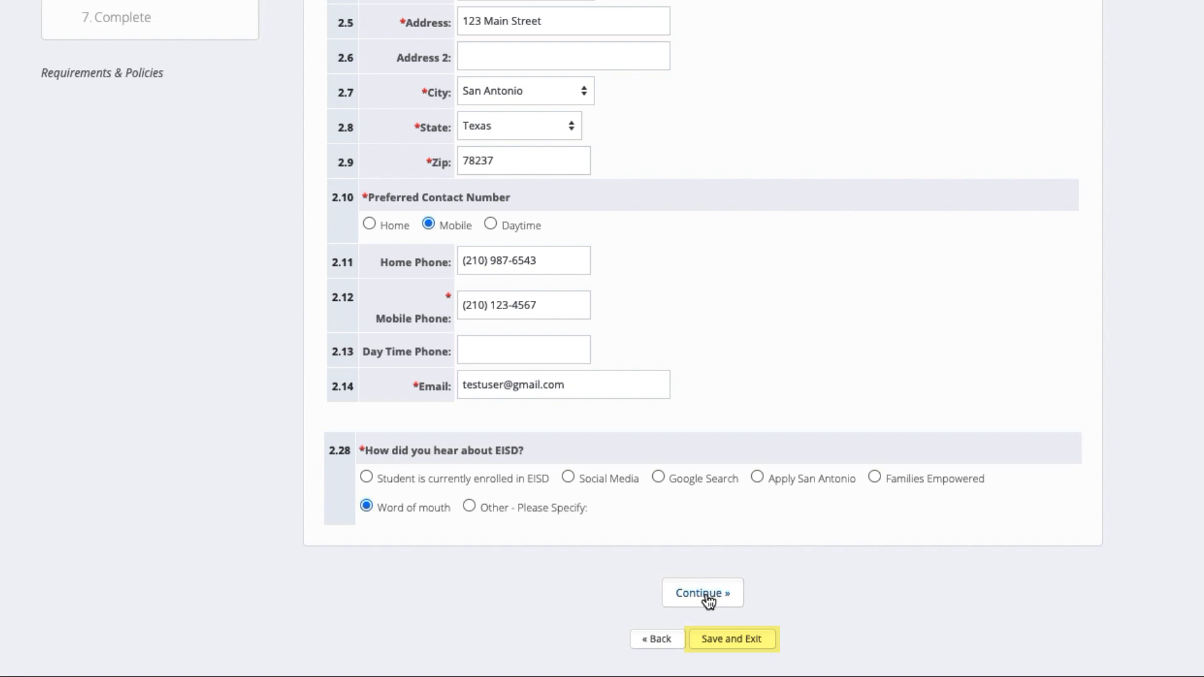
click(702, 592)
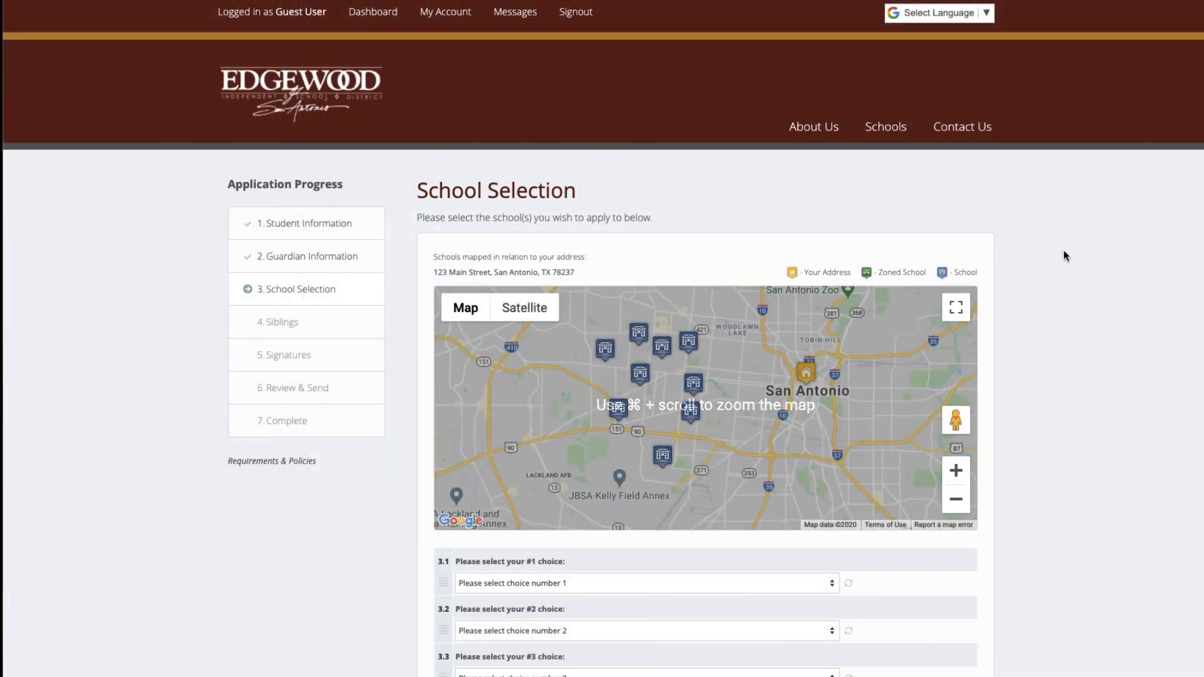
Step: Rank Roy Cisneros, Las Palmas and Alonso S. Perales as choices 1-3 and continue to Siblings
scroll(down, 3)
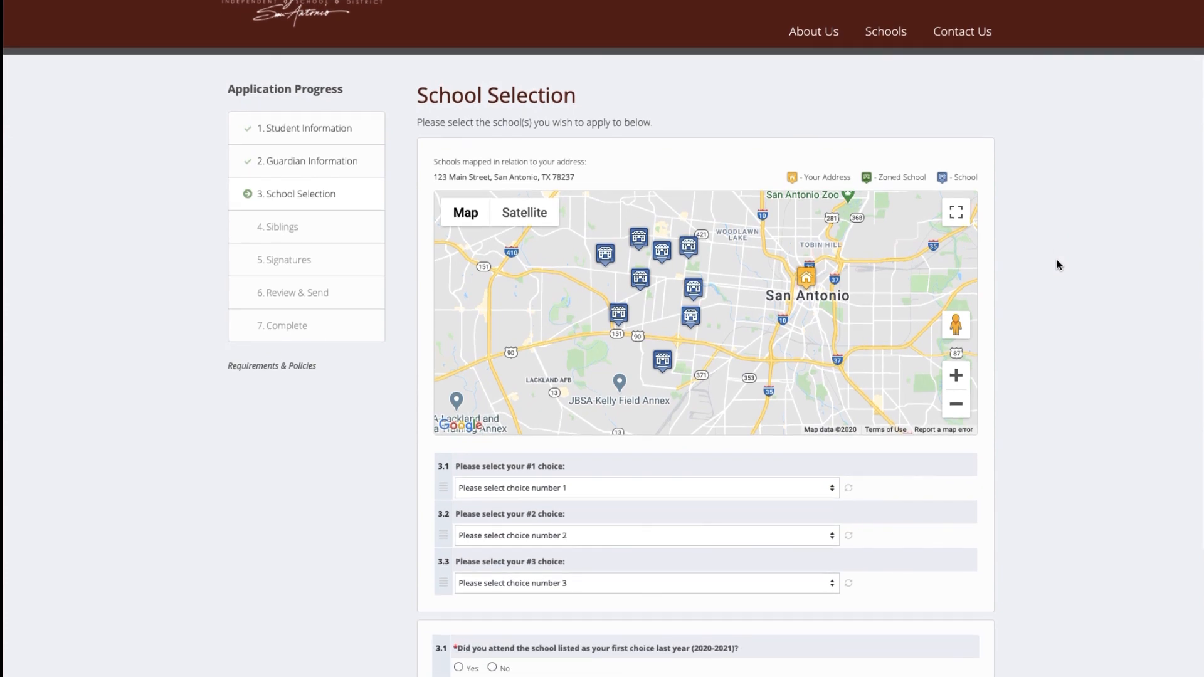
scroll(down, 3)
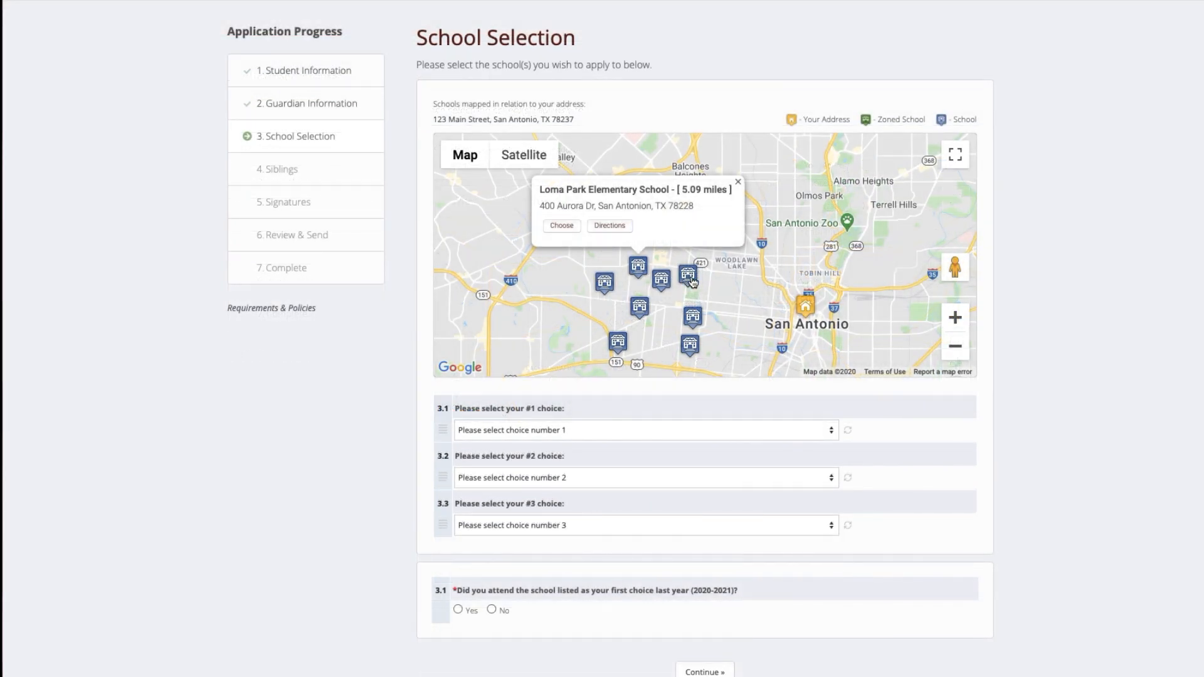
click(689, 346)
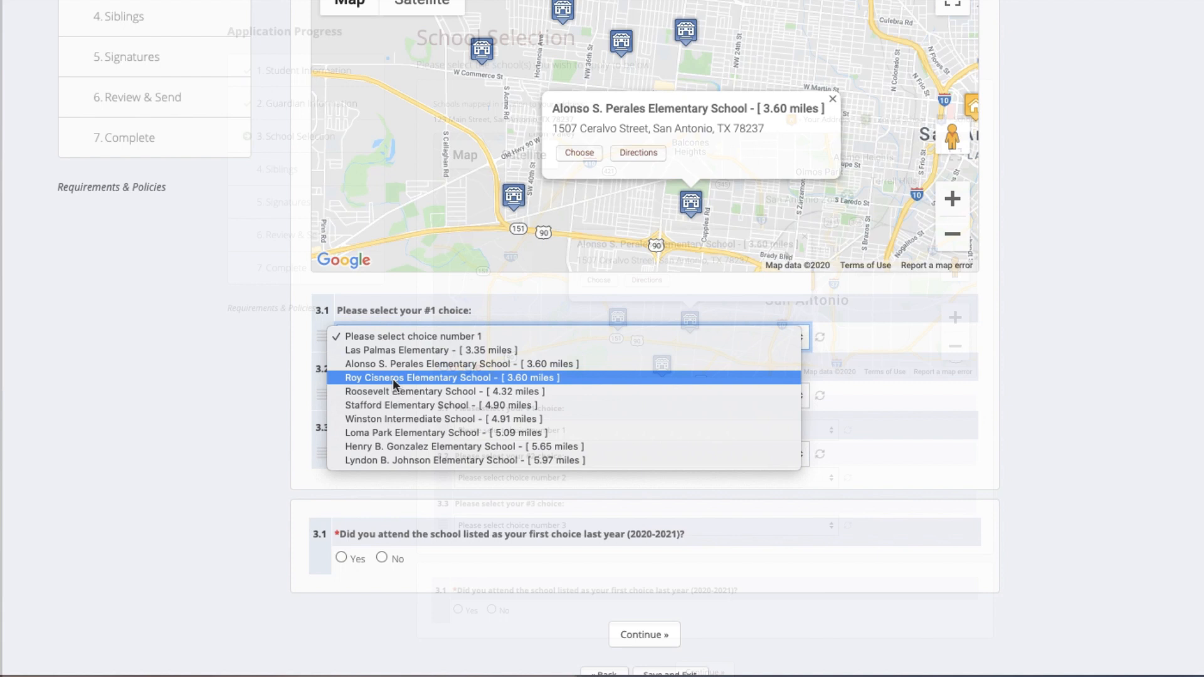
click(419, 377)
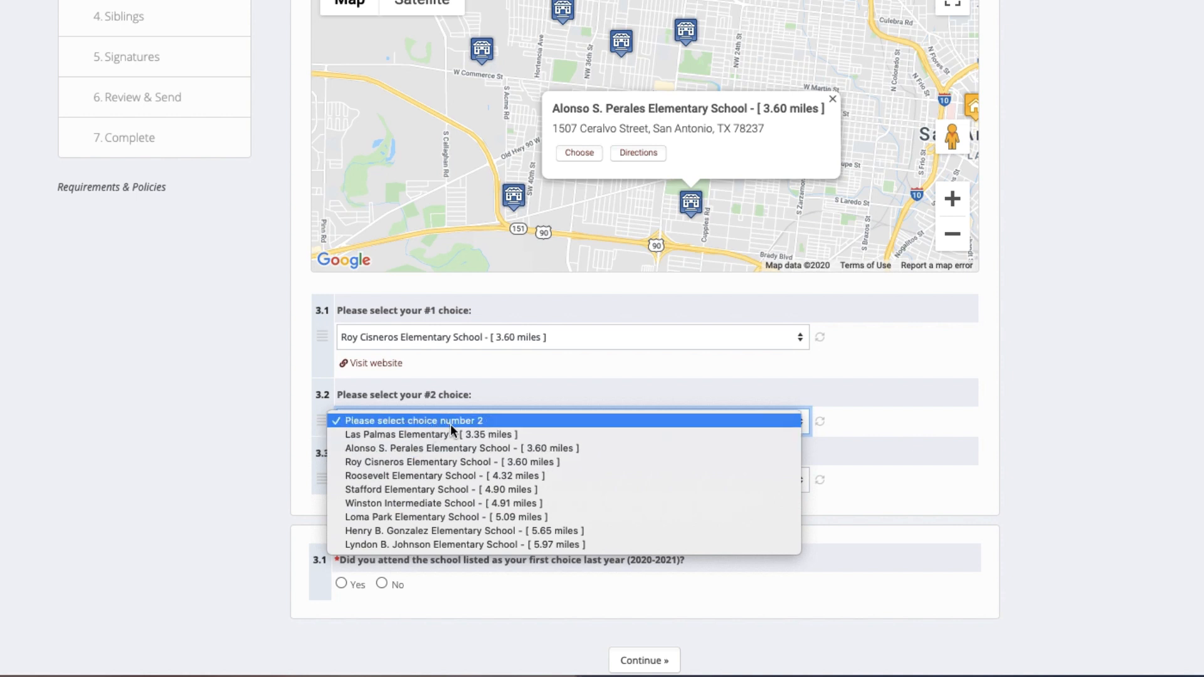
click(399, 434)
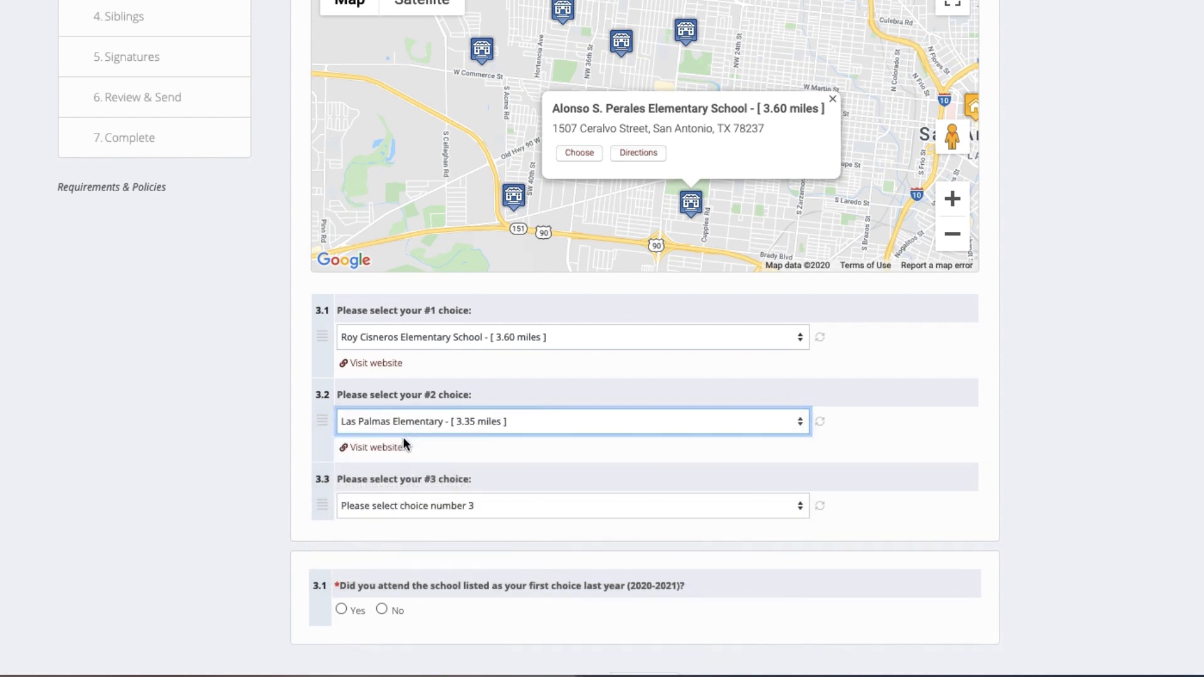
mouse_move(411, 511)
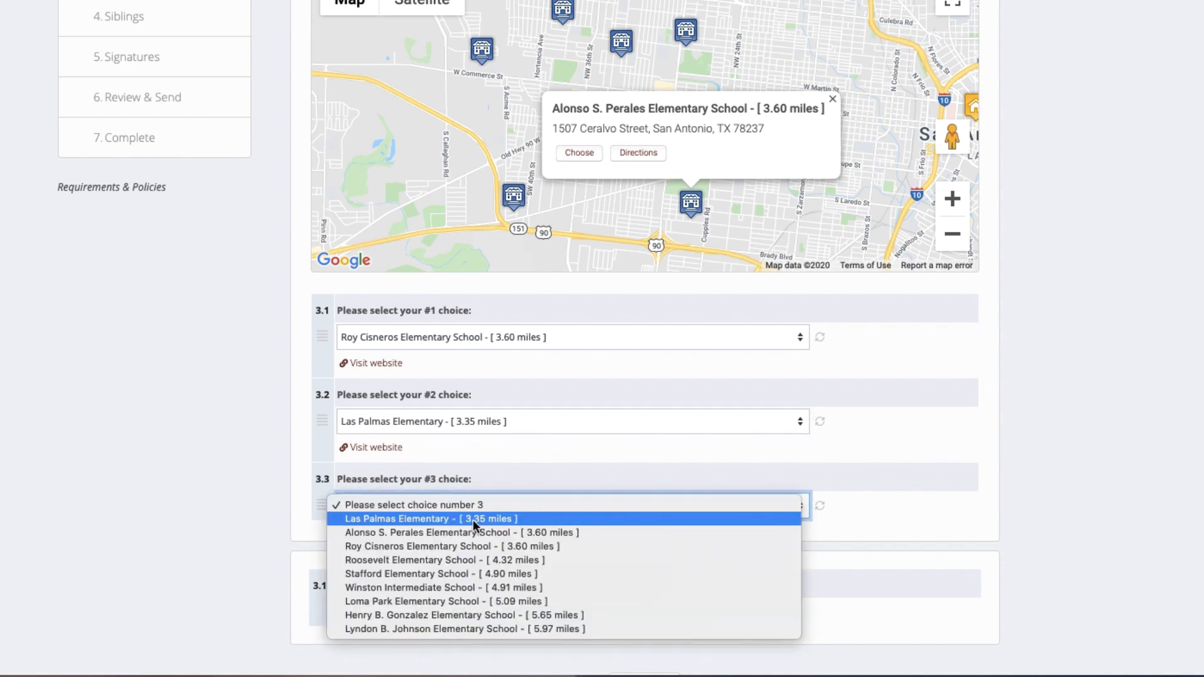
click(462, 532)
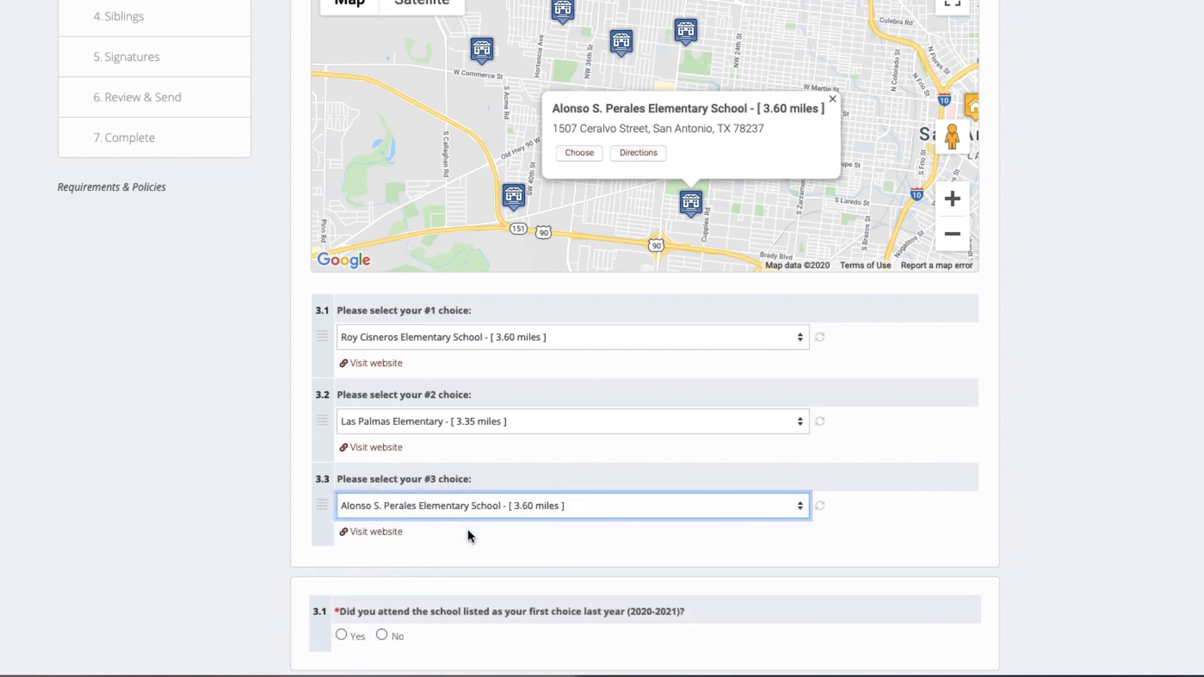
mouse_move(1044, 419)
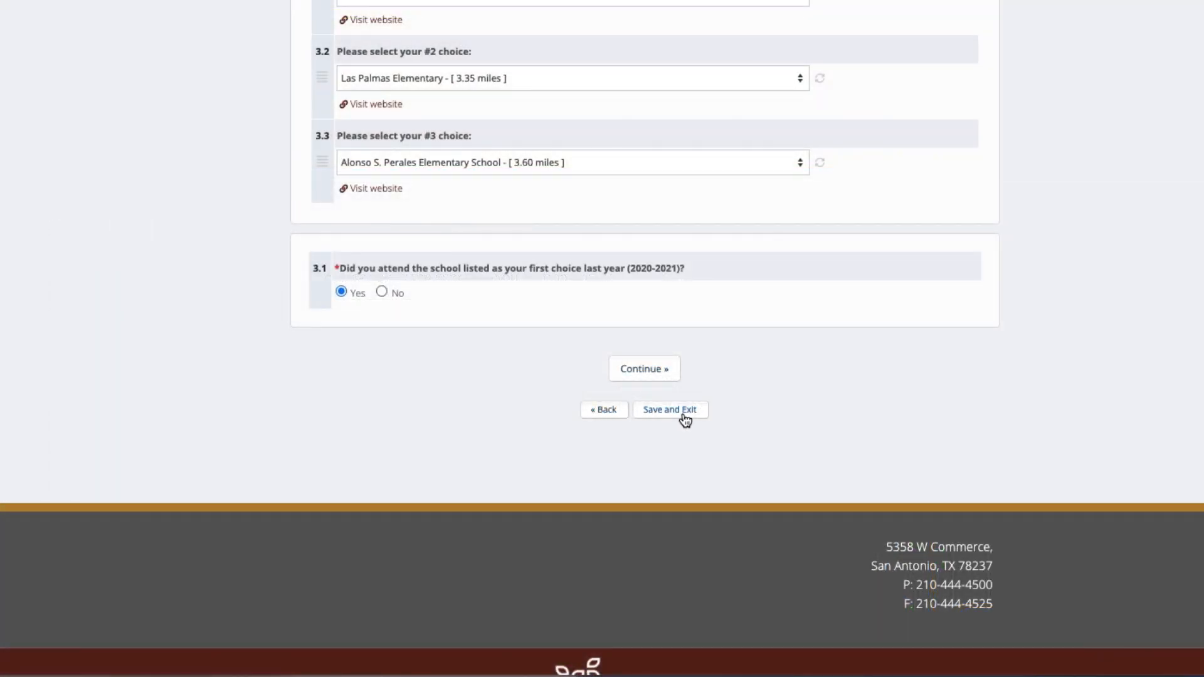
mouse_move(637, 376)
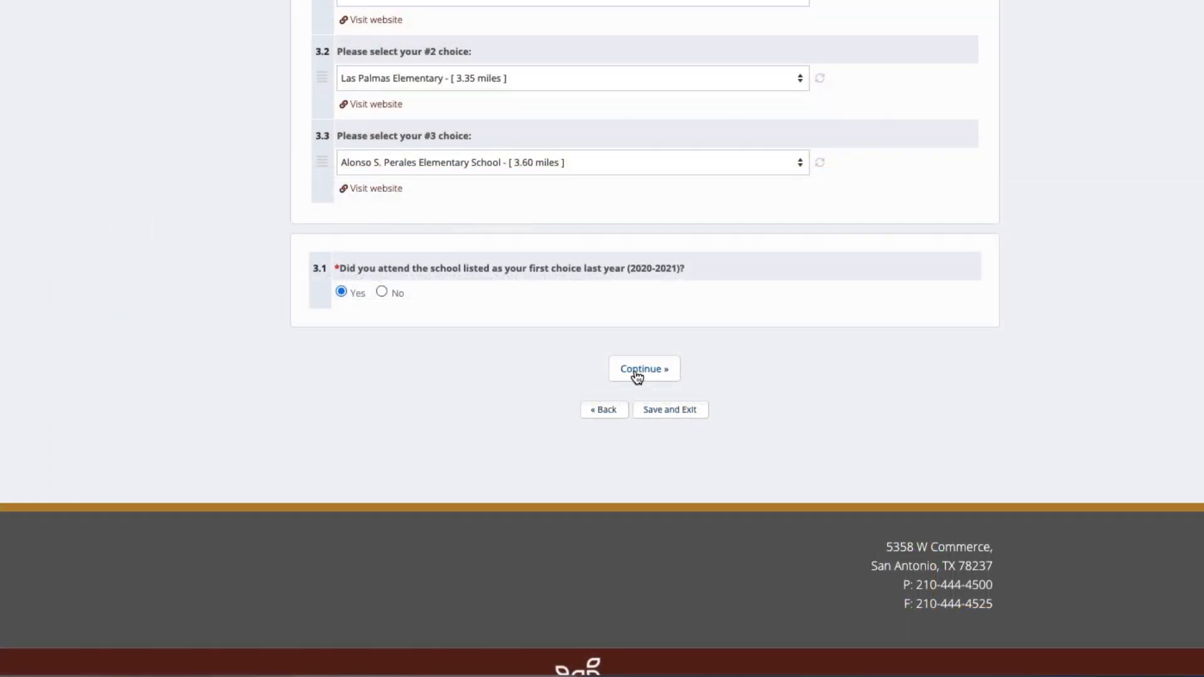
click(644, 369)
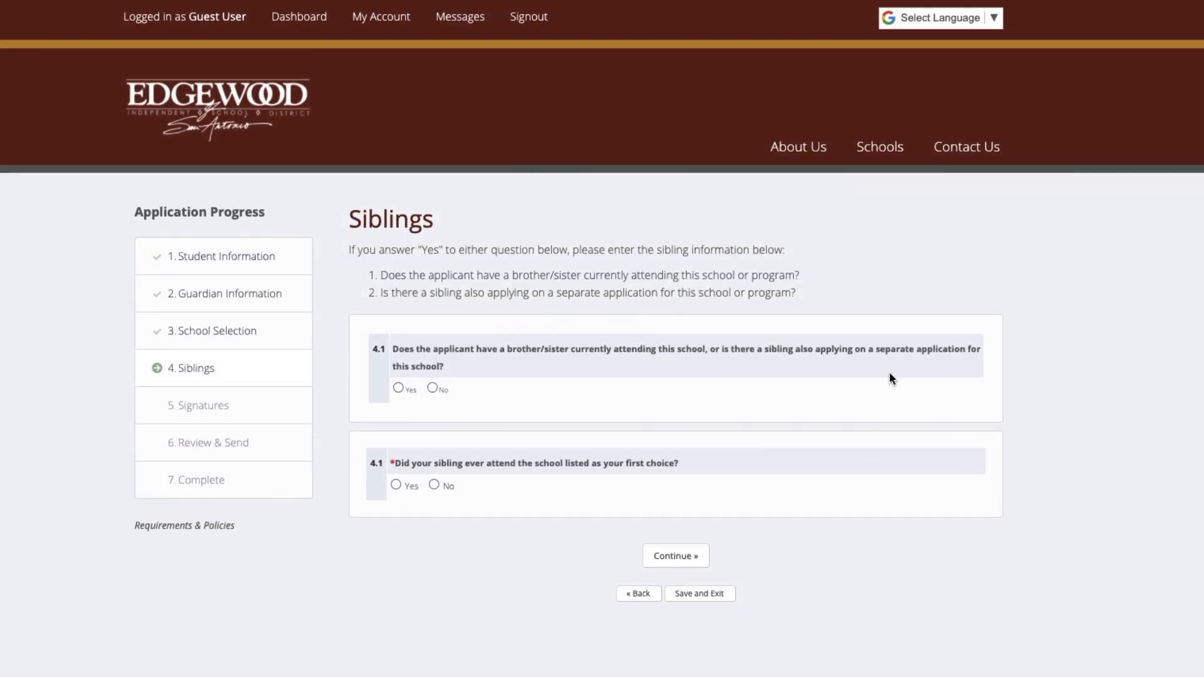
mouse_move(923, 354)
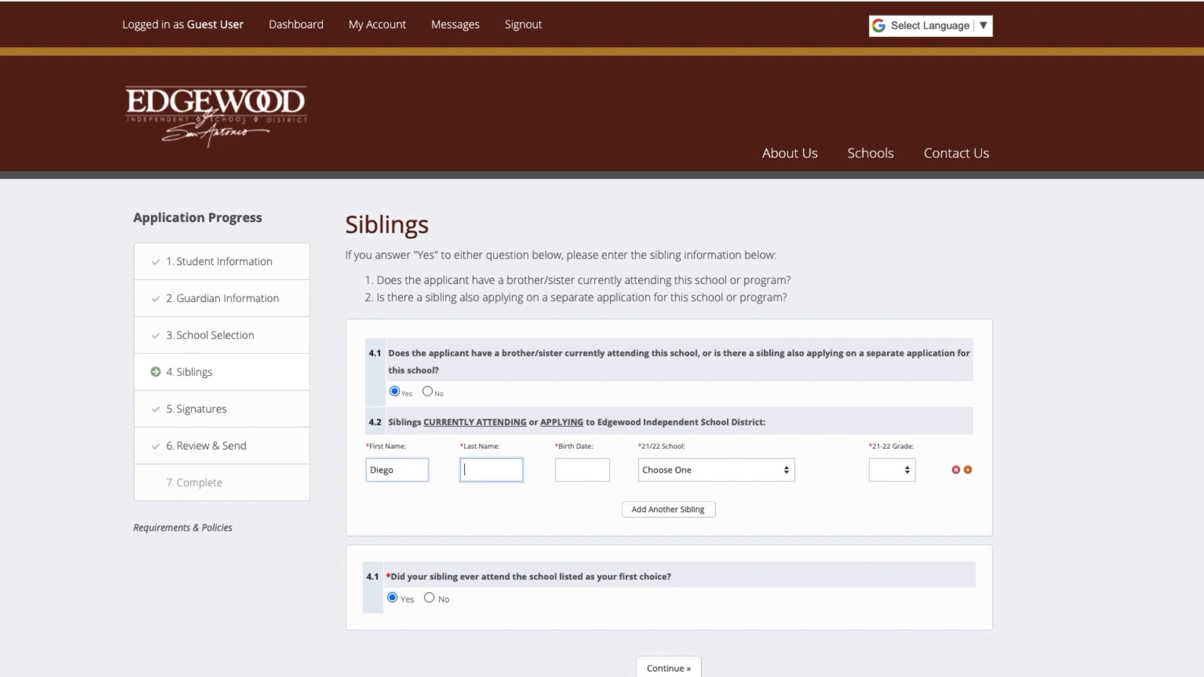
Step: Record sibling last name Test, birth date 01/01/2009, school E.T. Wrenn Middle School, grade 6
text(Test)
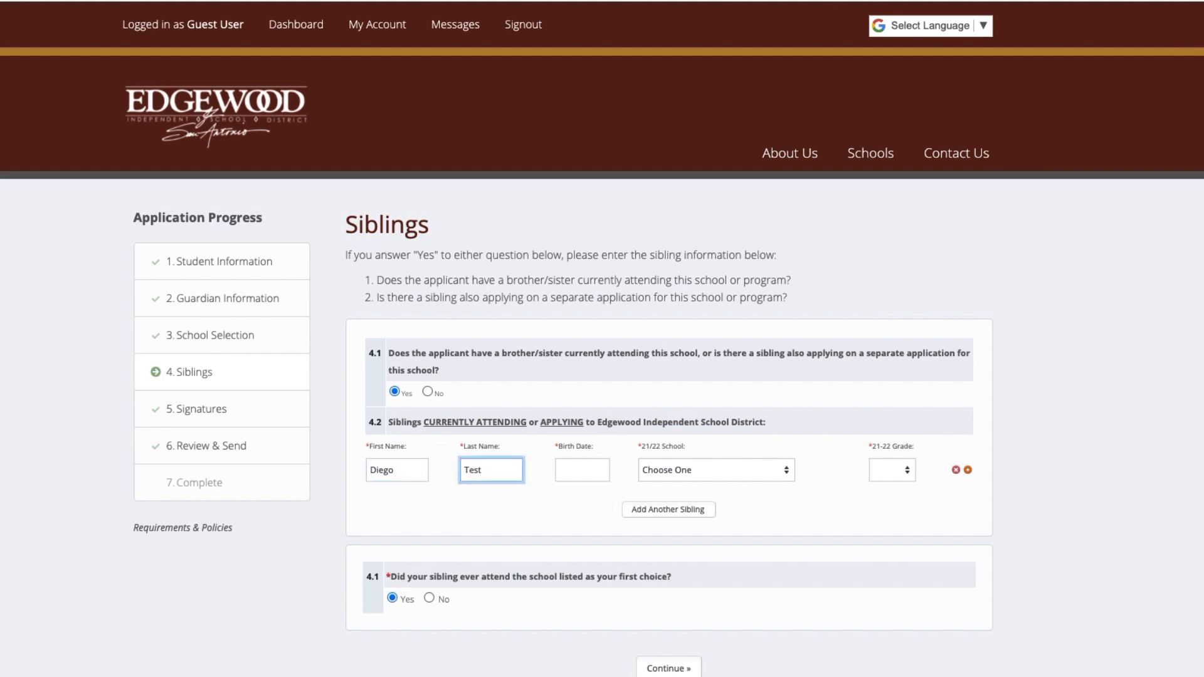
text(01/0)
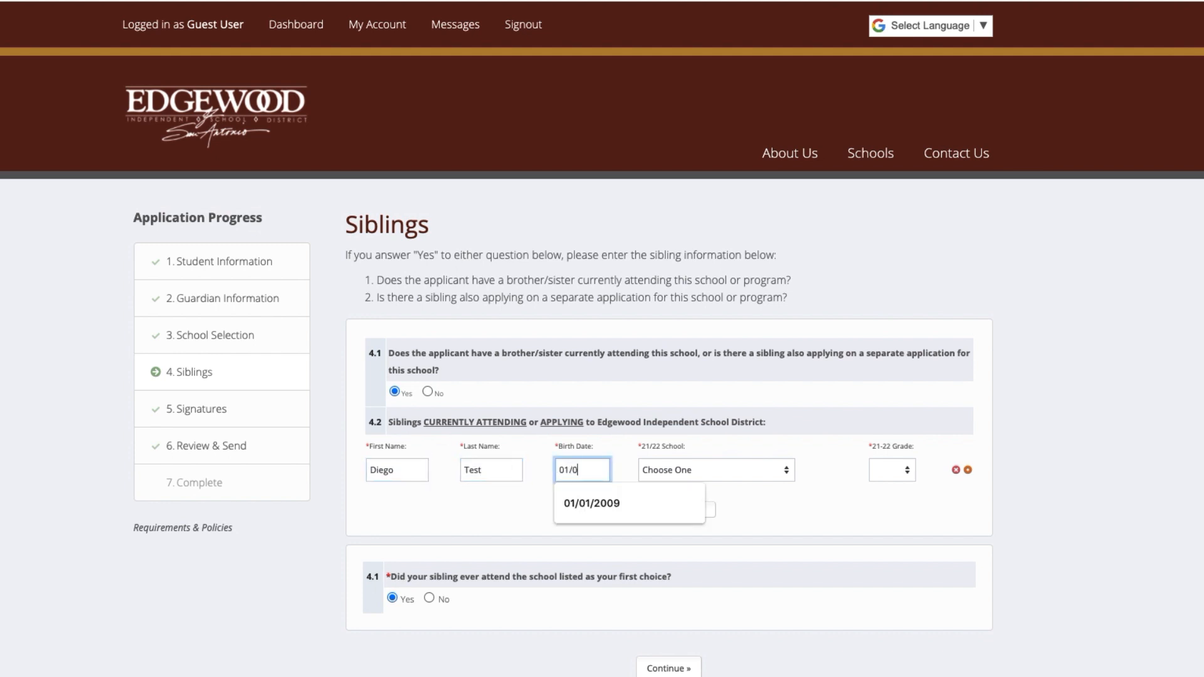
click(592, 503)
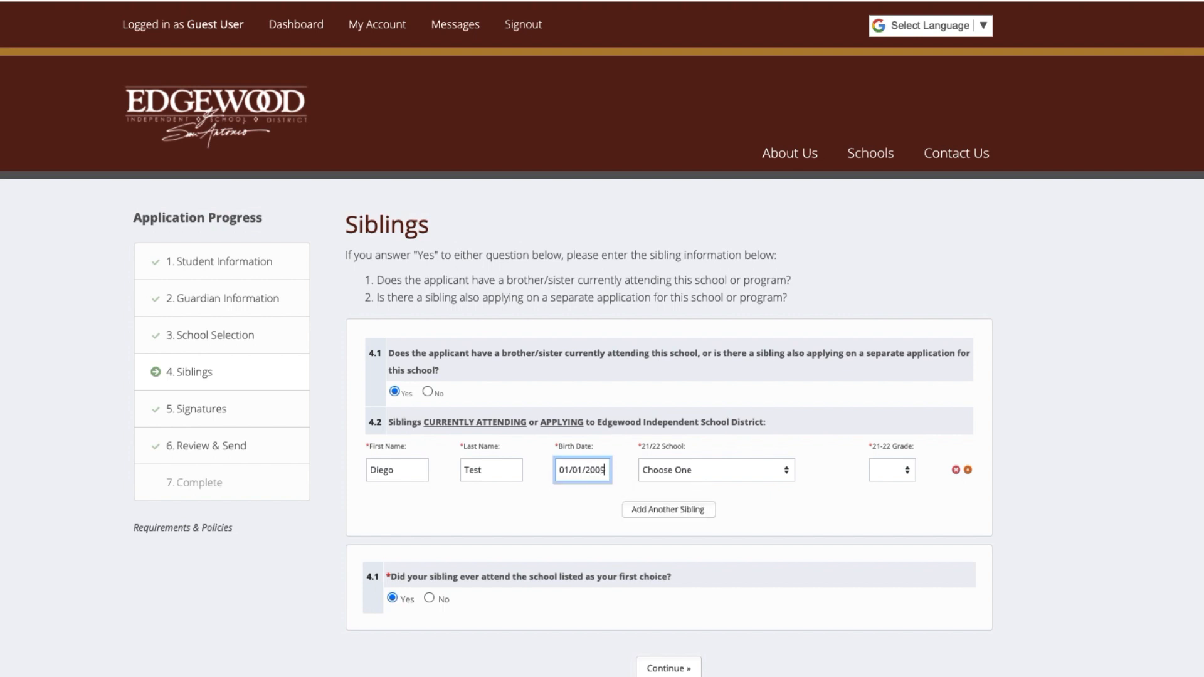
click(716, 469)
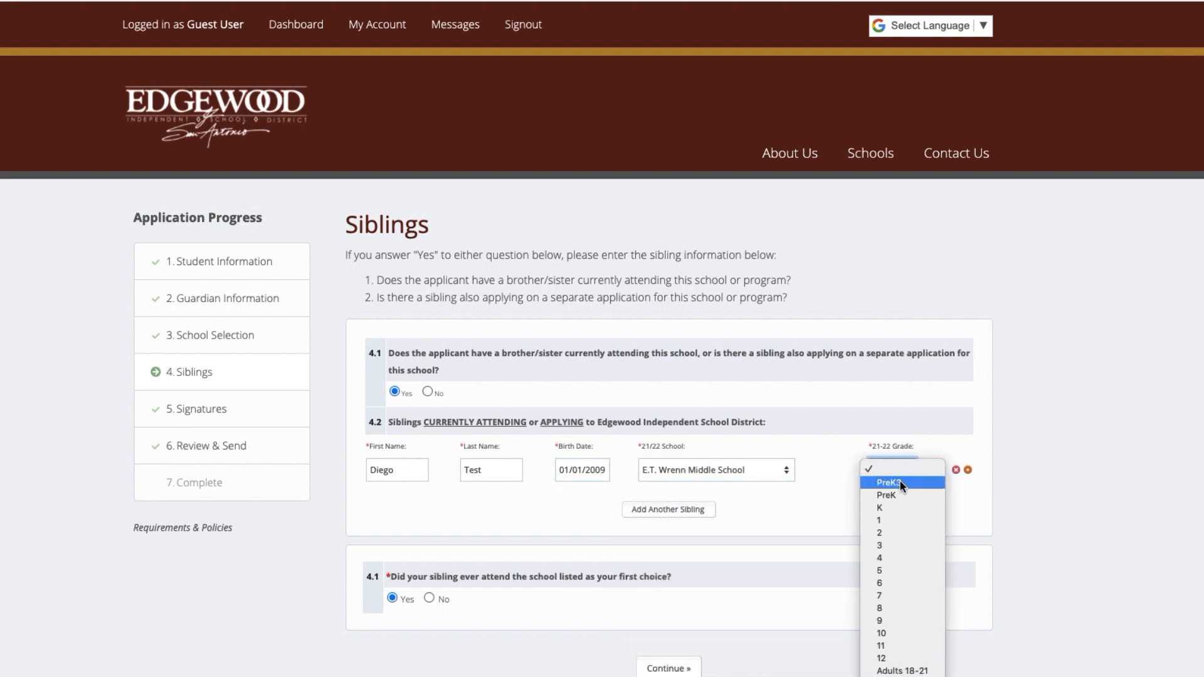
click(877, 582)
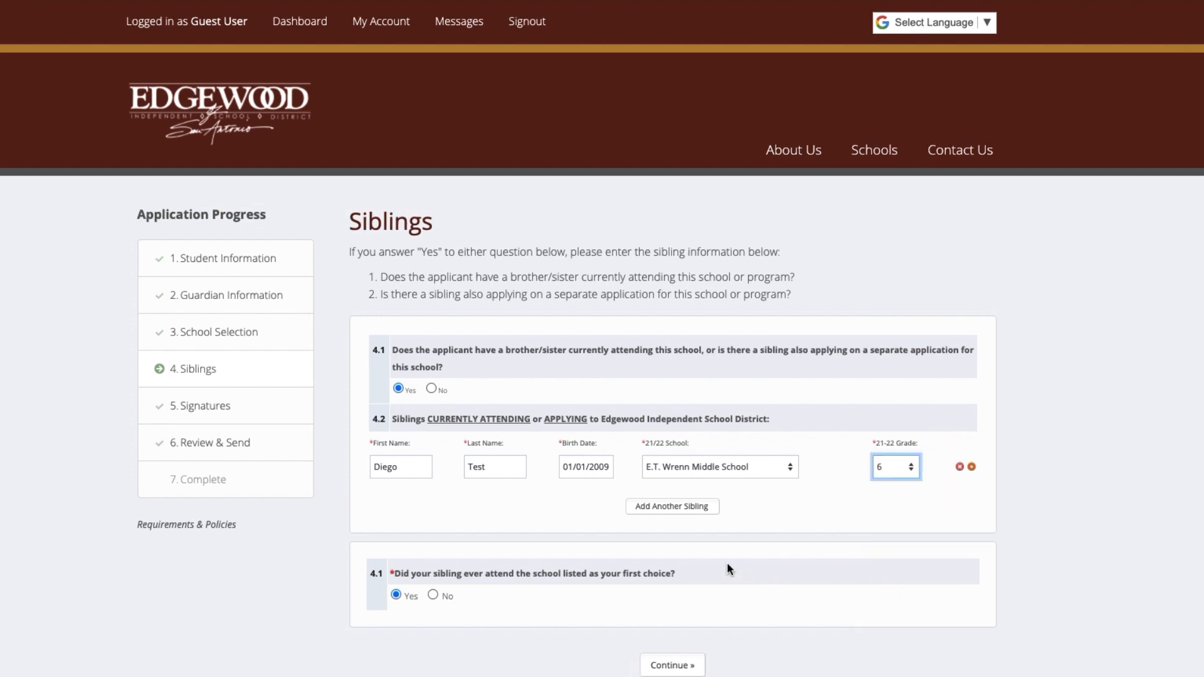
mouse_move(923, 484)
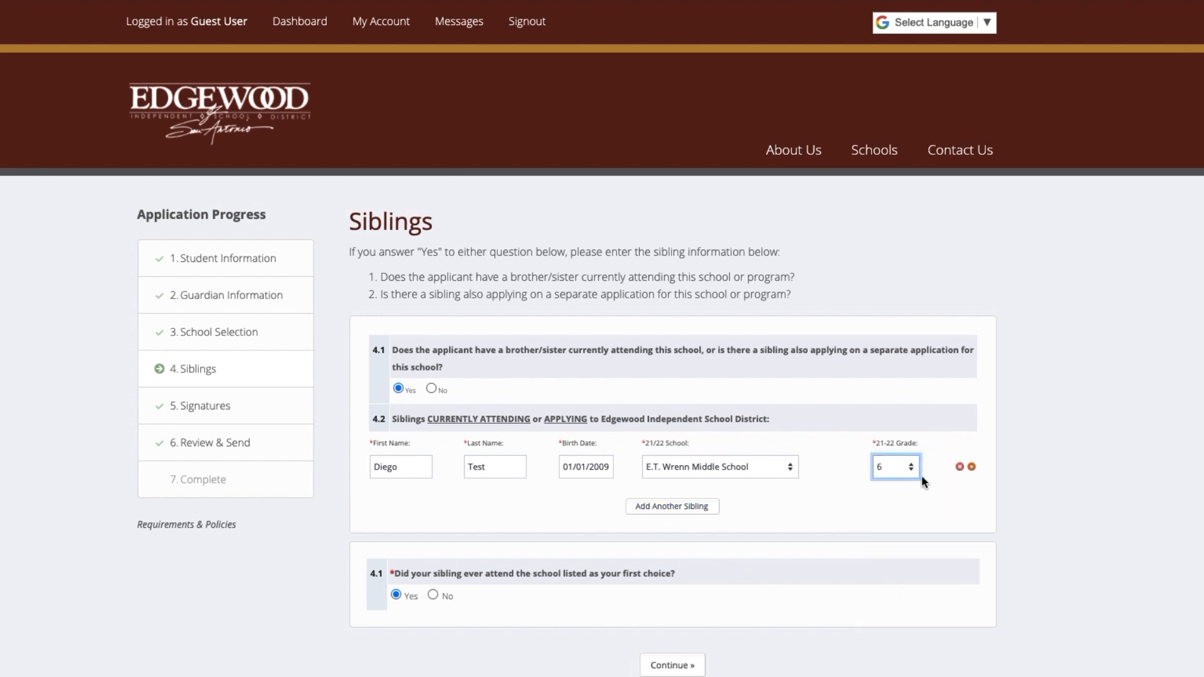
Step: Answer Yes to the sibling attending the first choice and continue to Signatures
click(431, 594)
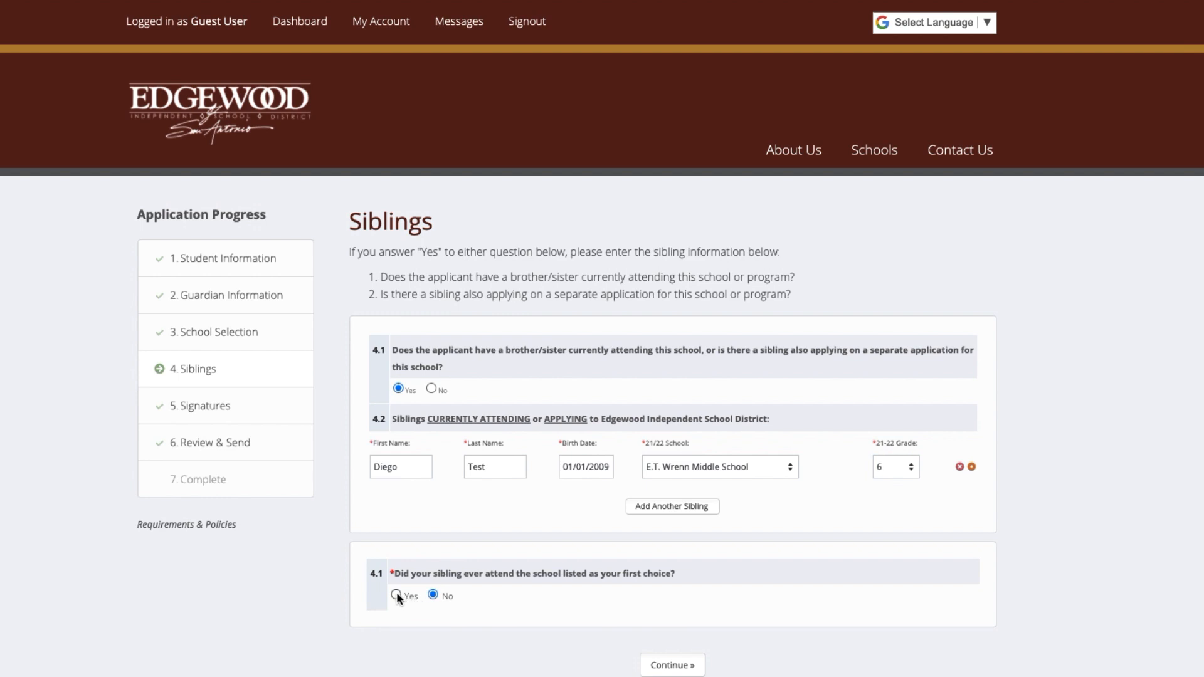
click(396, 597)
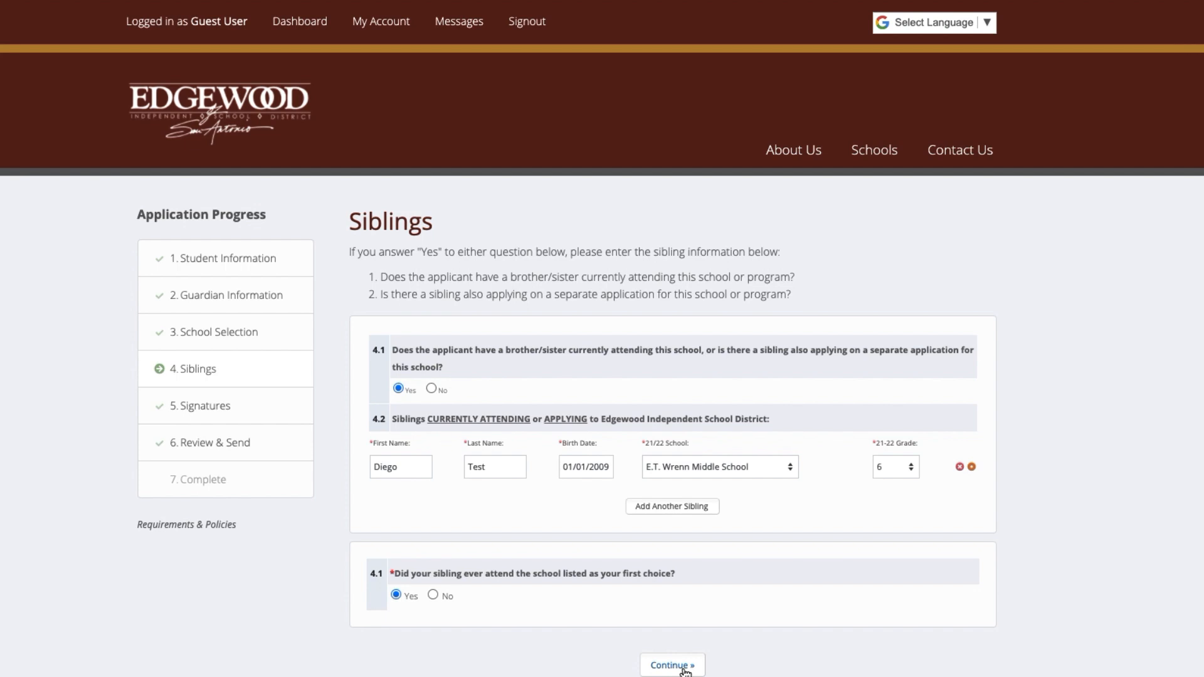
click(671, 664)
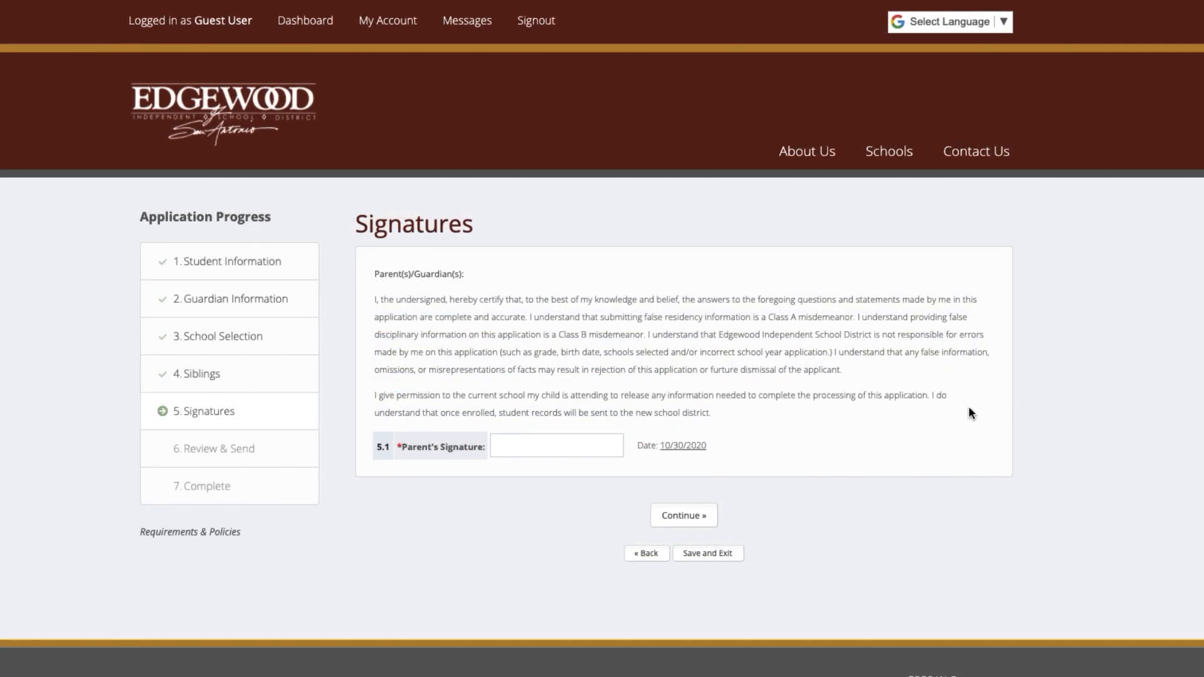
mouse_move(412, 471)
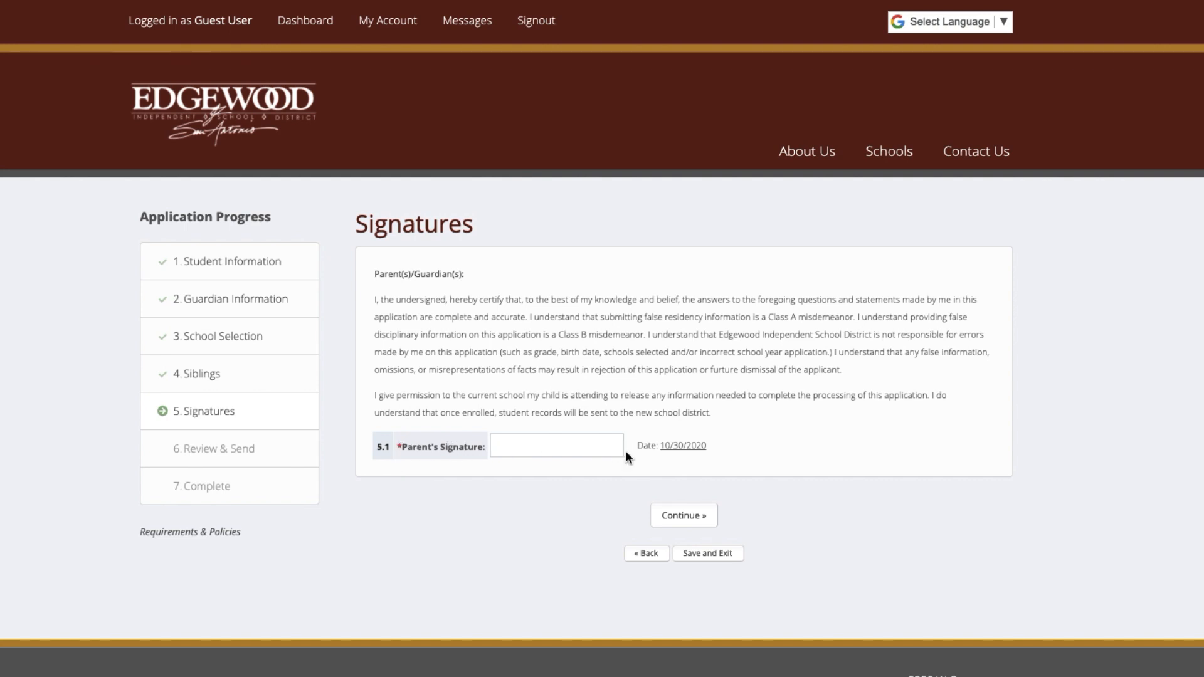
Step: Sign the parent's signature as 'Guest User' and continue to Review & Send
text(G)
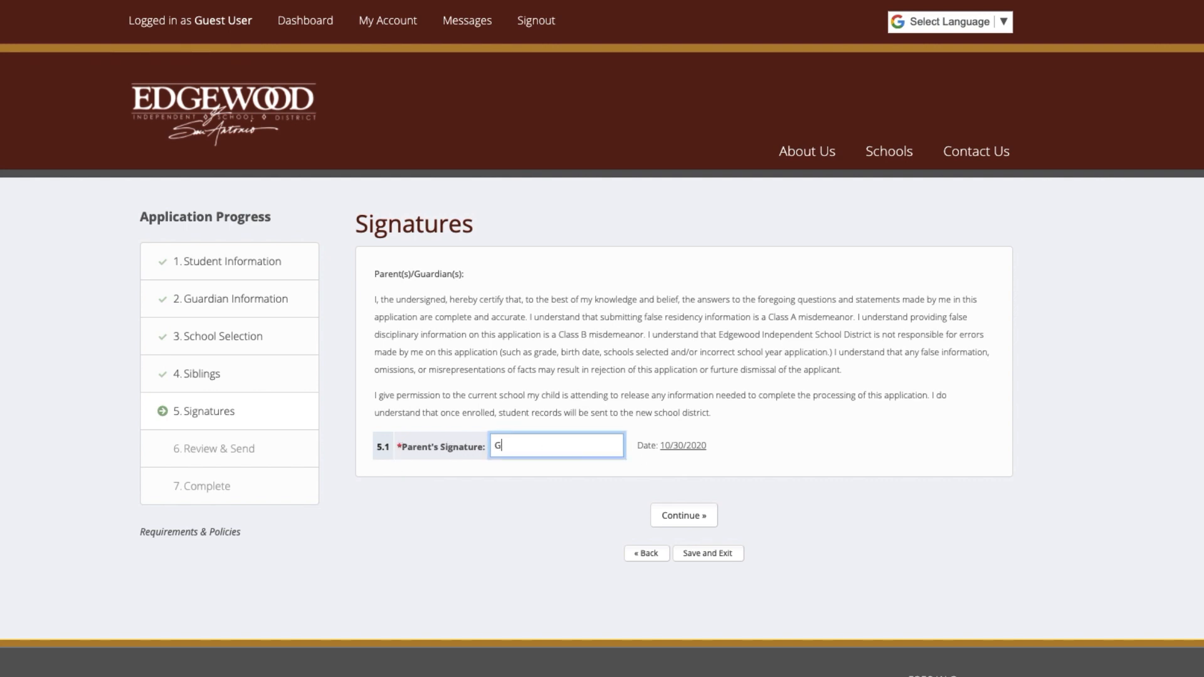
text(uest User)
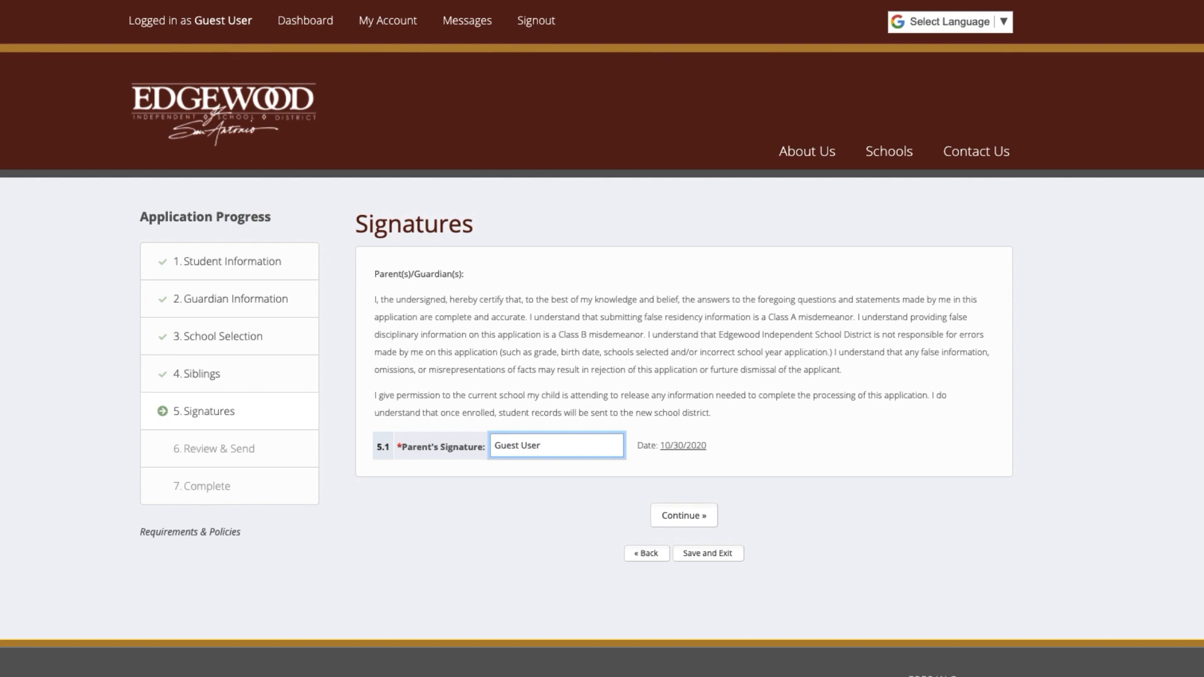
mouse_move(671, 492)
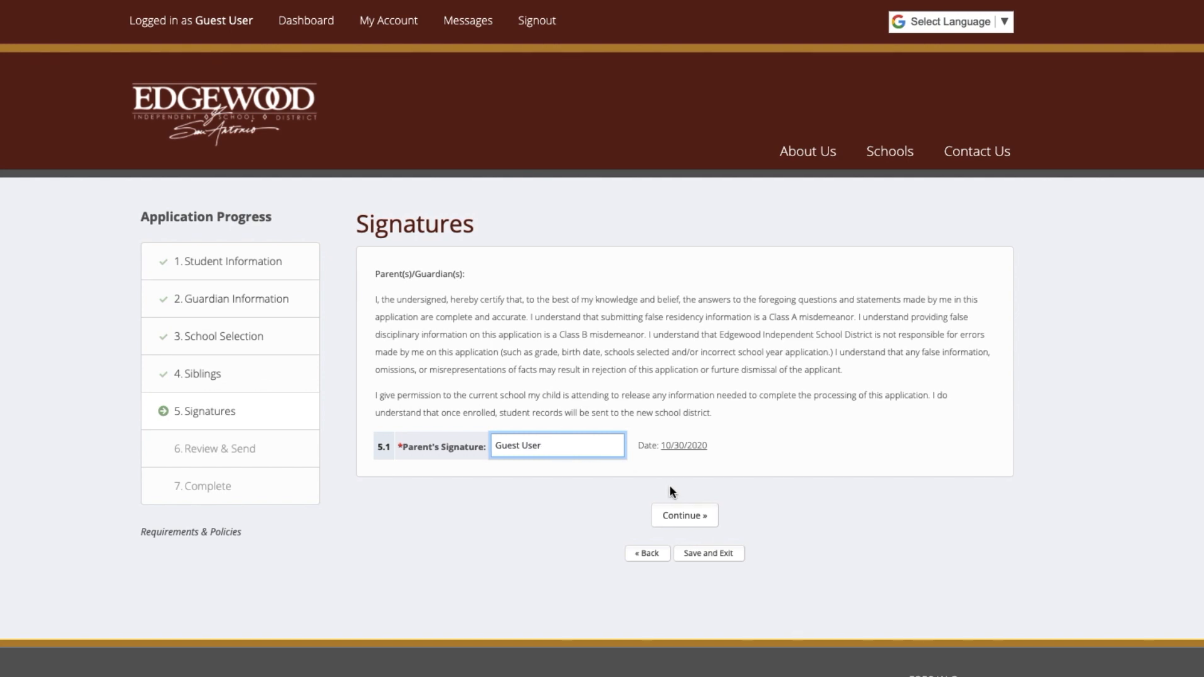
click(685, 516)
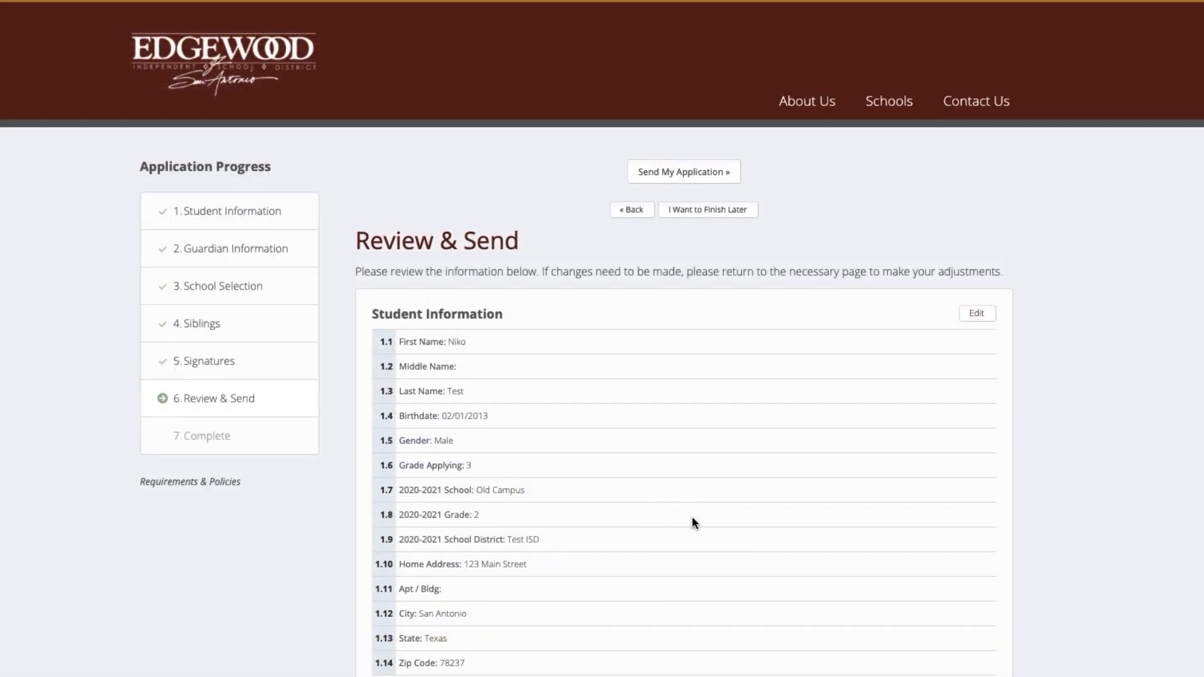
scroll(down, 3)
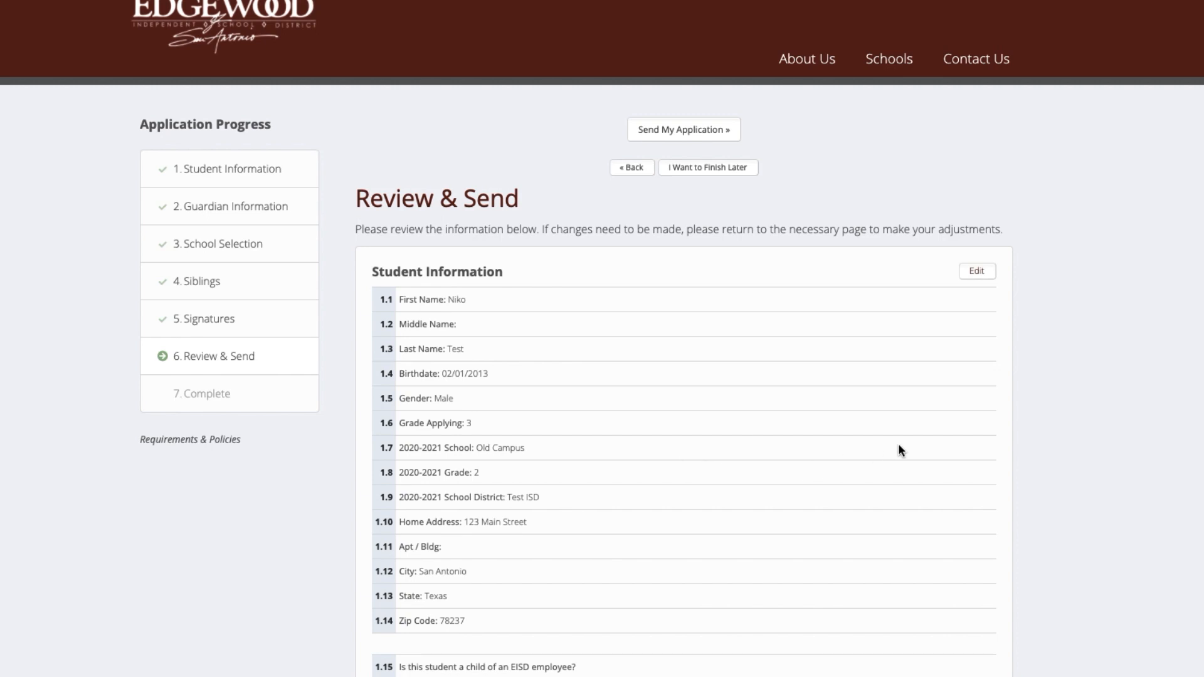
mouse_move(1095, 348)
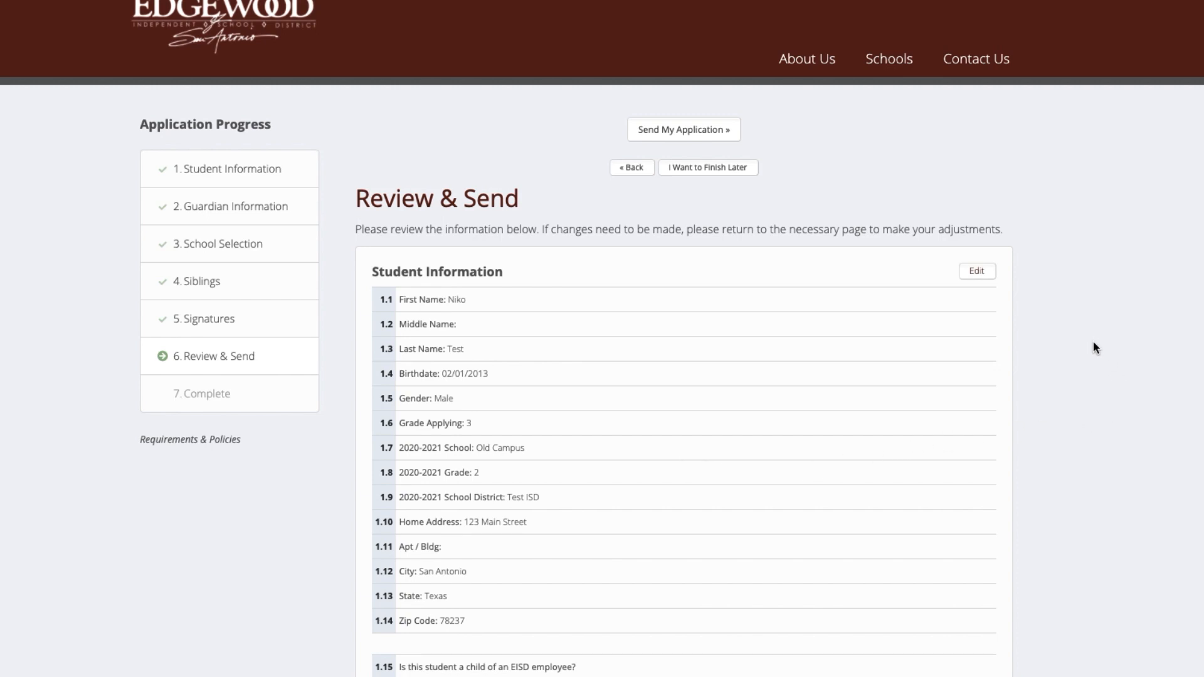
mouse_move(459, 406)
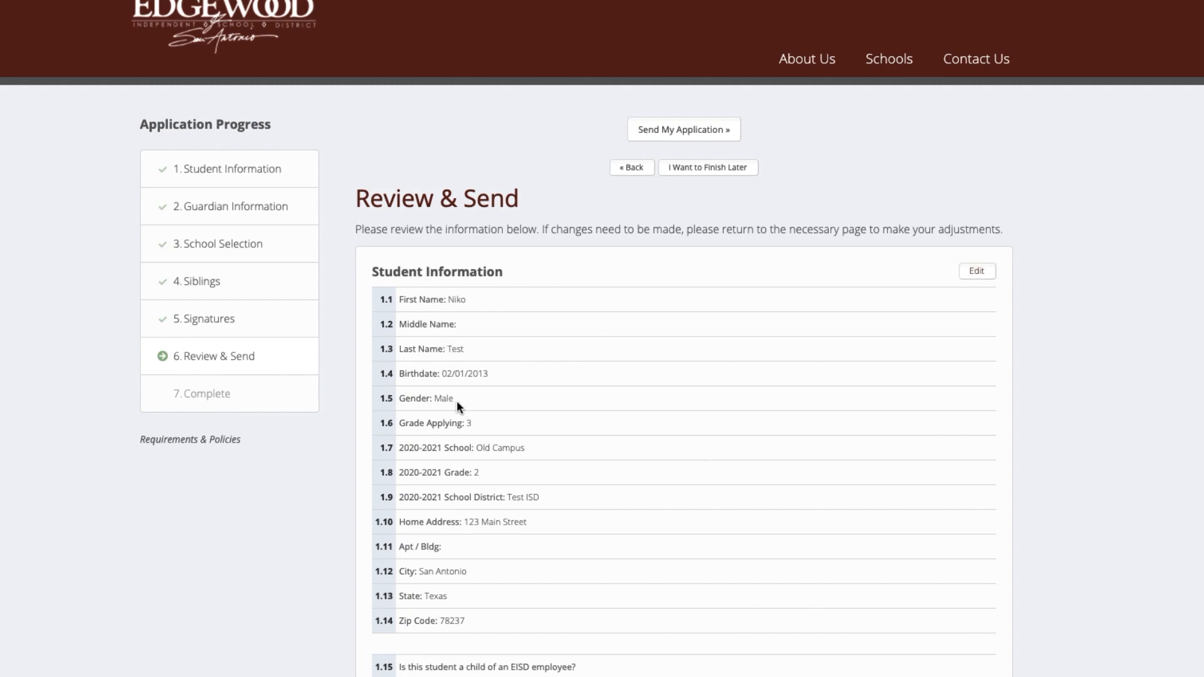
mouse_move(978, 272)
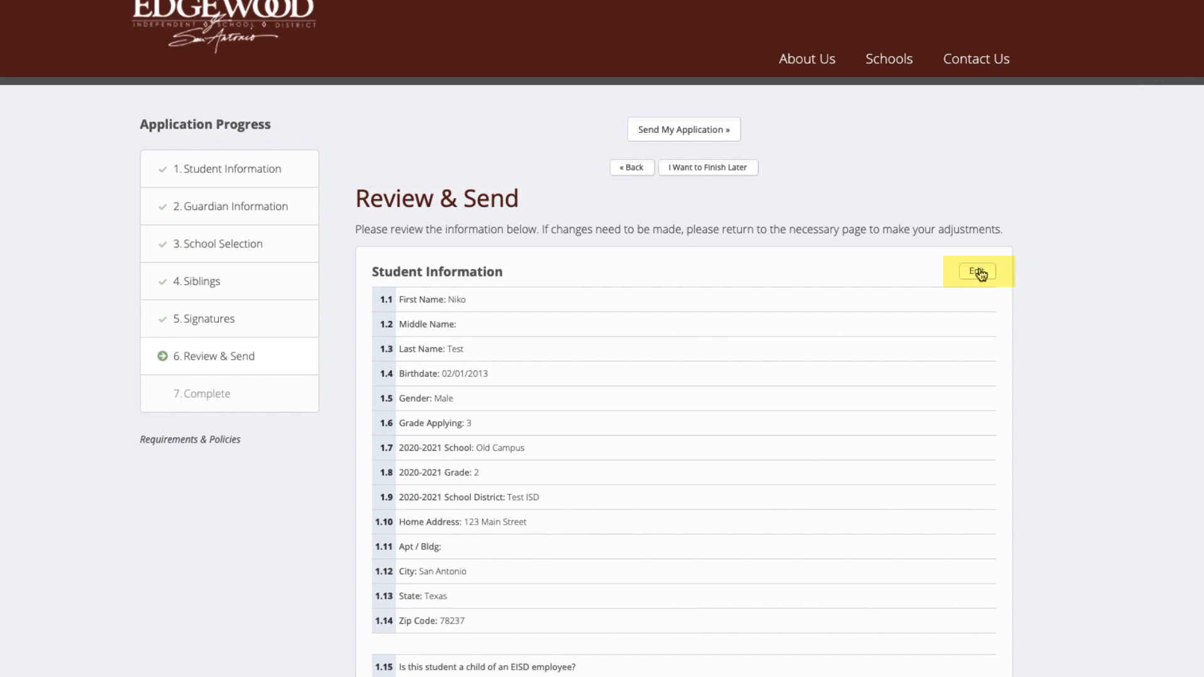
scroll(down, 3)
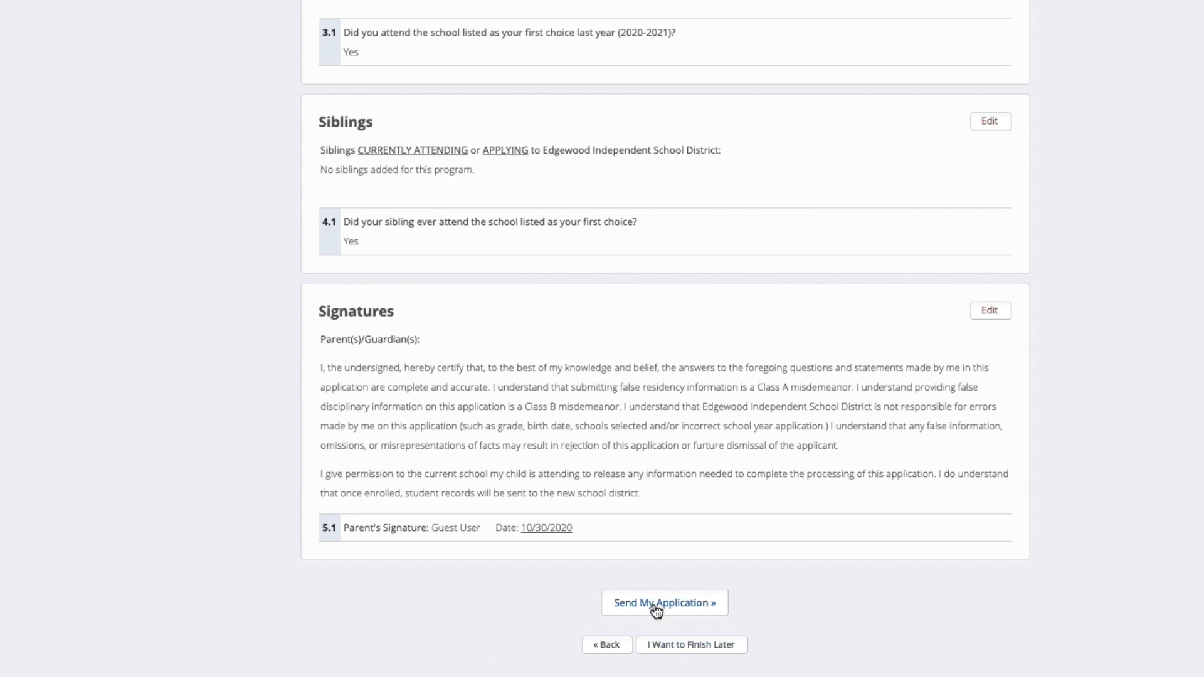
Step: Send the reviewed application and confirm submission, returning to the parent dashboard
click(665, 602)
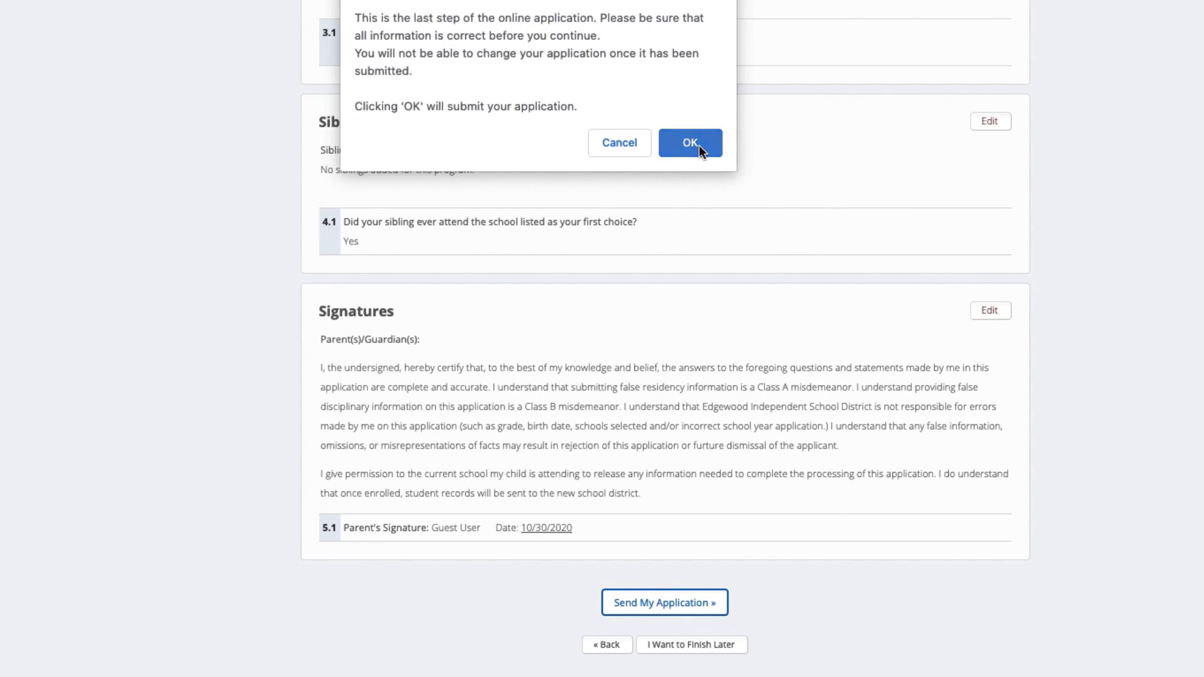
click(690, 143)
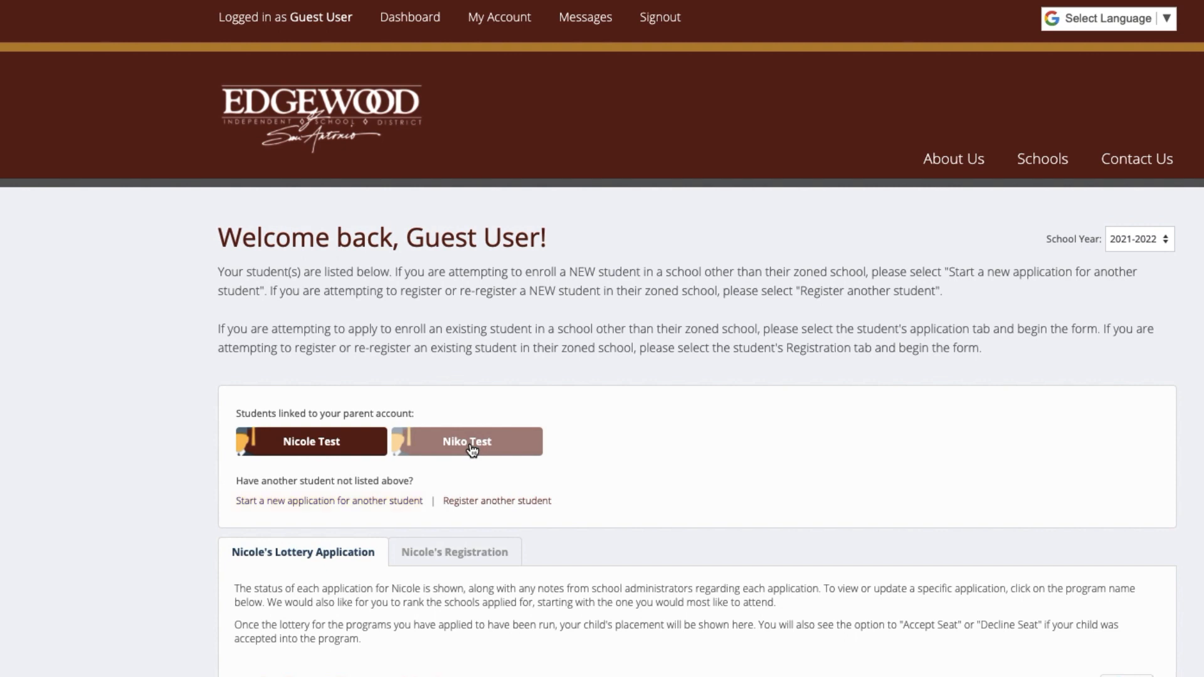
Step: Show Niko Test's lottery application, left off at the Review & Send step
click(466, 441)
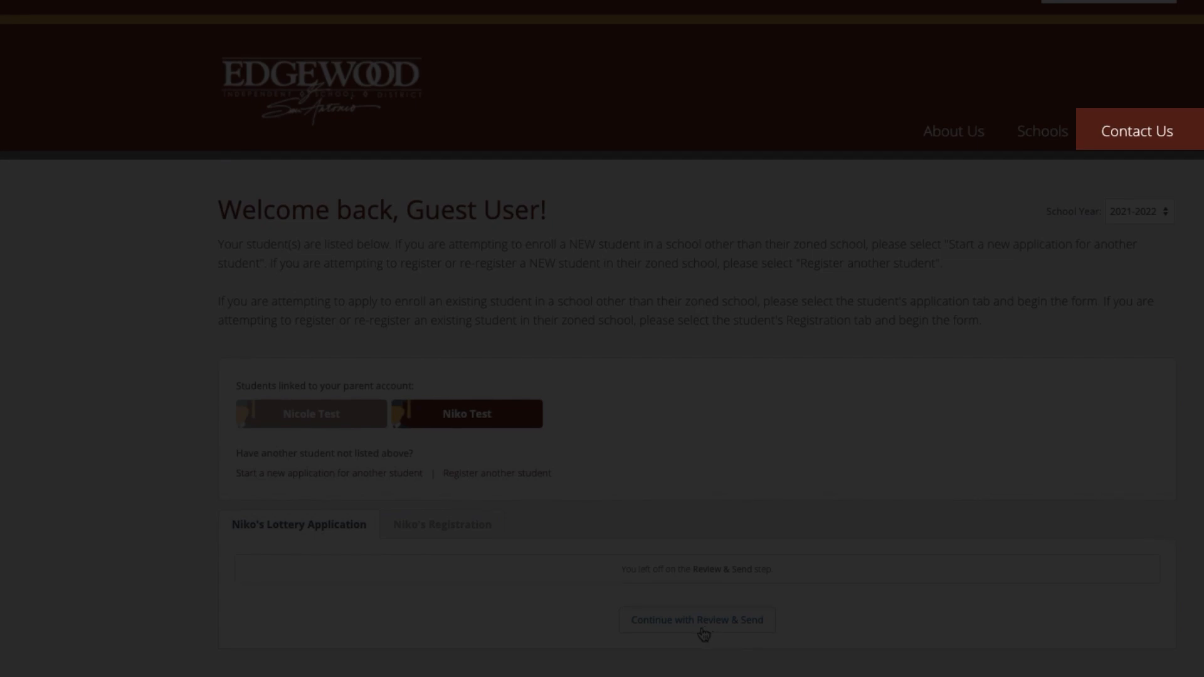
mouse_move(755, 635)
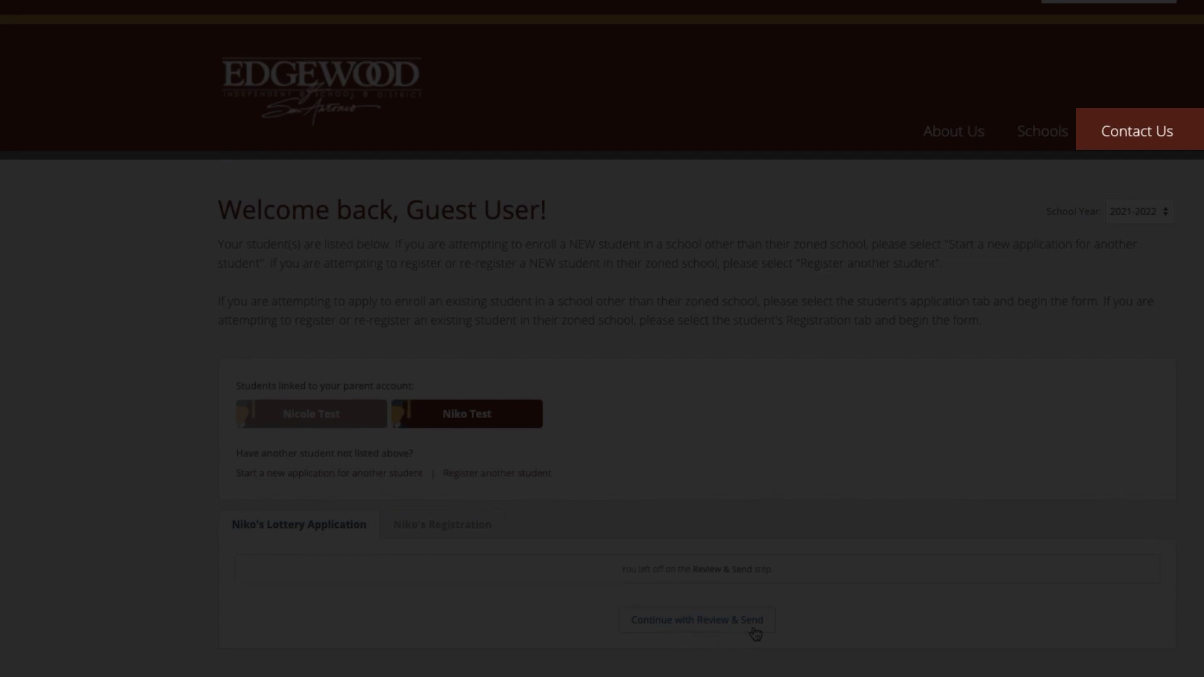